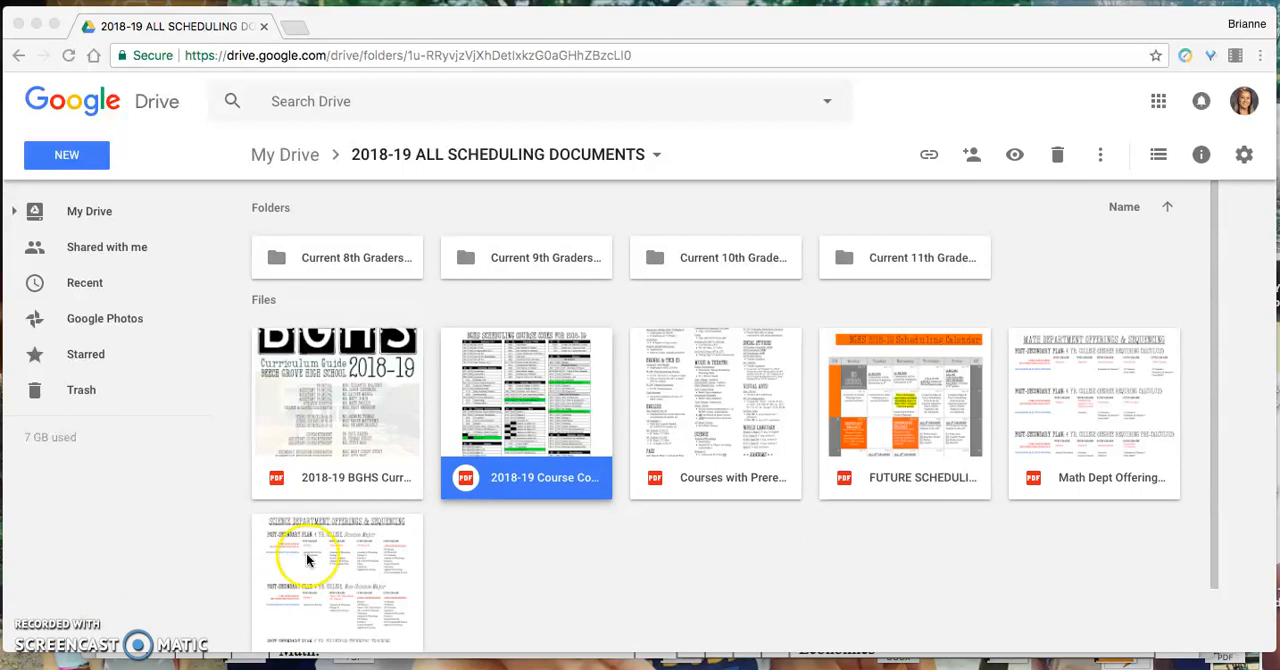
# Point out the scheduling documents and the Current 8th, 9th and 11th Graders folders in Drive
pyautogui.click(336, 410)
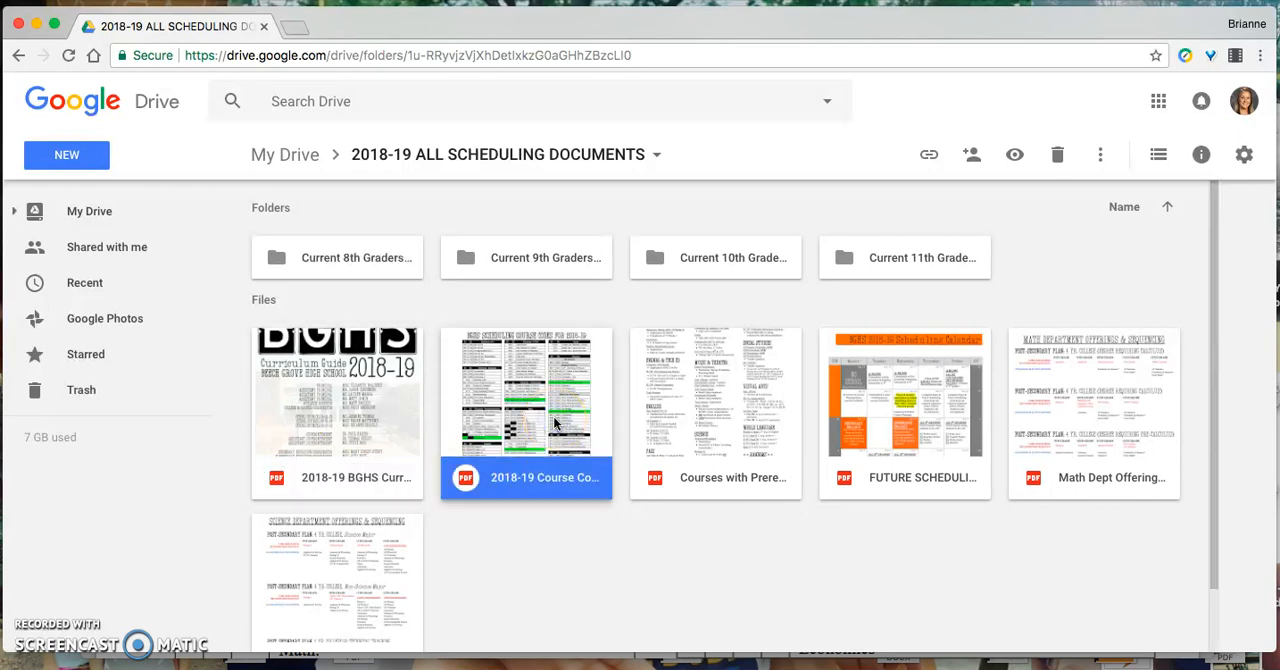
pyautogui.click(716, 412)
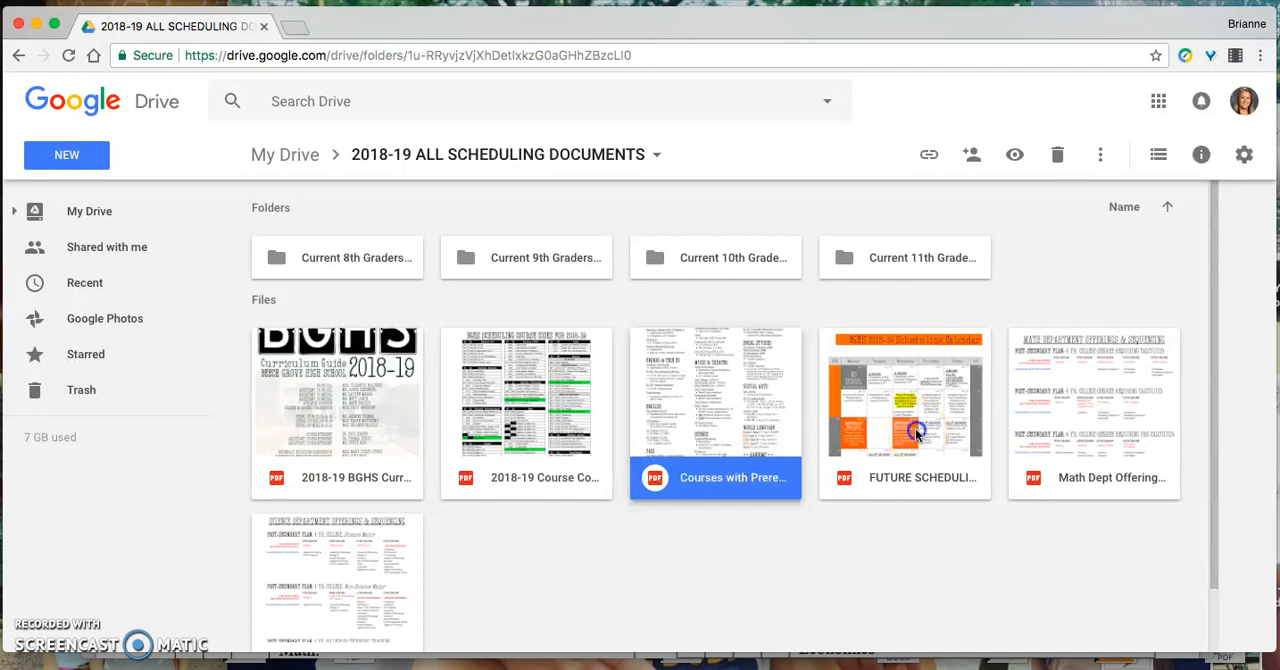
pyautogui.click(904, 412)
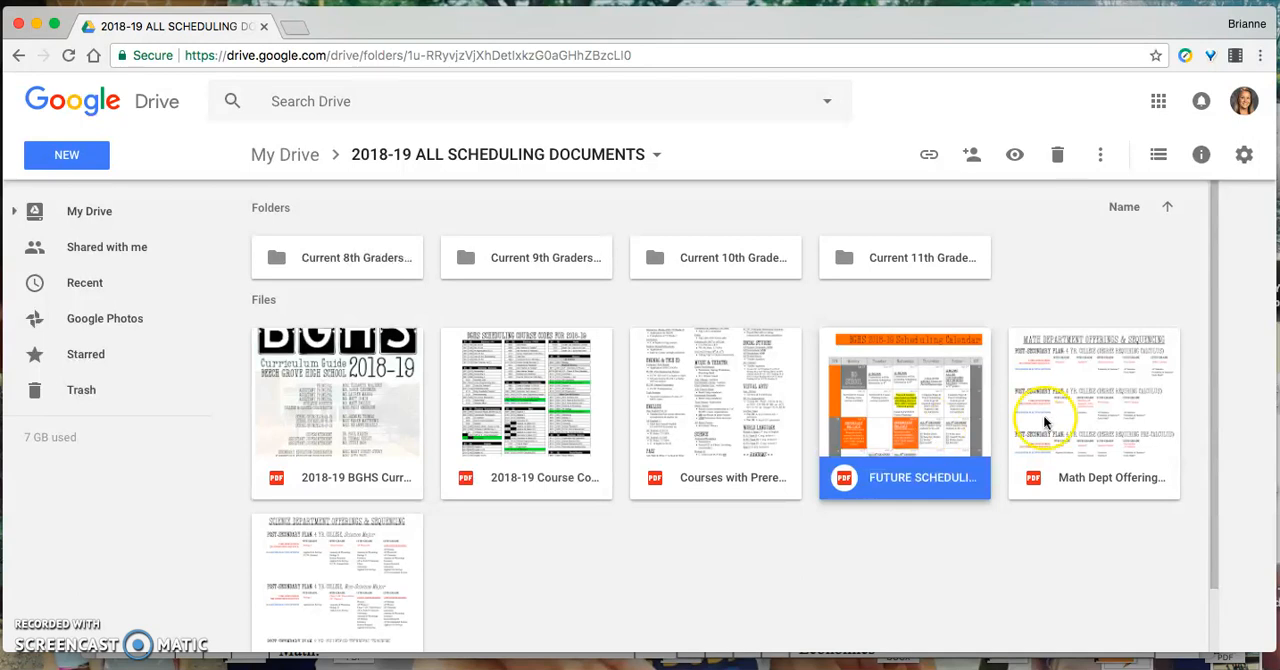
pyautogui.click(1092, 410)
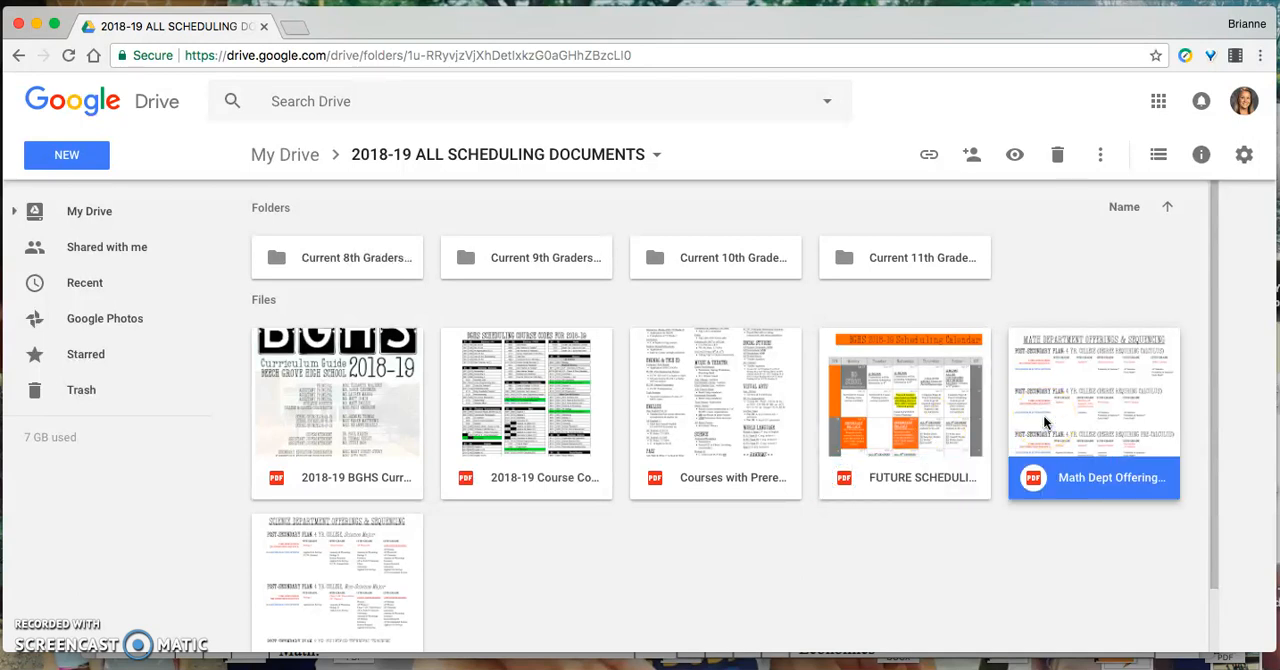
pyautogui.click(336, 556)
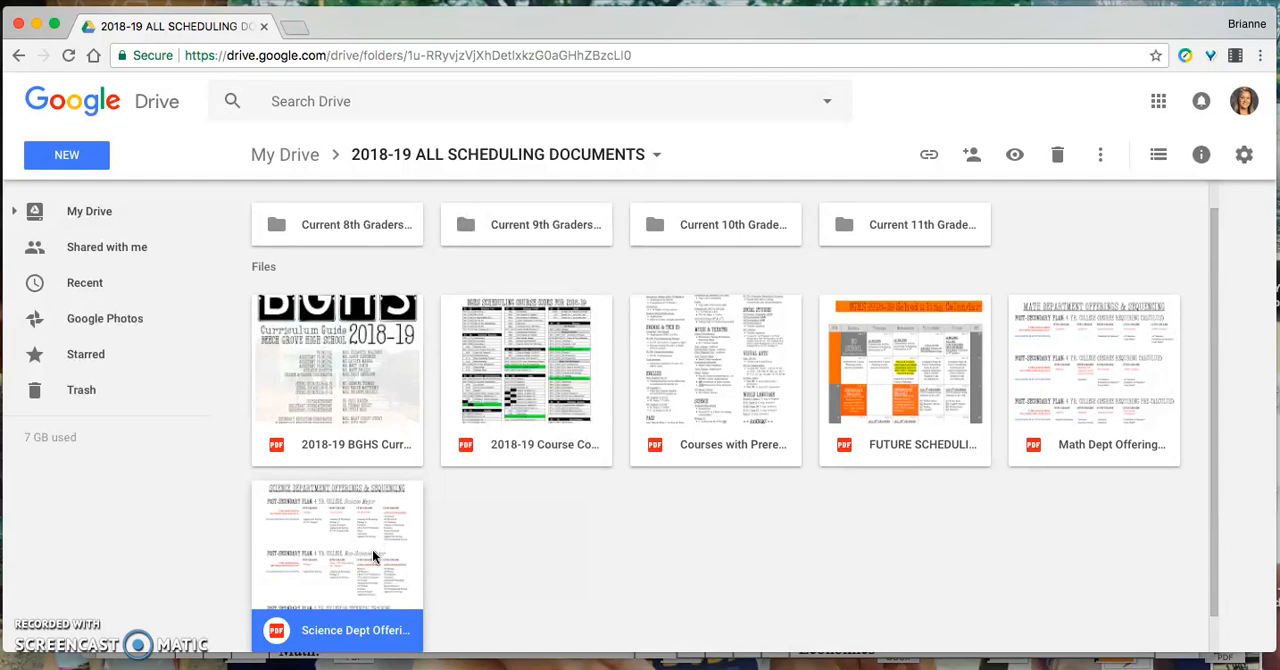
pyautogui.click(336, 256)
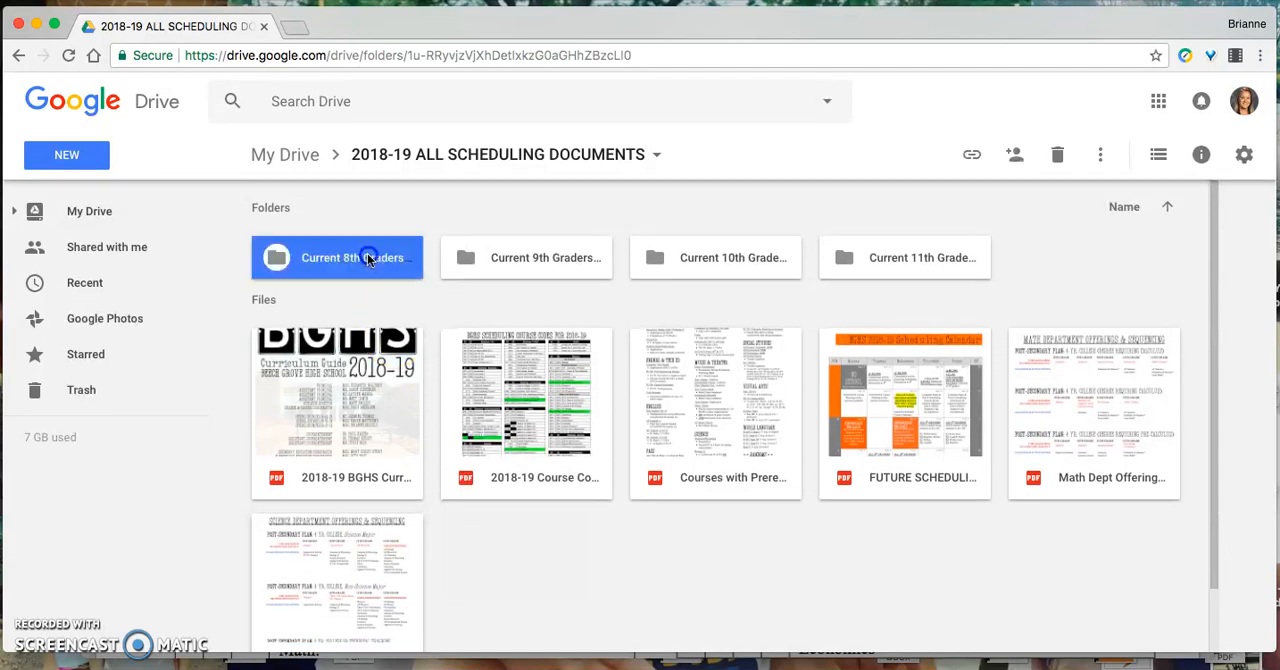
pyautogui.click(524, 256)
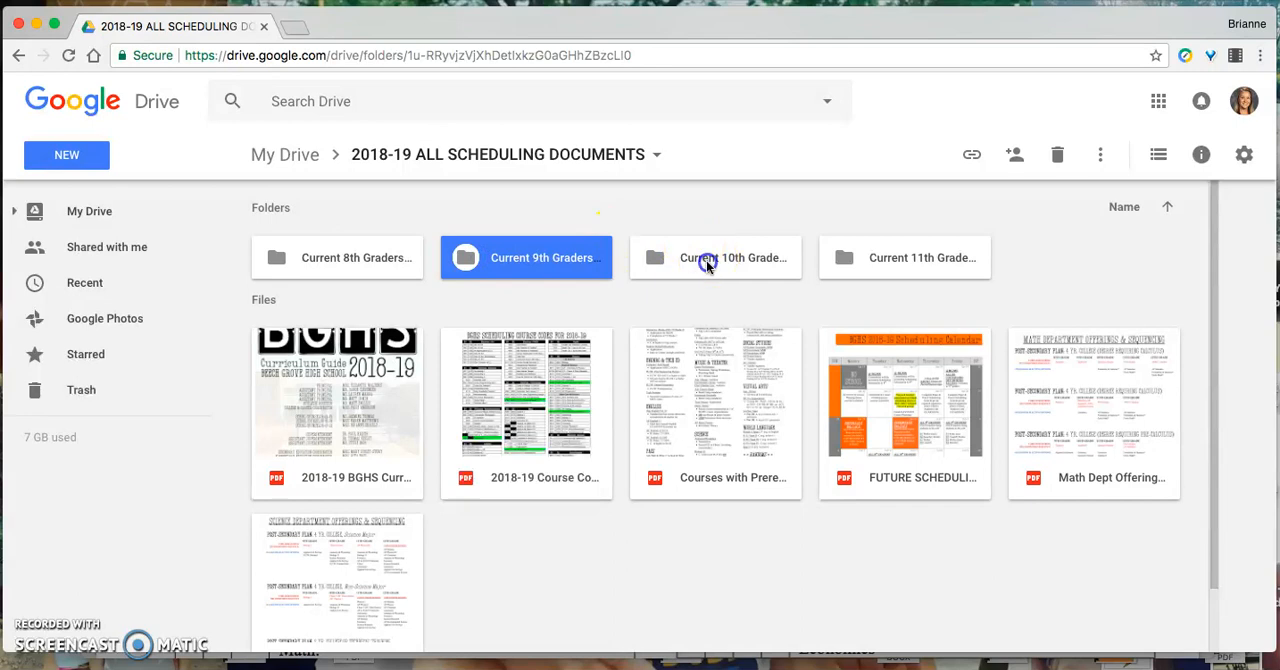
pyautogui.click(904, 256)
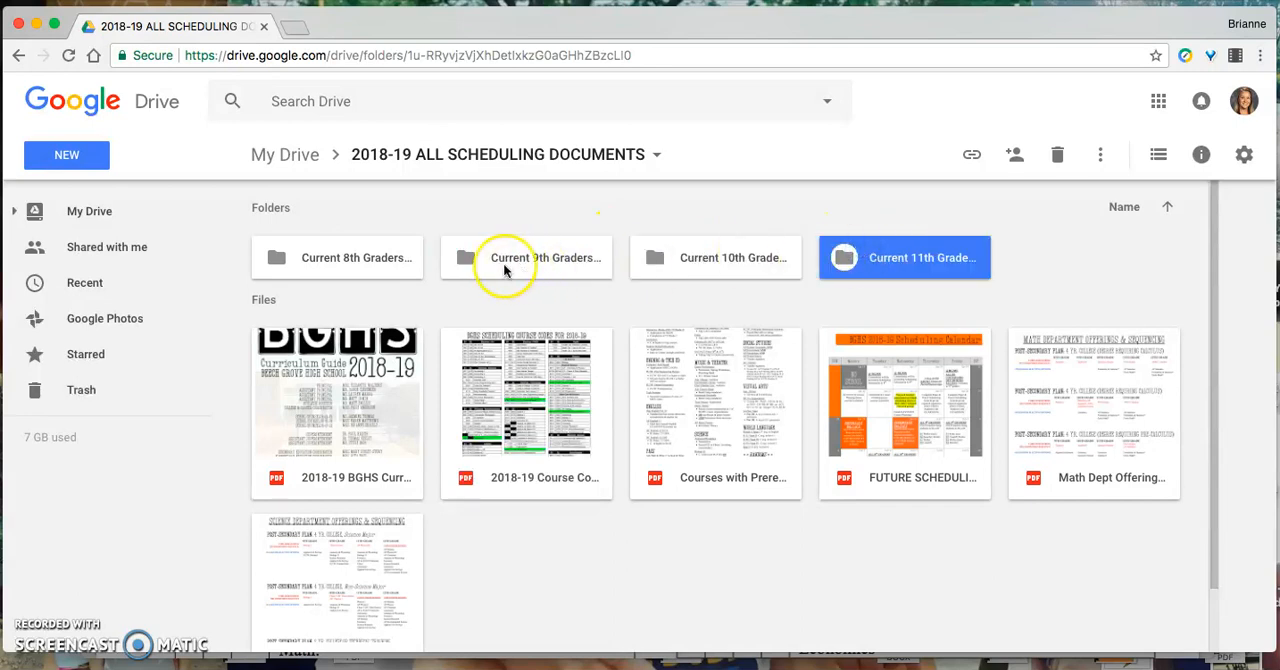
# Open the Current 9th Graders folder and preview the Yellow Scheduling Sheet PDF
pyautogui.doubleClick(526, 256)
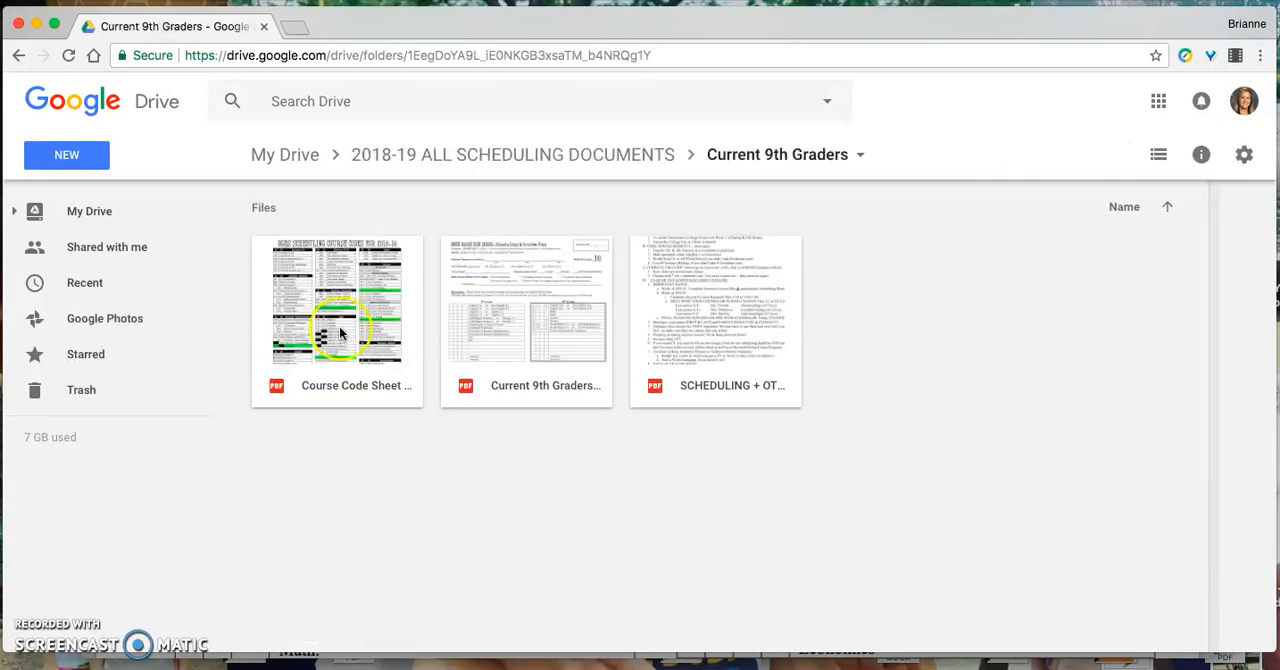
pyautogui.click(336, 300)
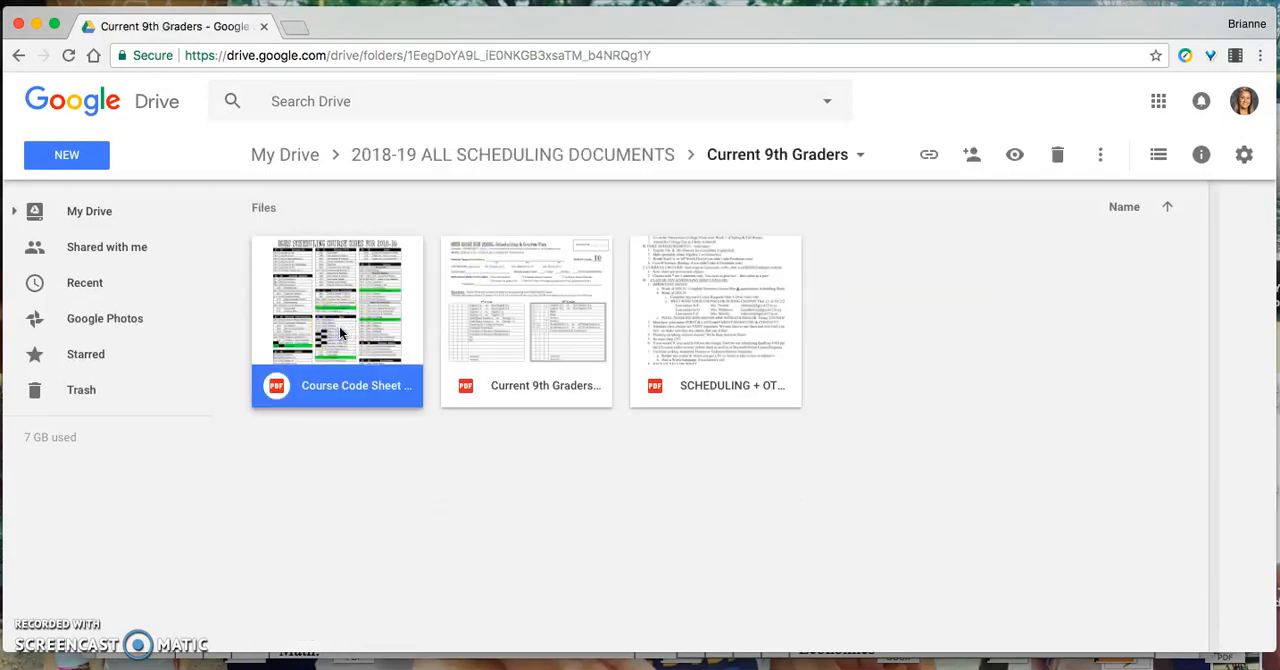
pyautogui.doubleClick(524, 300)
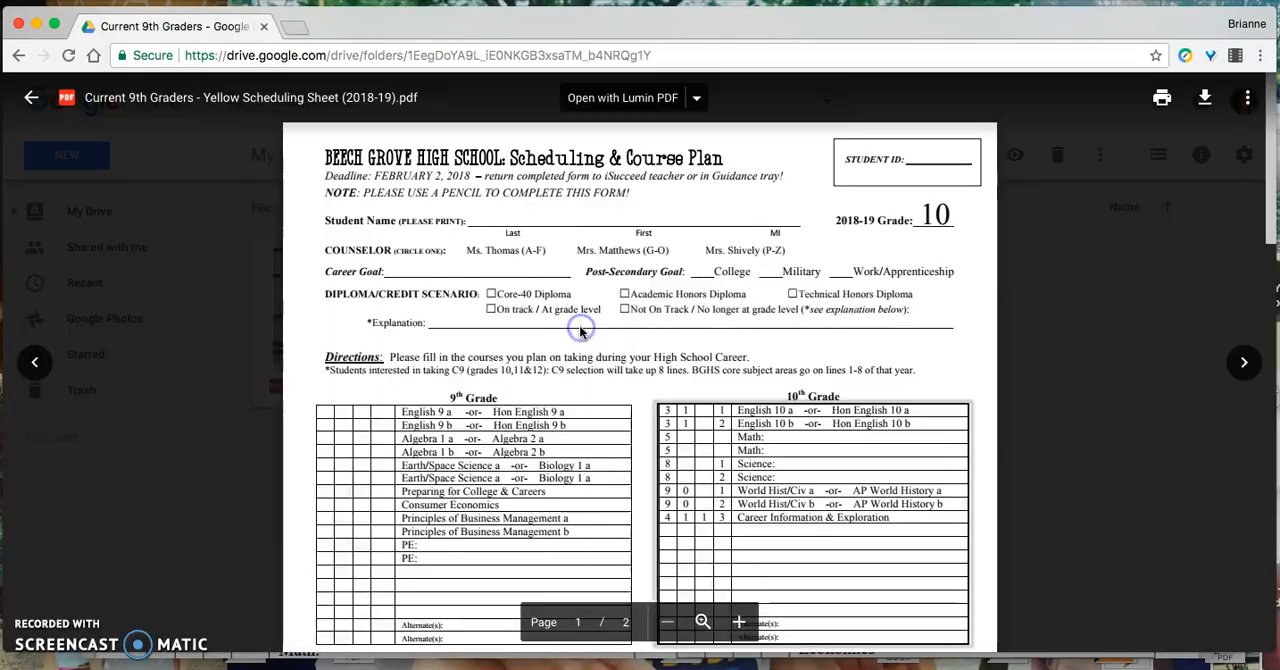
pyautogui.scroll(-3)
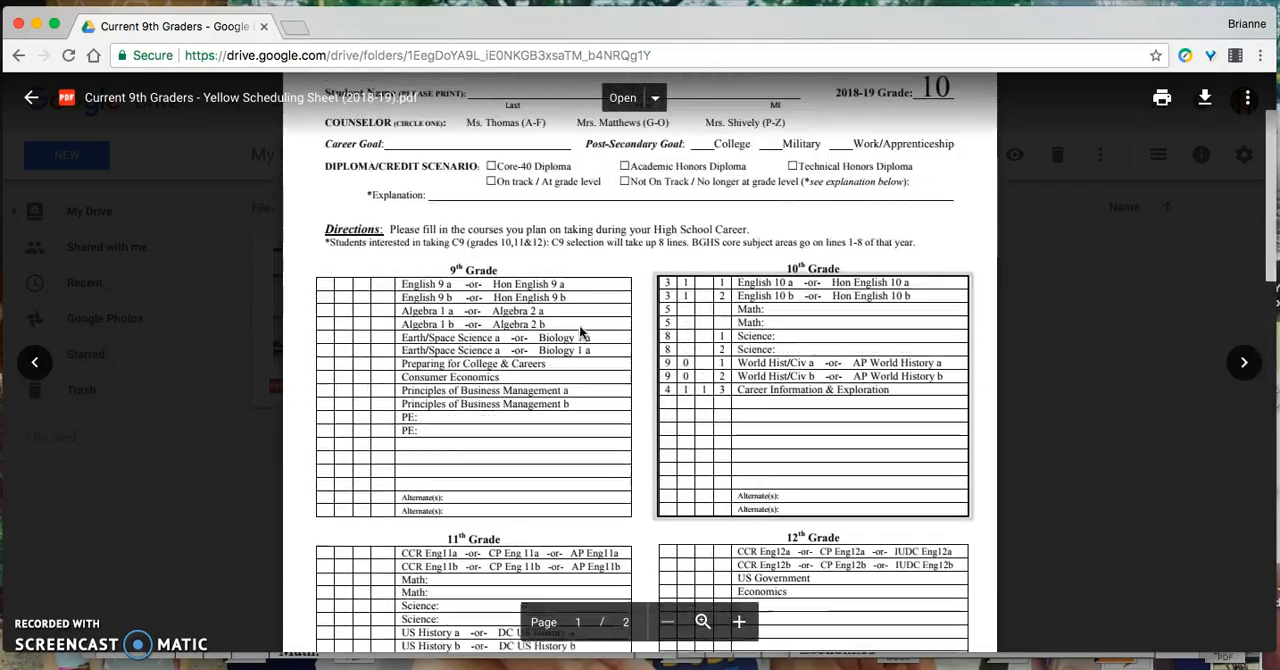
pyautogui.scroll(-3)
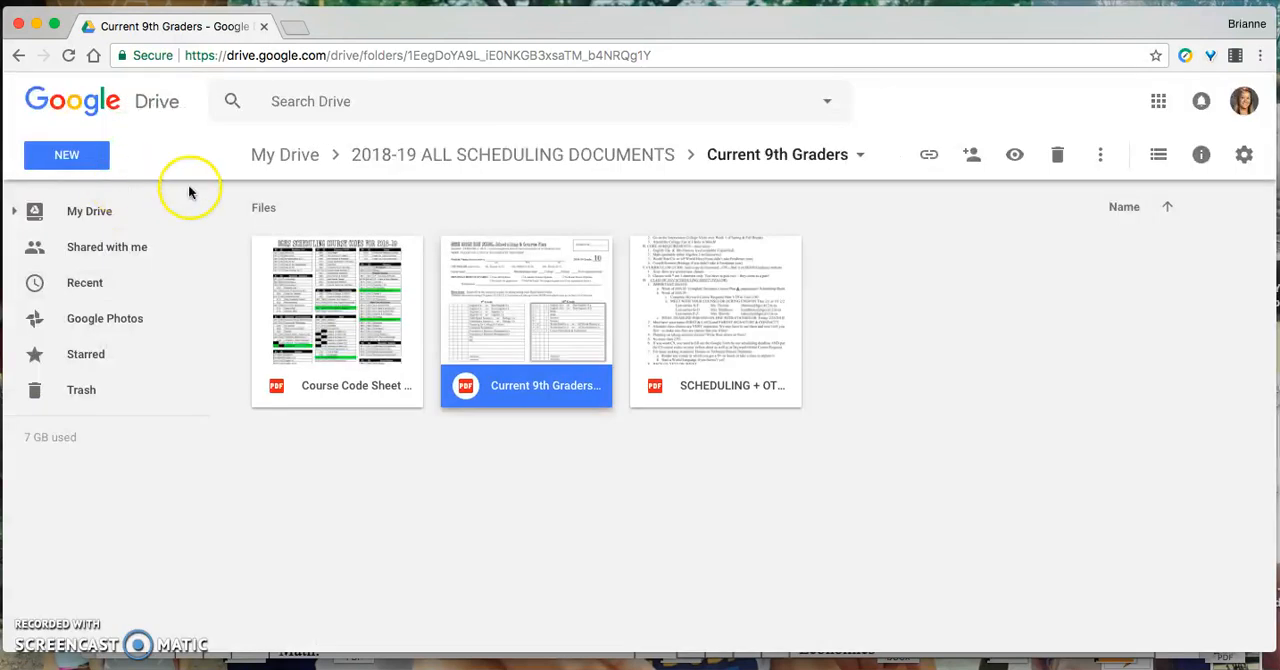
pyautogui.doubleClick(714, 302)
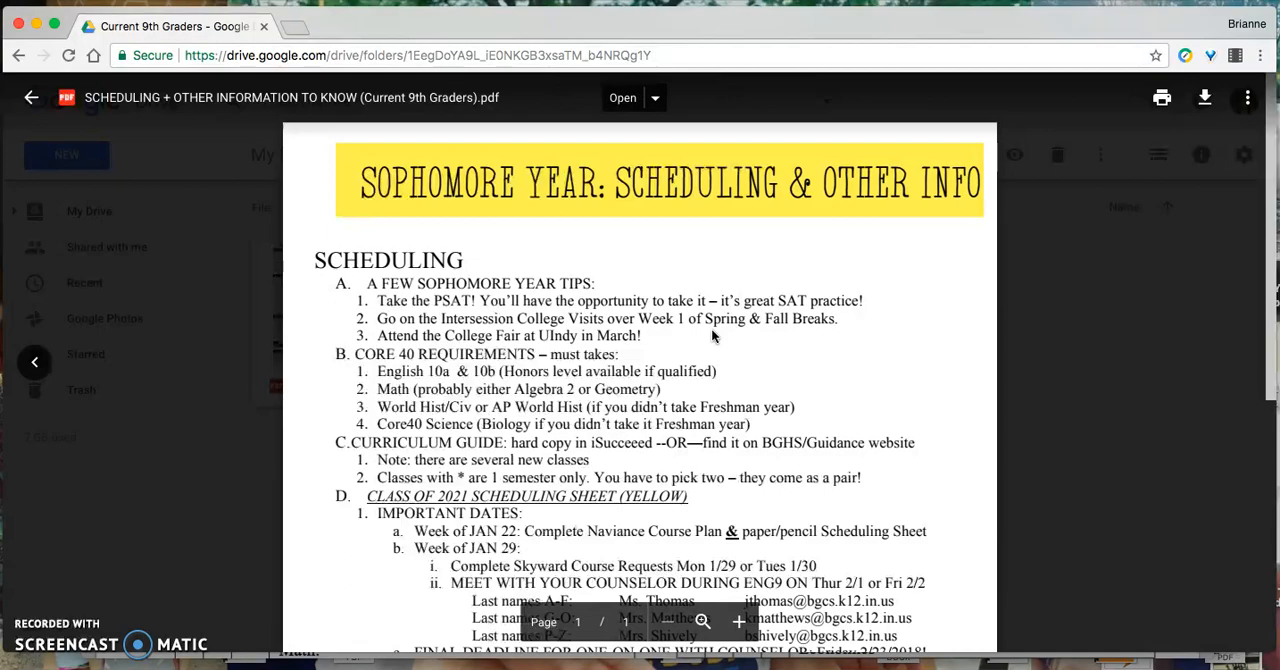
pyautogui.scroll(-3)
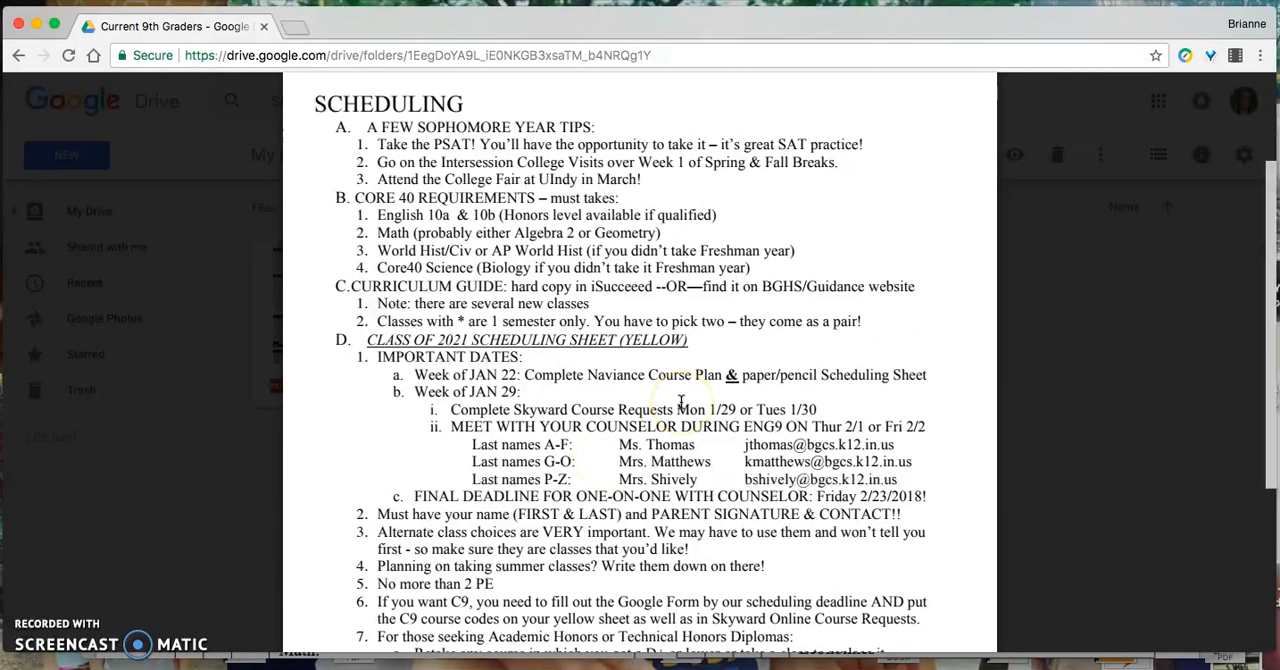
pyautogui.scroll(-3)
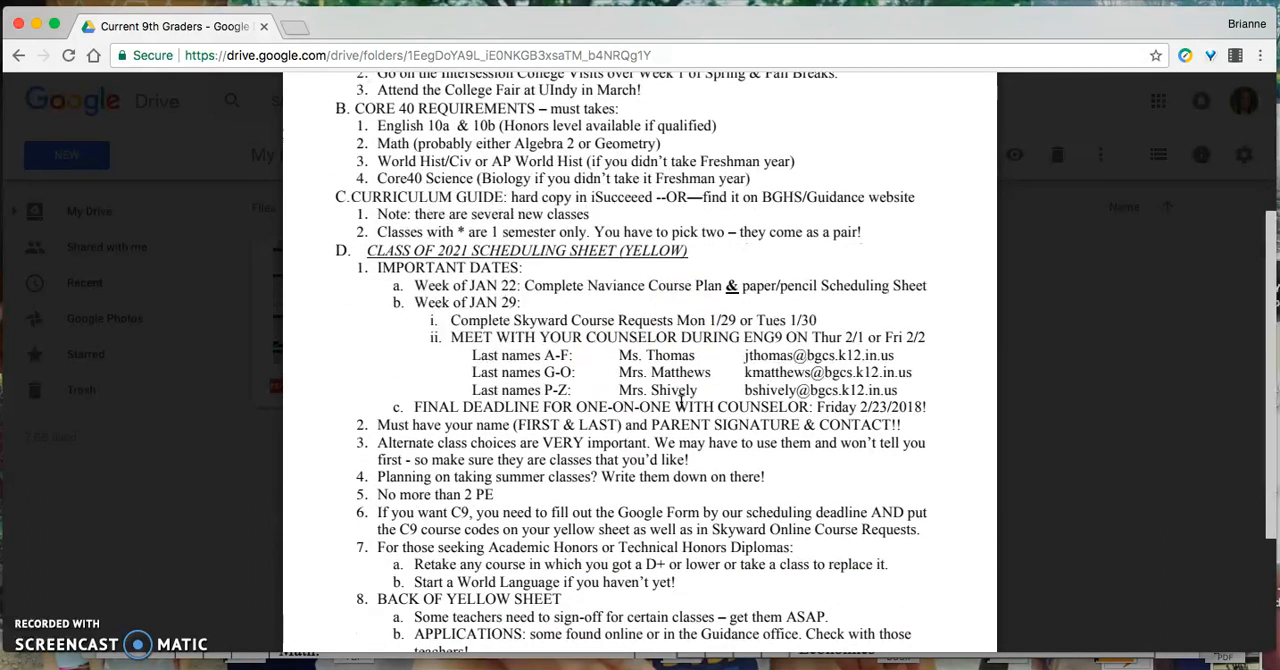
pyautogui.scroll(-3)
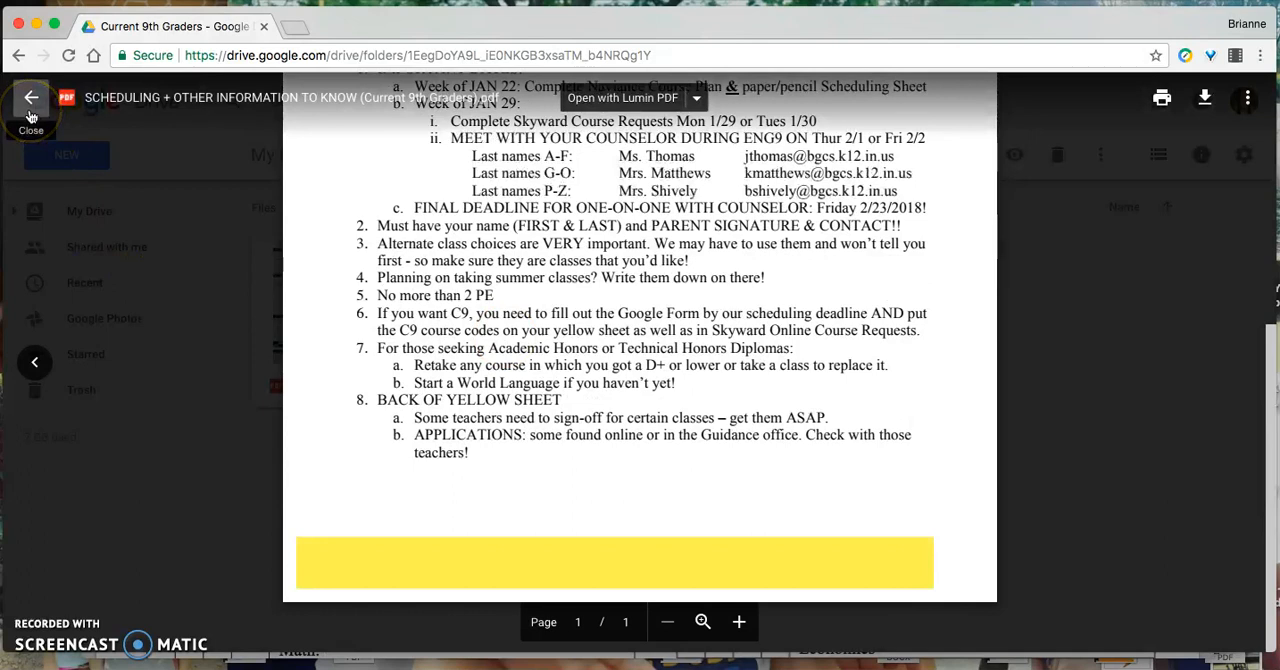
pyautogui.click(32, 96)
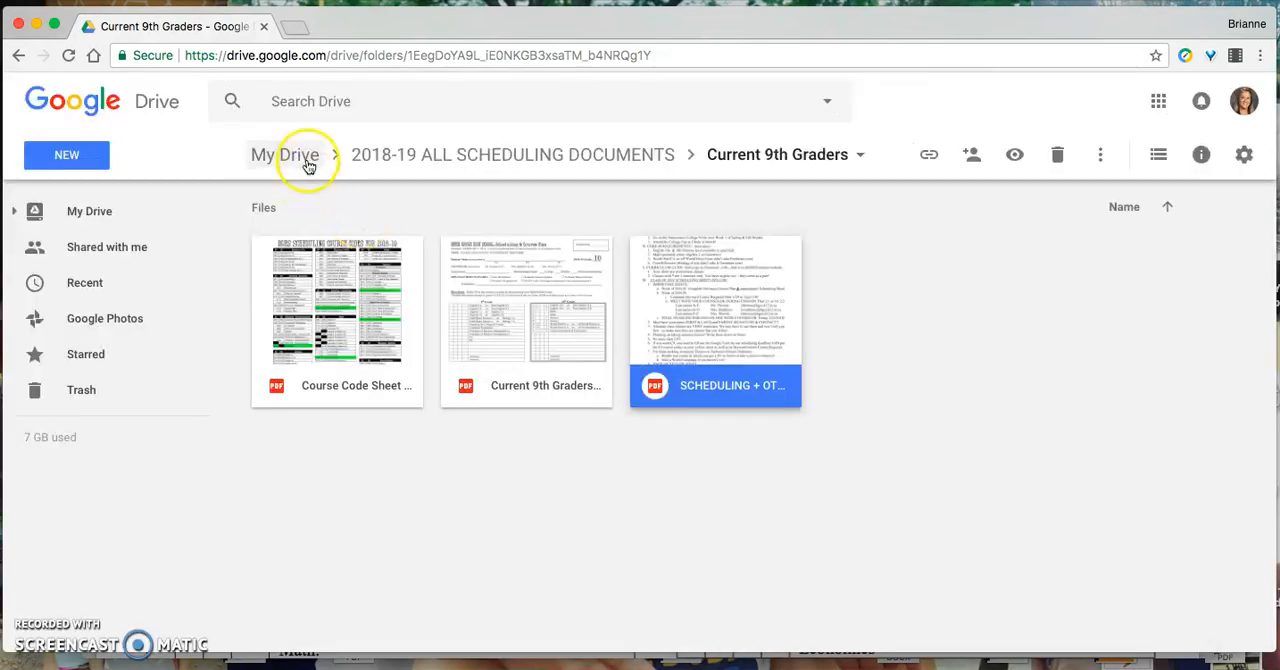
# Return to the 2018-19 All Scheduling Documents folder and read through the BGHS Curriculum Guide PDF
pyautogui.click(284, 154)
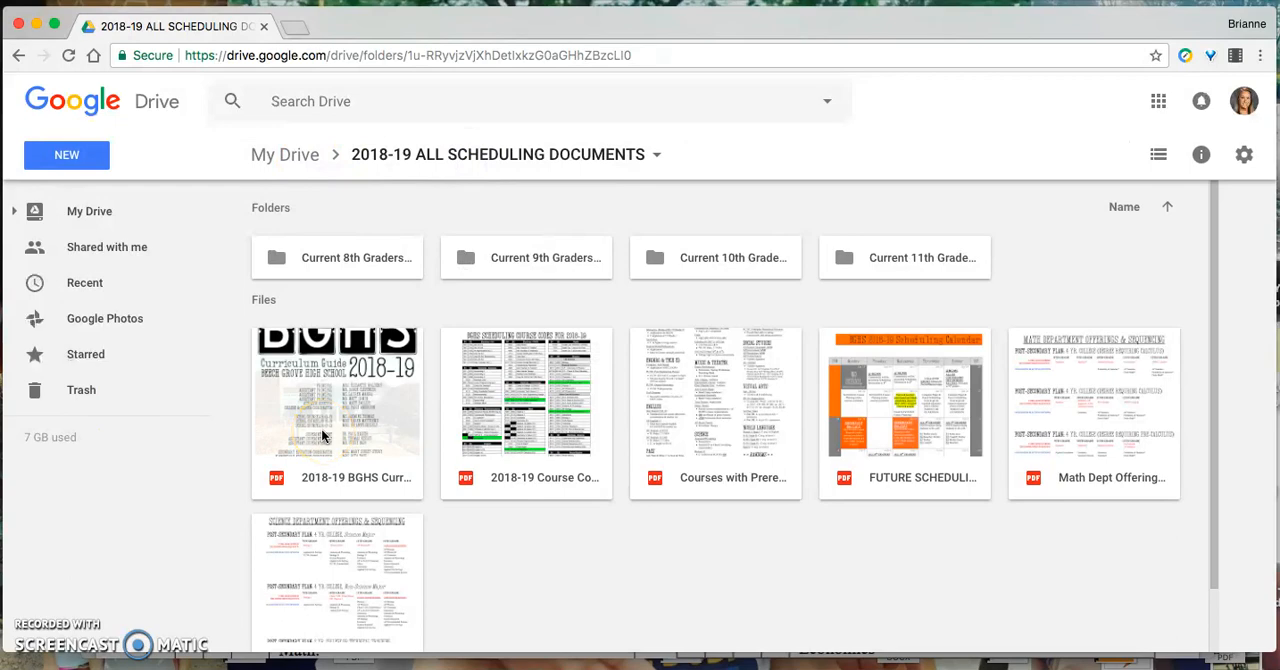
pyautogui.doubleClick(336, 392)
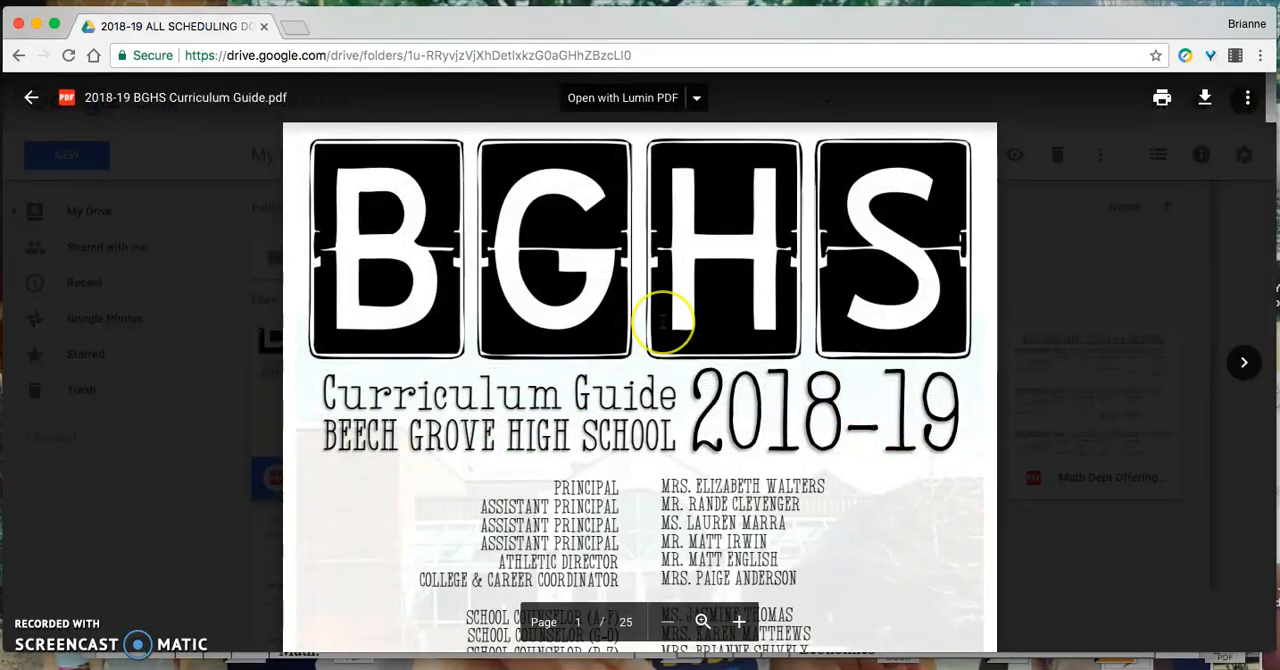
pyautogui.scroll(-3)
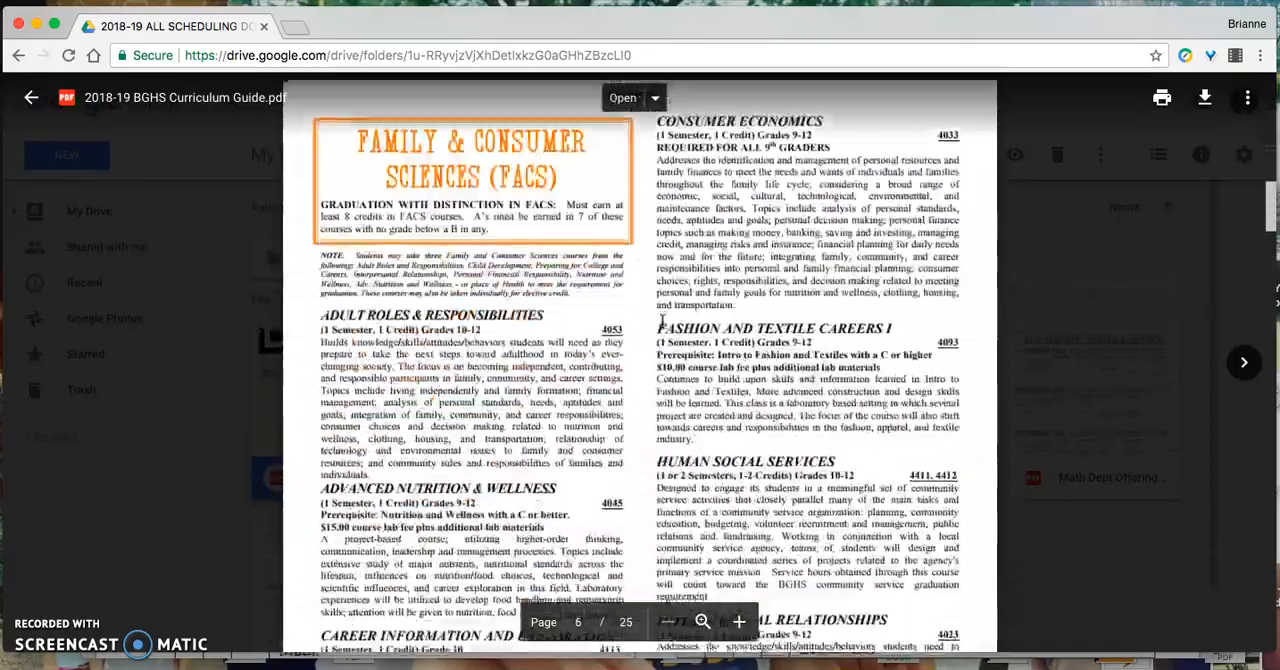
pyautogui.scroll(-3)
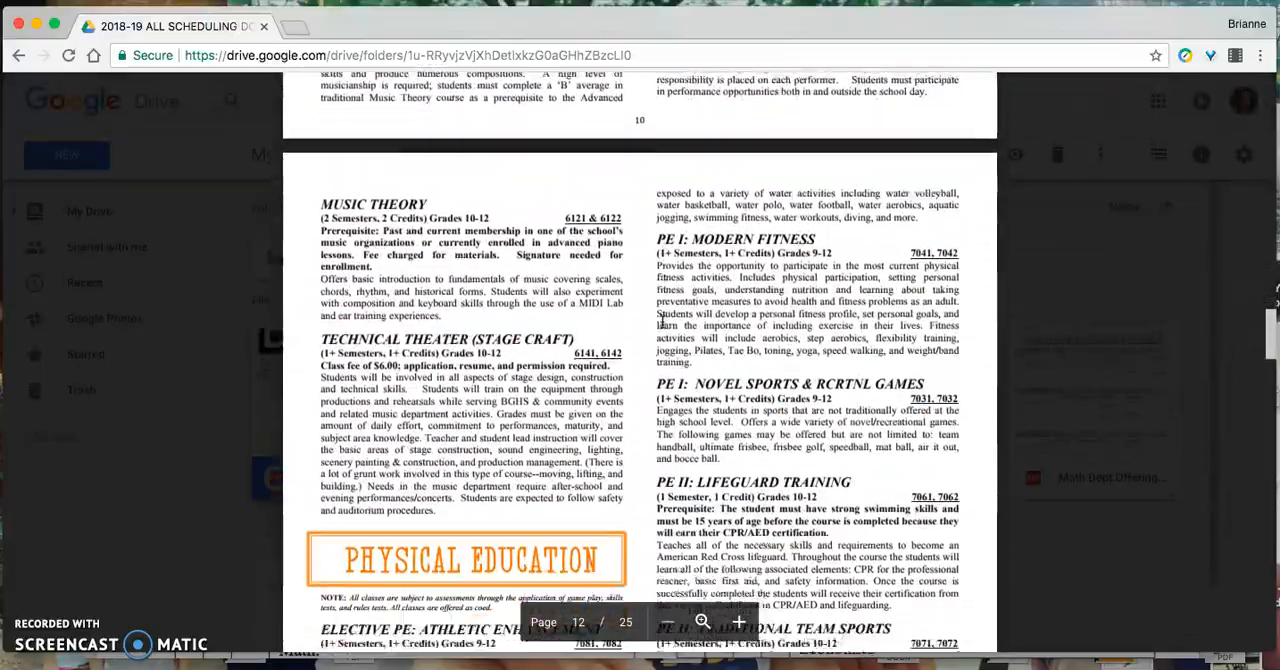
pyautogui.scroll(-3)
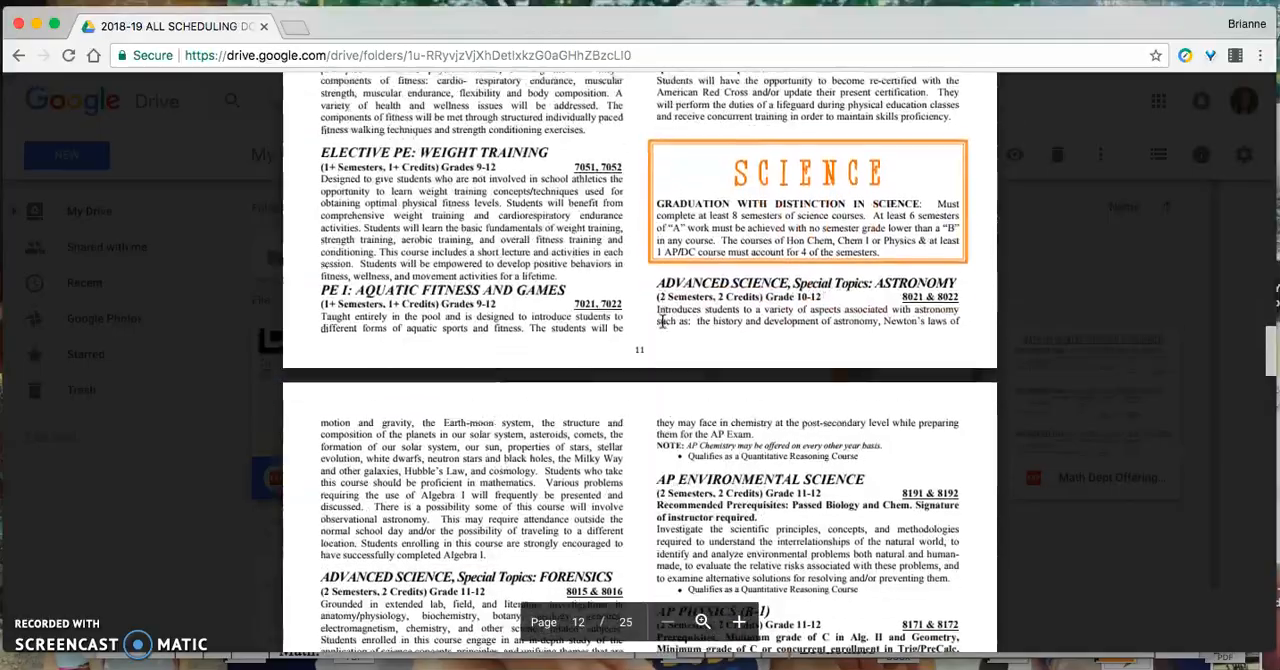
pyautogui.click(738, 620)
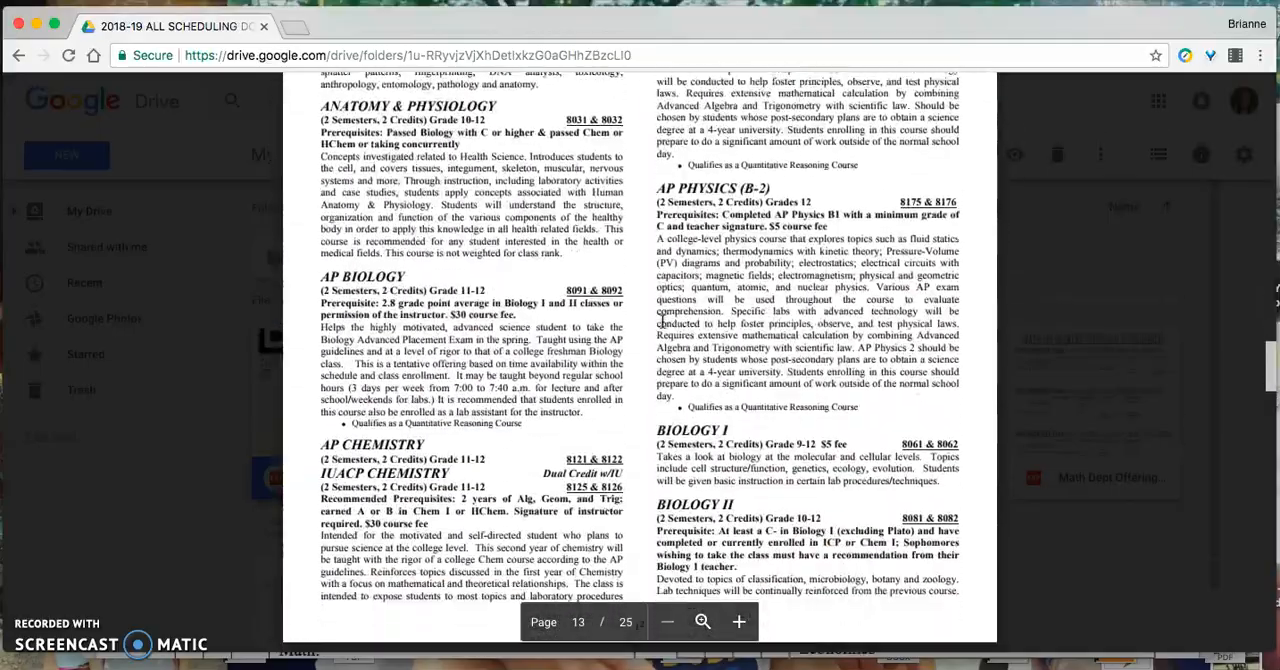
pyautogui.scroll(-3)
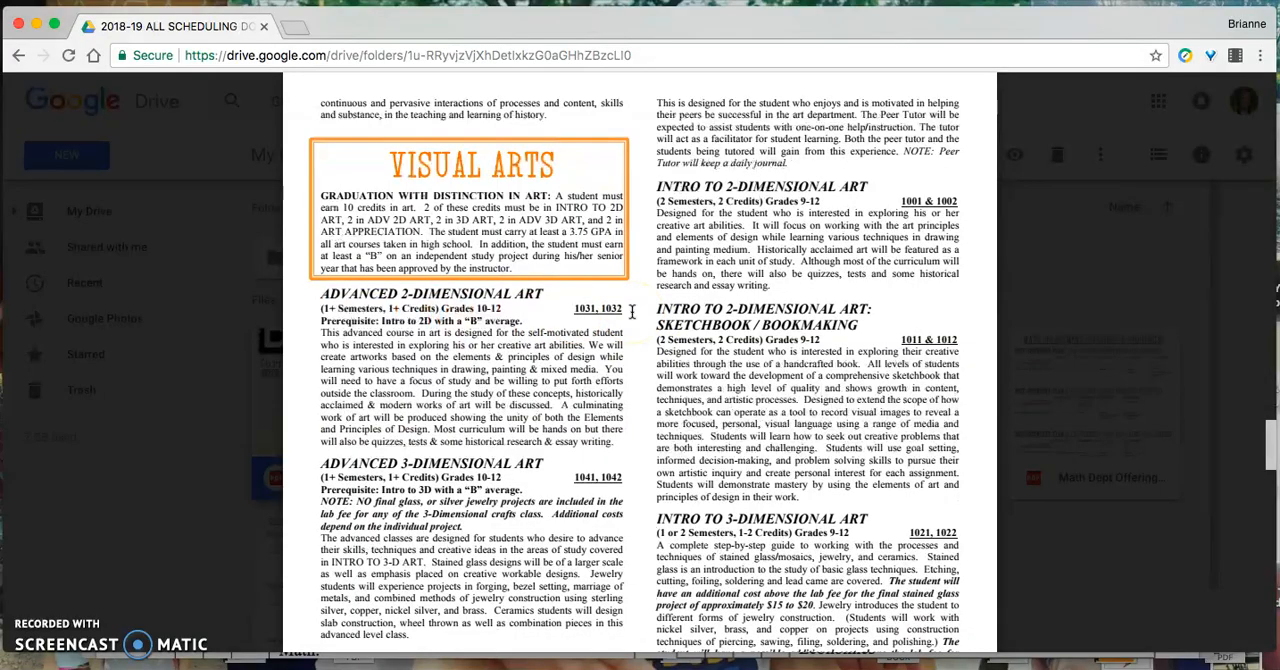
pyautogui.scroll(-3)
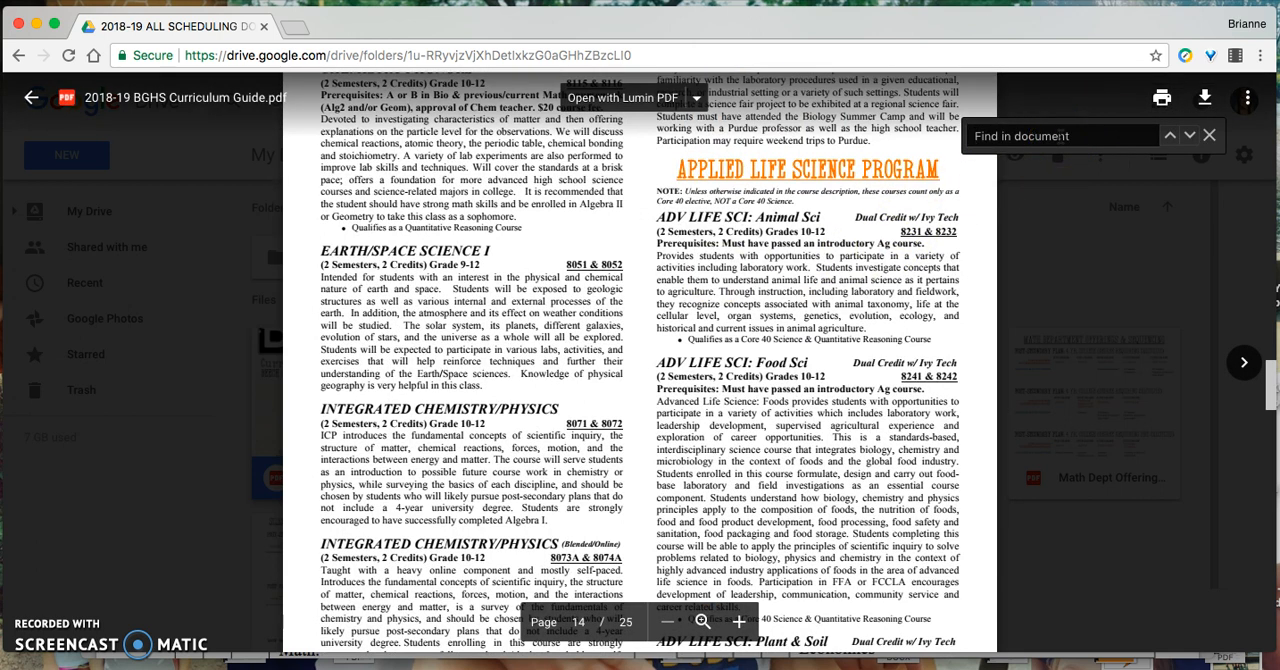
# Search the guide for 'interpersonal' to find the FACS Interpersonal Relationships course, then close the search
pyautogui.write('interpersonal')
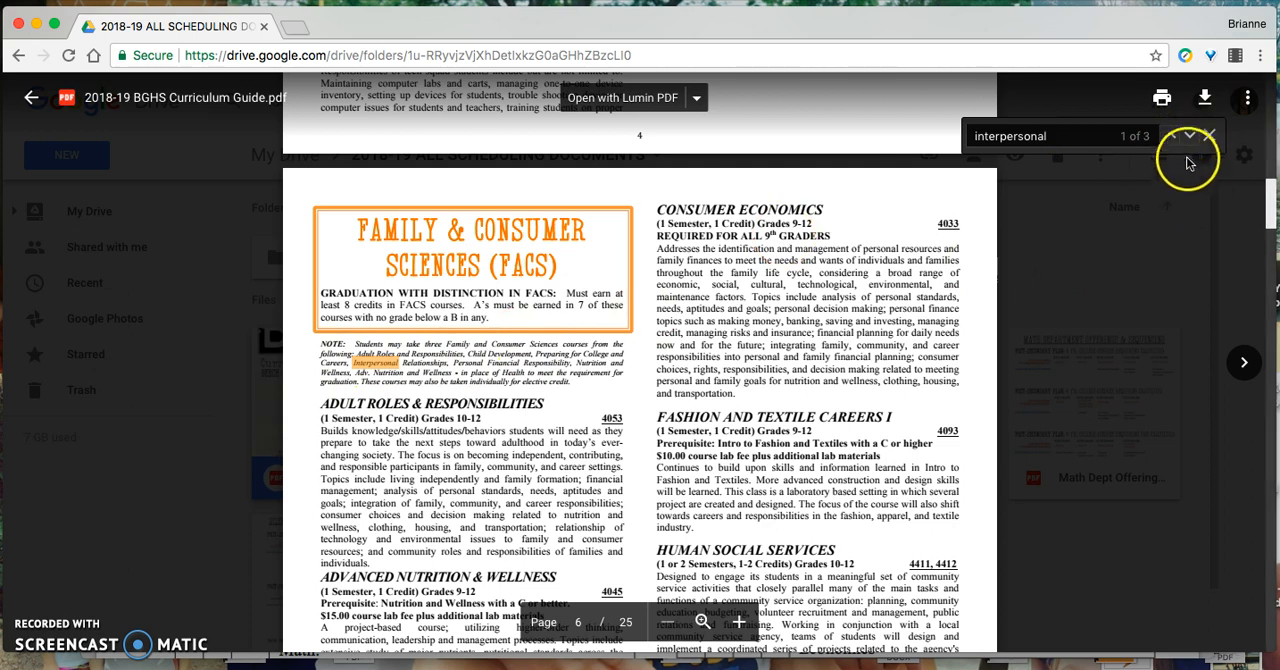
pyautogui.click(1190, 136)
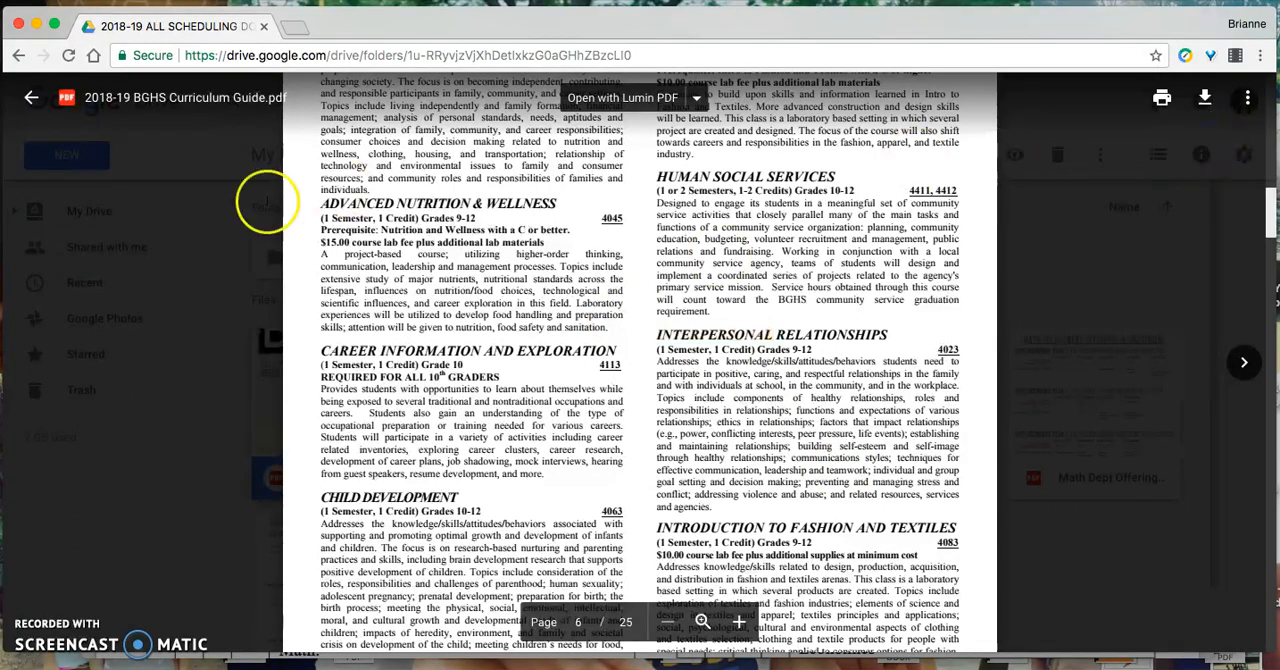
# Leave the curriculum guide and reopen the Current 9th Graders folder
pyautogui.click(32, 96)
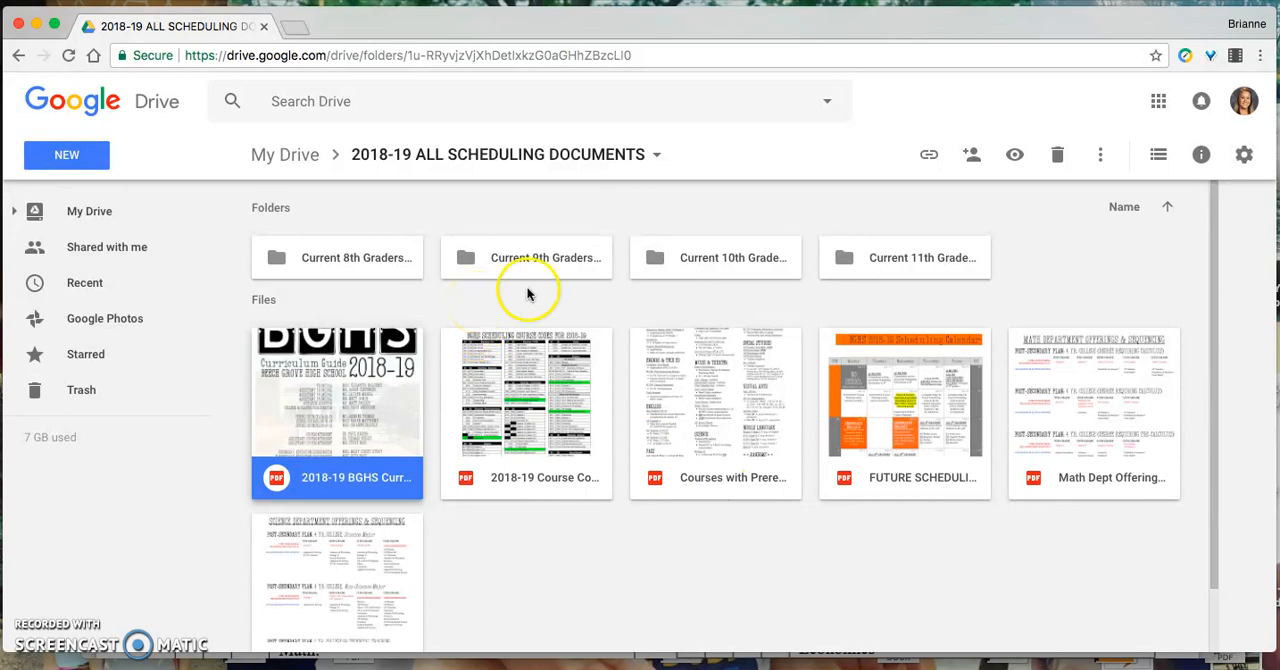
pyautogui.moveTo(540, 256)
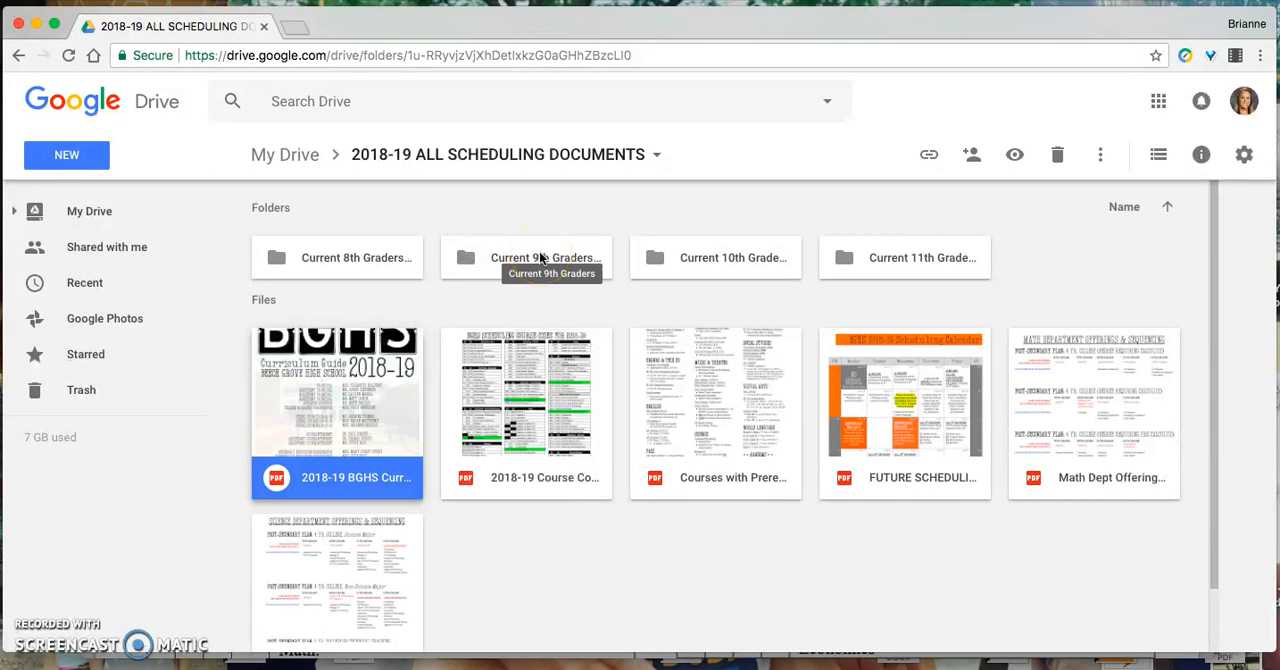
pyautogui.doubleClick(526, 256)
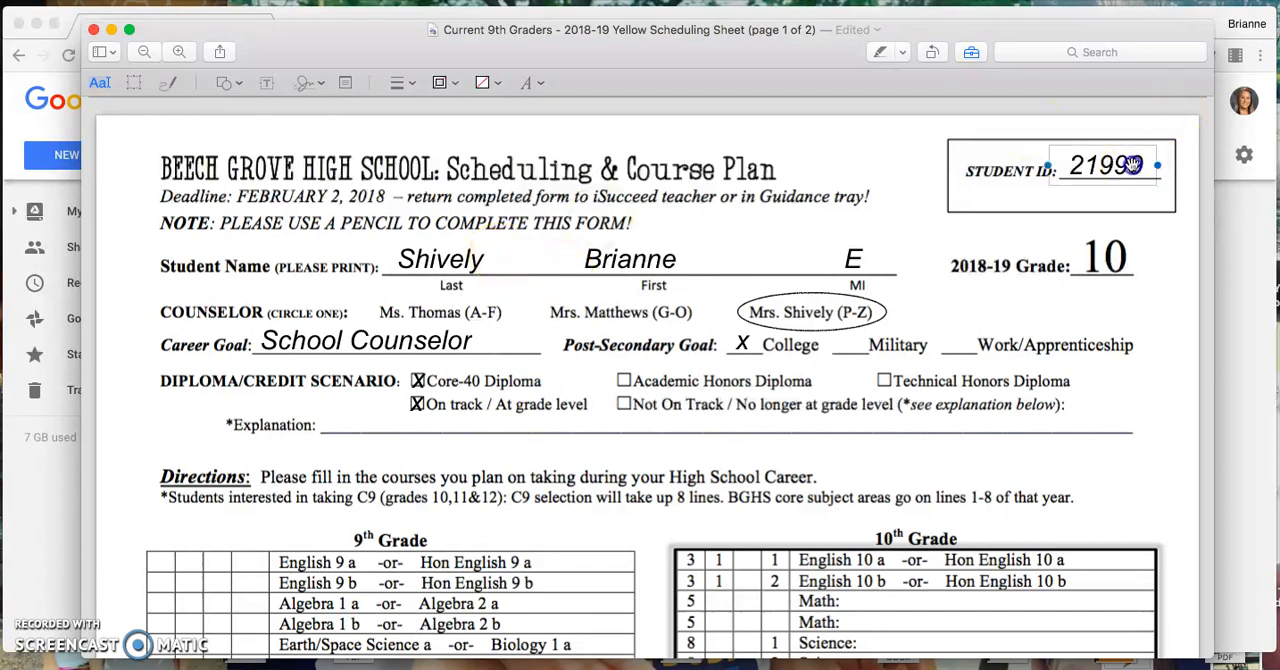
# Check the student name, circled counselor and Core-40 on-track diploma mark on the sheet
pyautogui.click(630, 260)
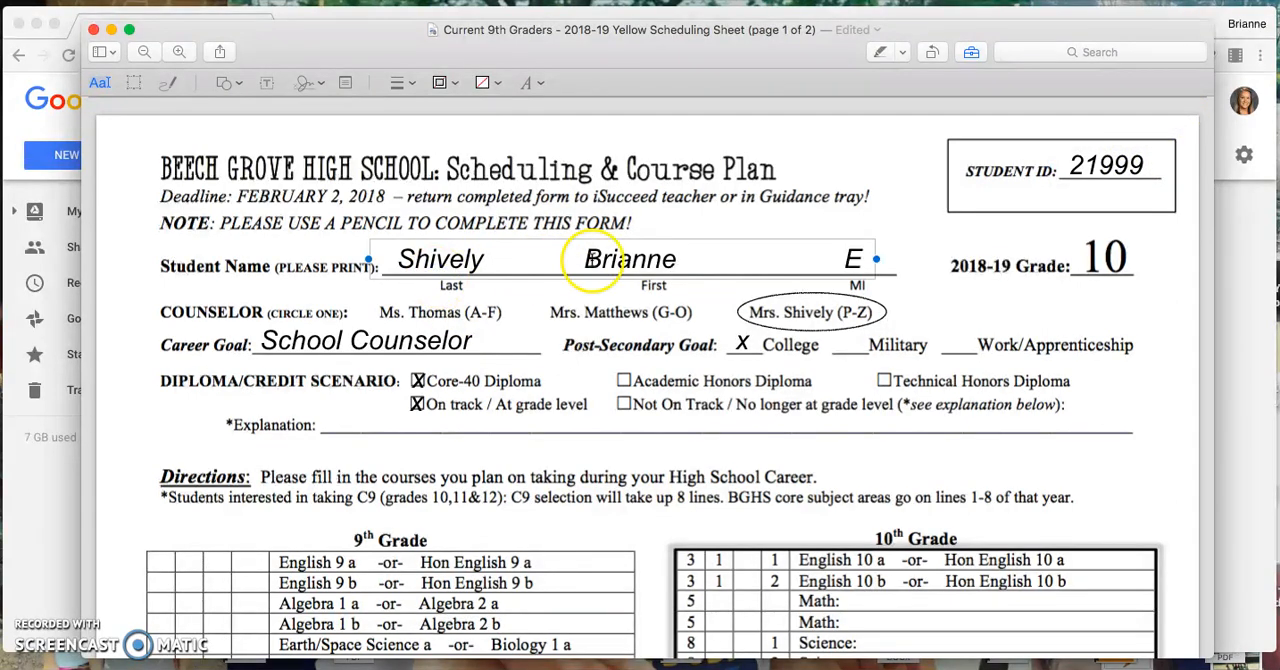
pyautogui.moveTo(1090, 264)
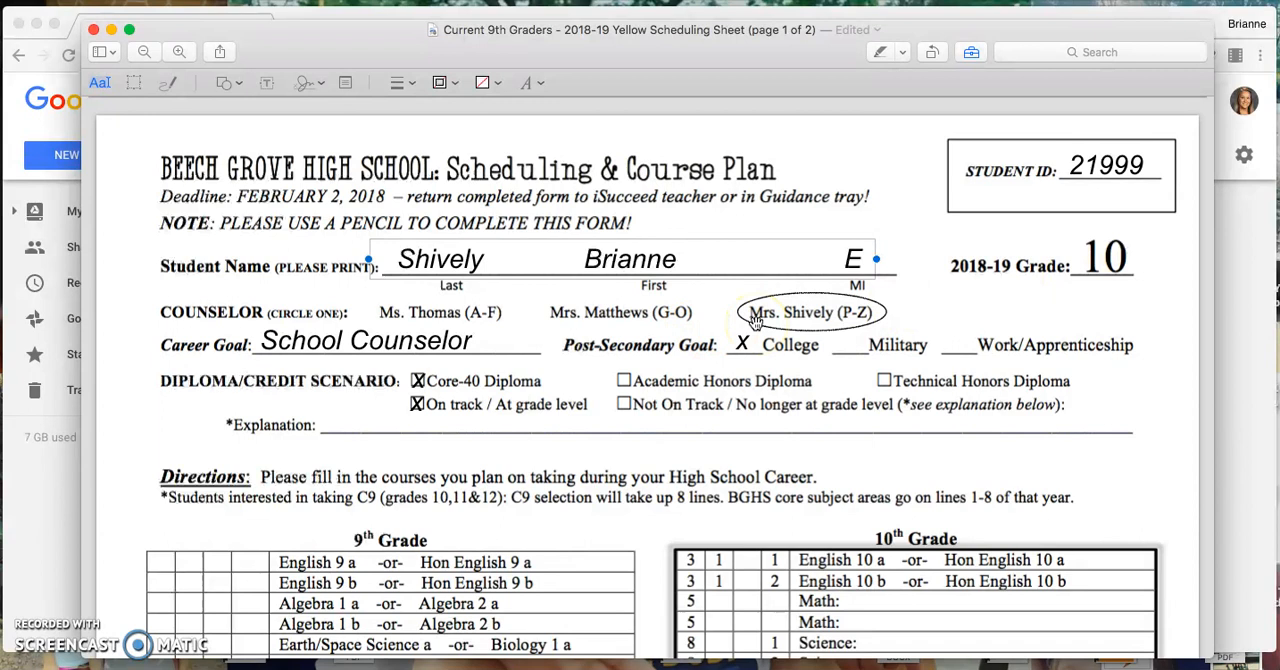
pyautogui.click(364, 340)
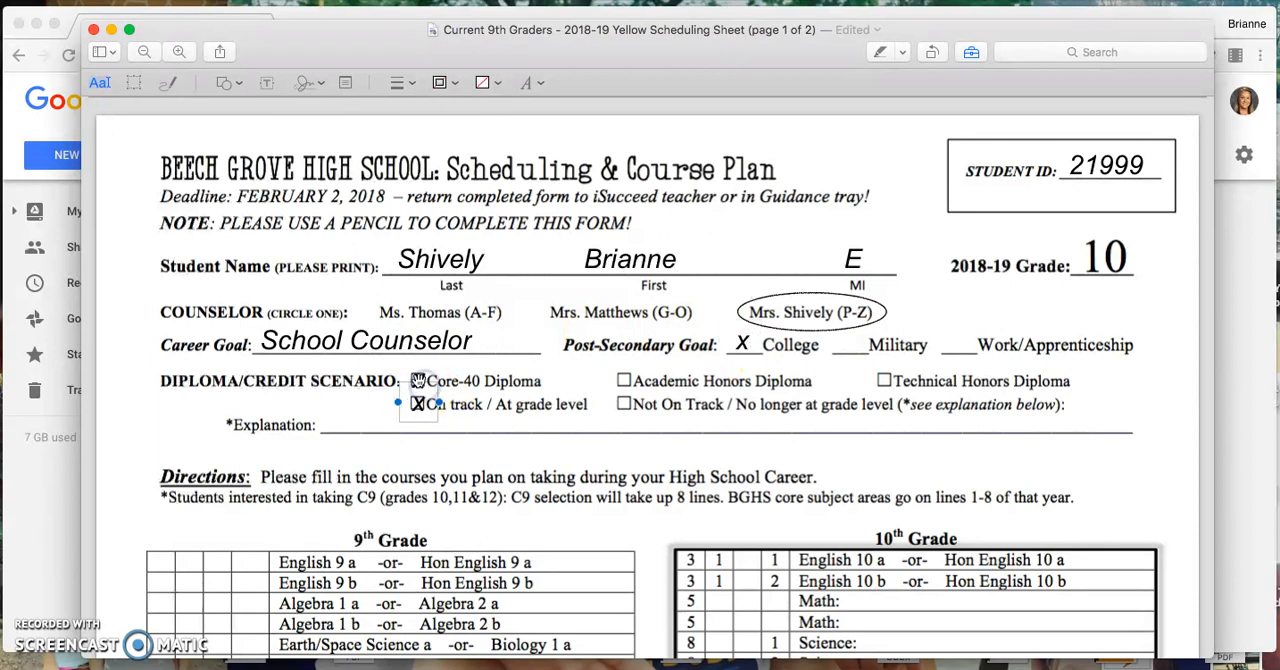
pyautogui.click(416, 380)
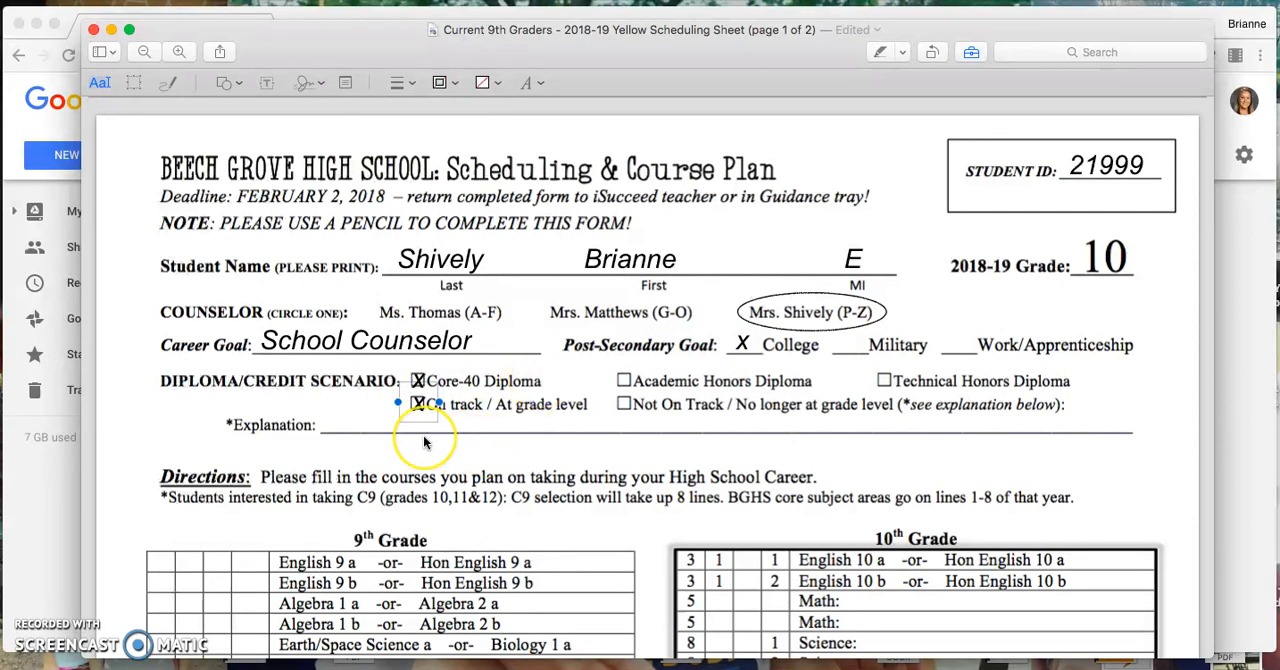
# Move down the scheduling sheet to the 10th-grade course table
pyautogui.scroll(-3)
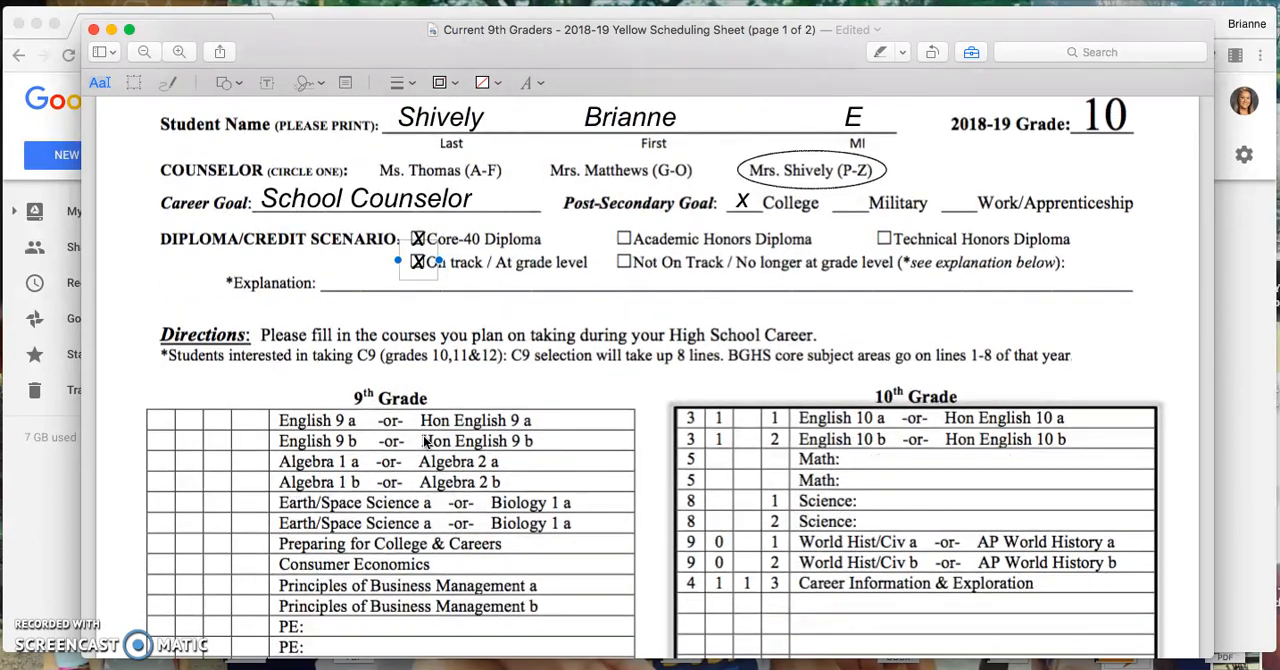
pyautogui.scroll(-3)
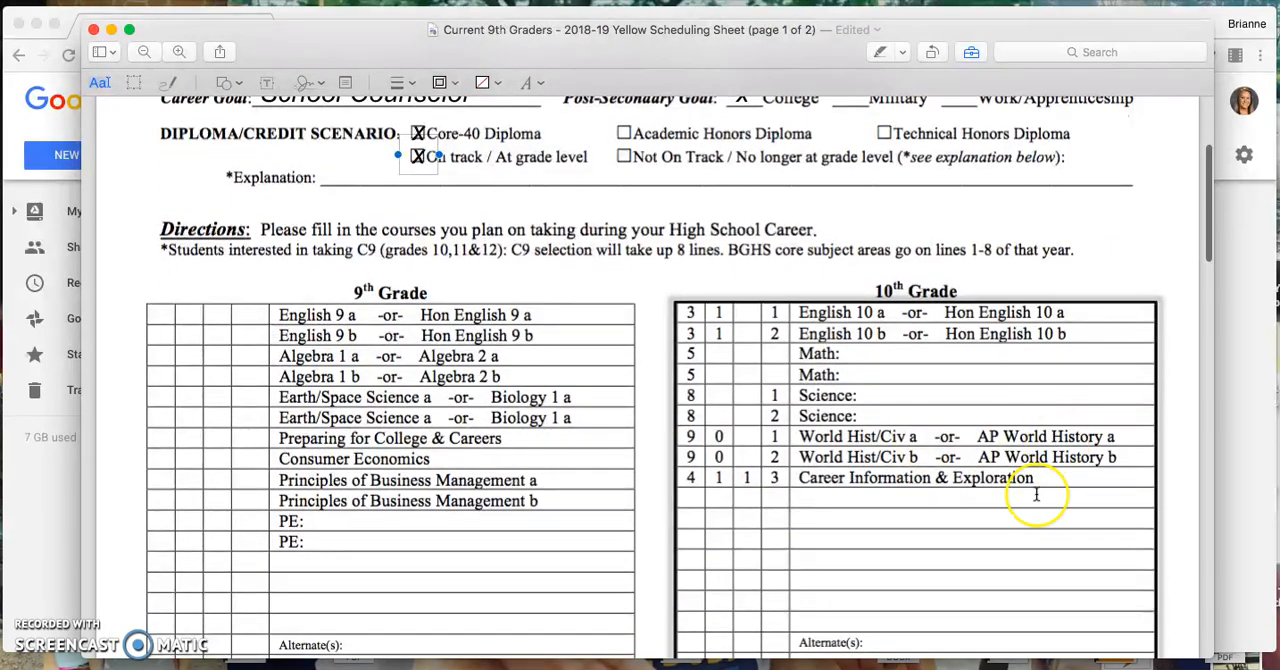
pyautogui.scroll(-3)
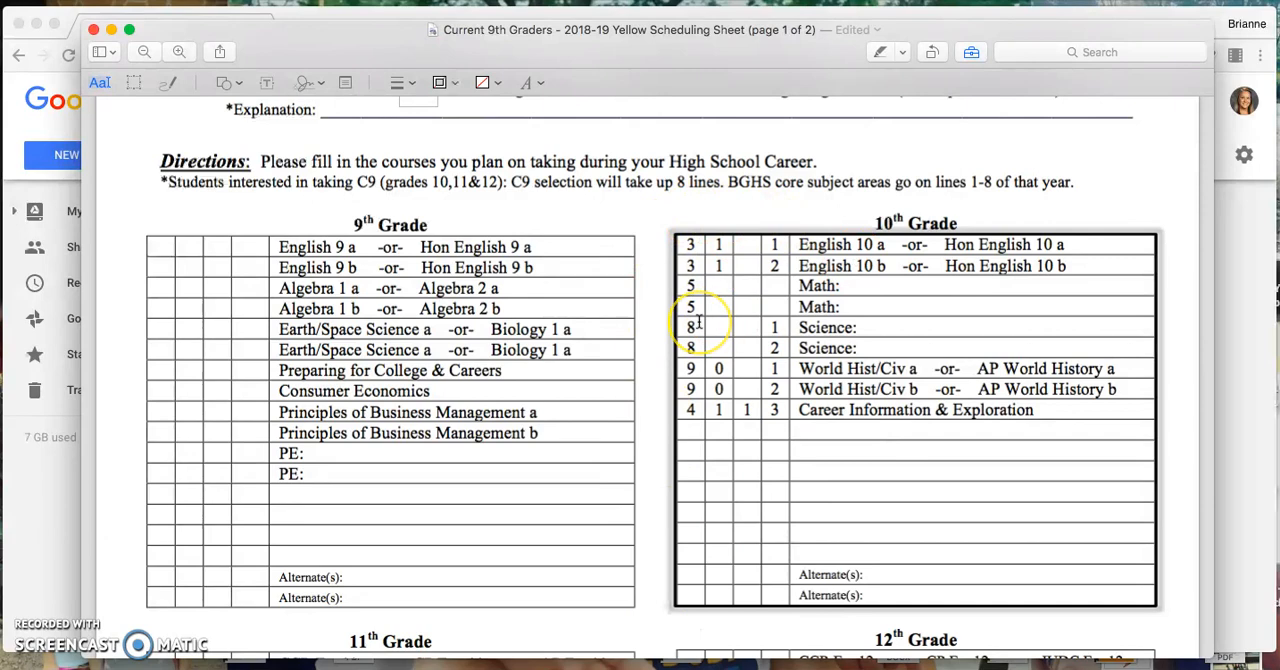
pyautogui.scroll(-3)
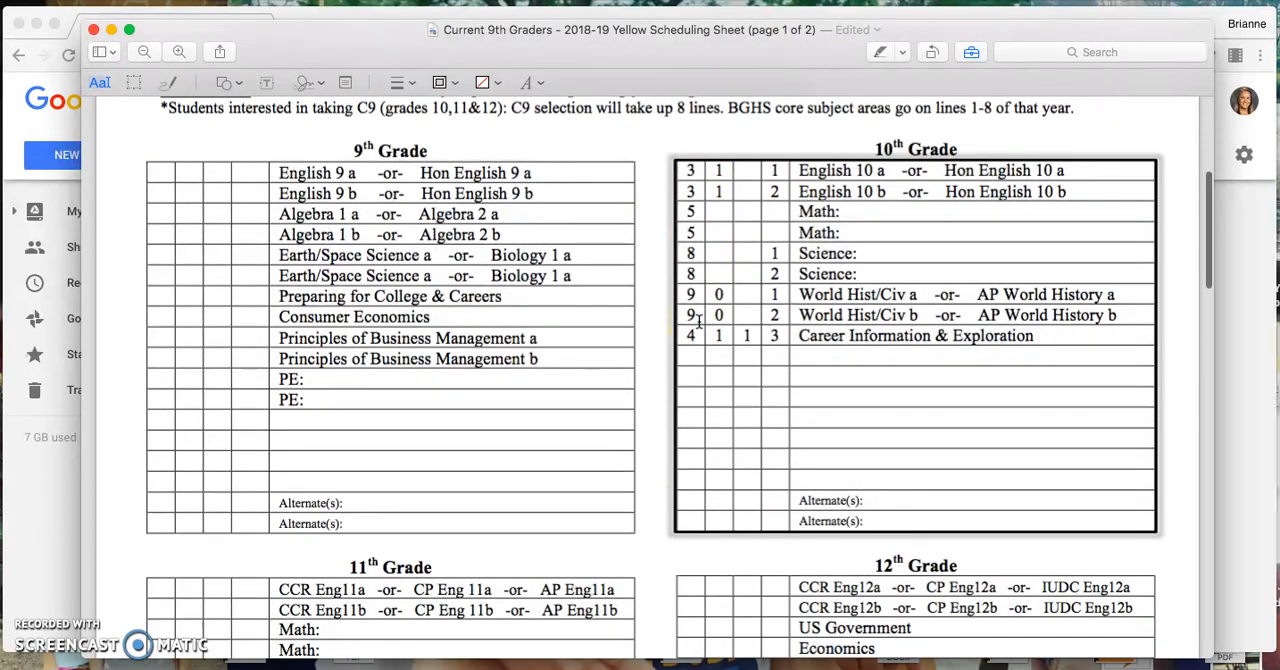
pyautogui.scroll(-3)
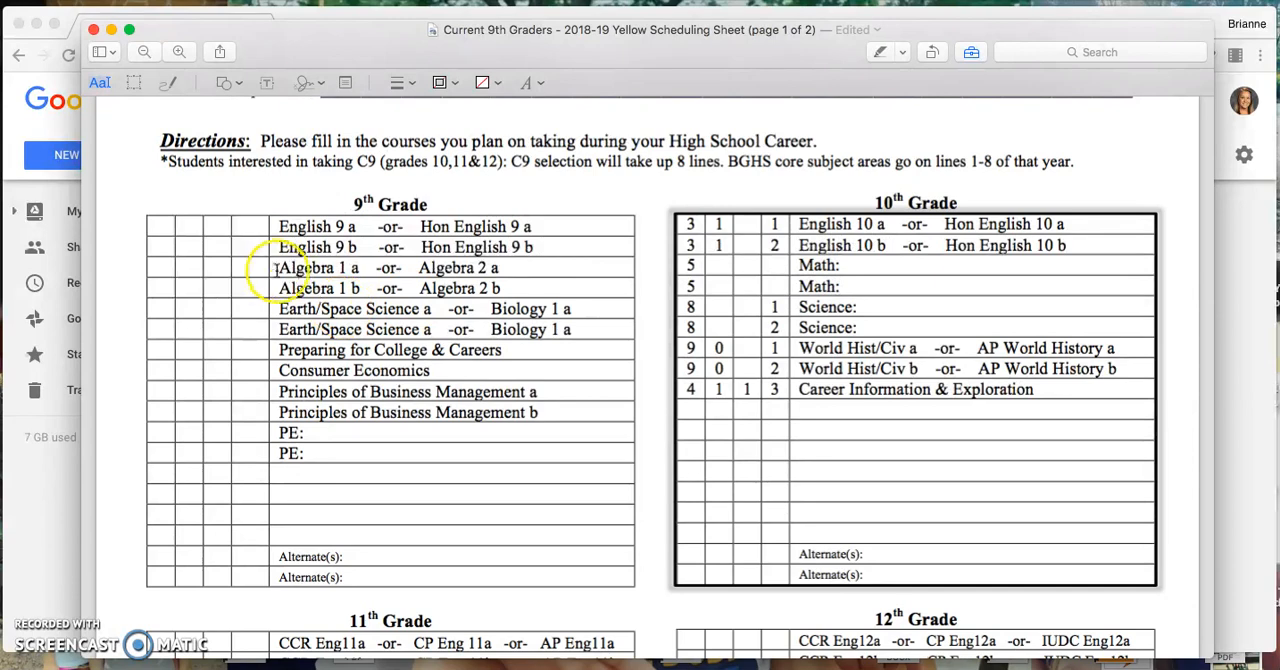
pyautogui.scroll(-3)
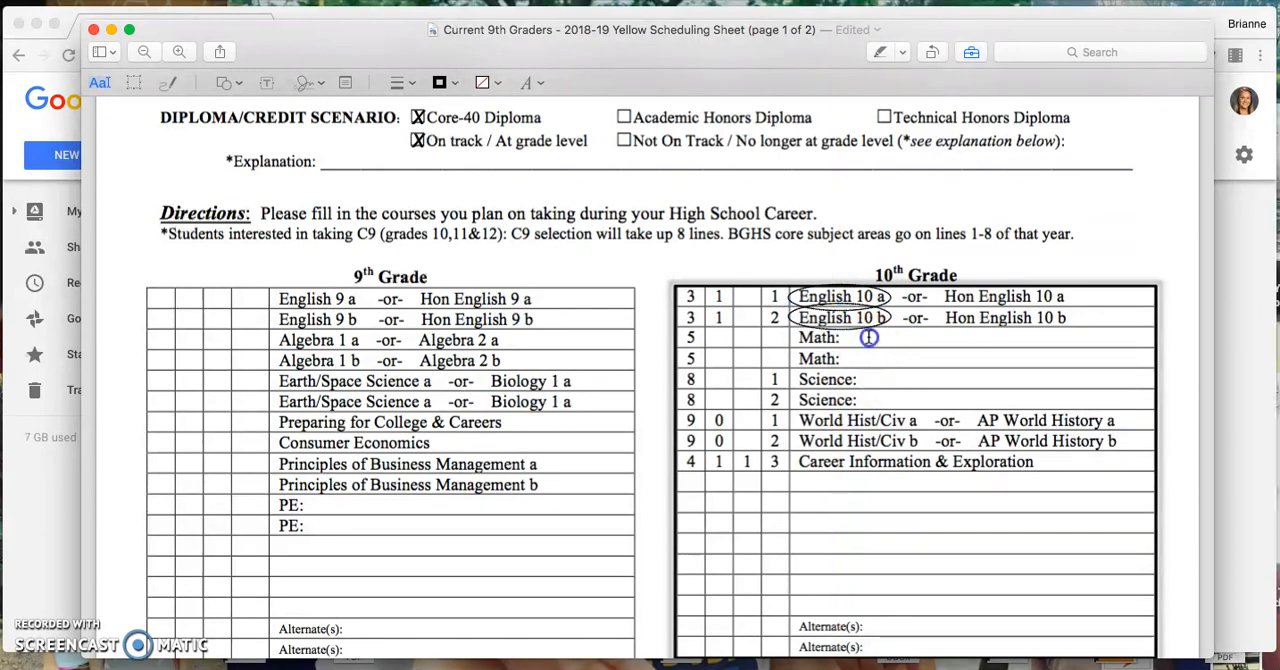
# Fill the 10th-grade Math lines with Algebra 2a/2b and Science lines with Biology a/b
pyautogui.write('Al')
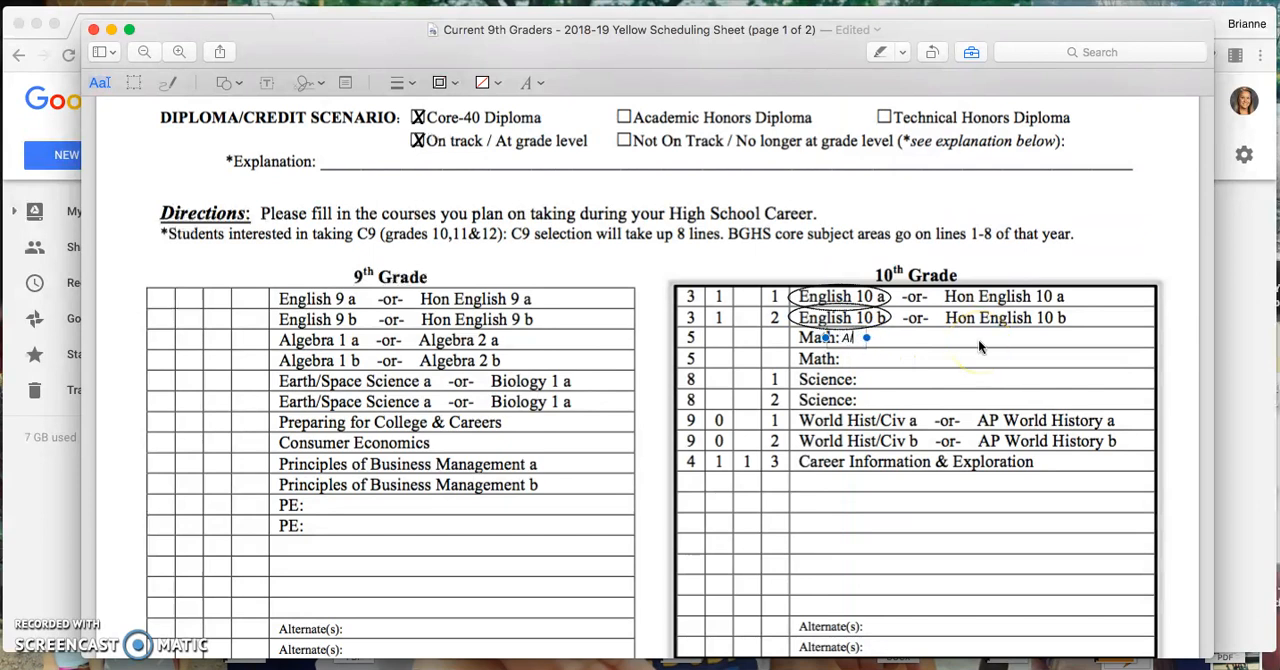
pyautogui.write('Algebra 2a')
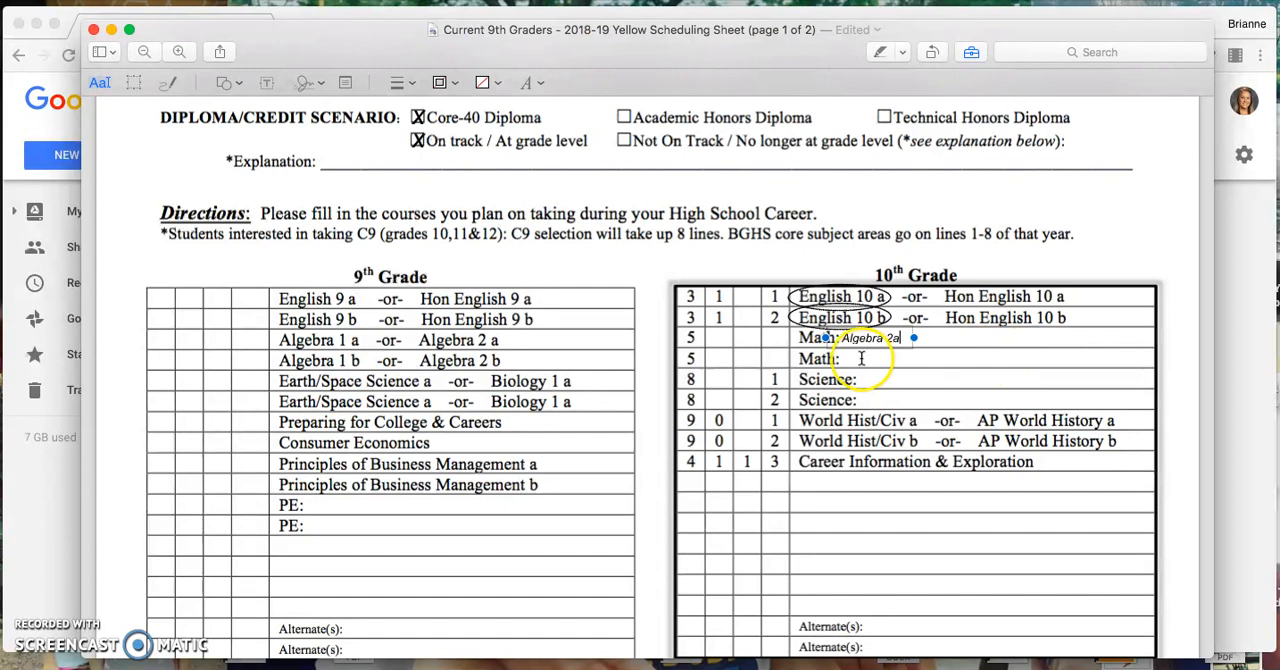
pyautogui.write('Algebra 2b')
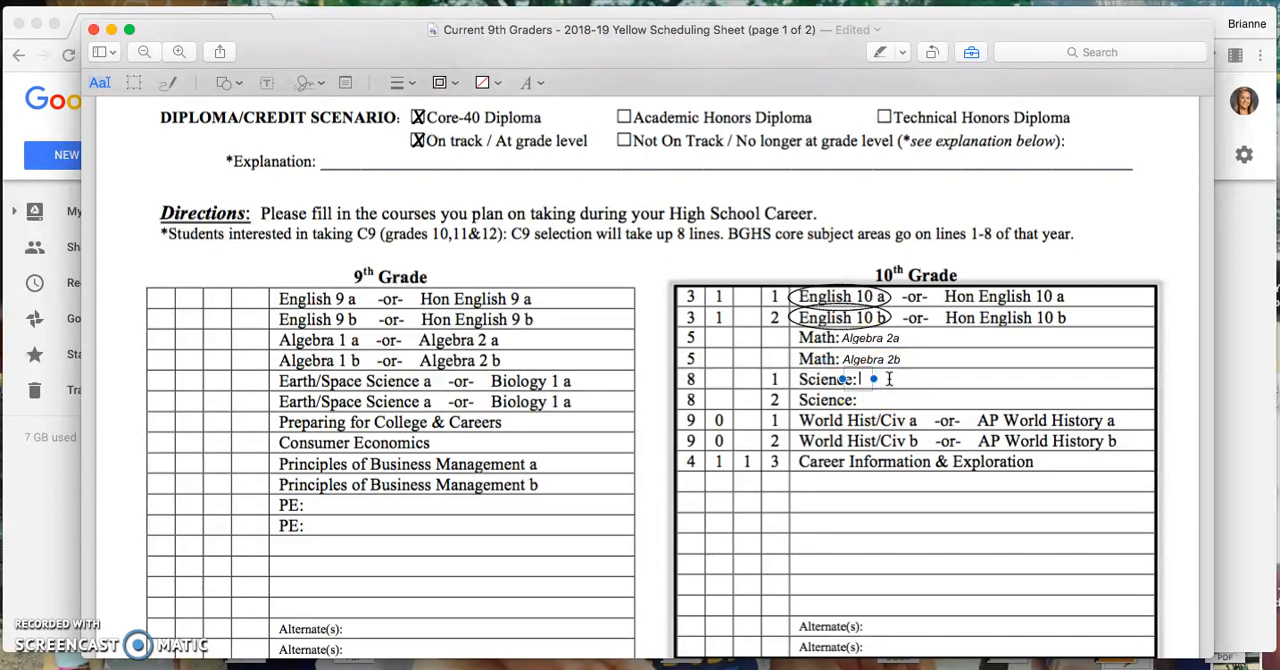
pyautogui.write('Biology a')
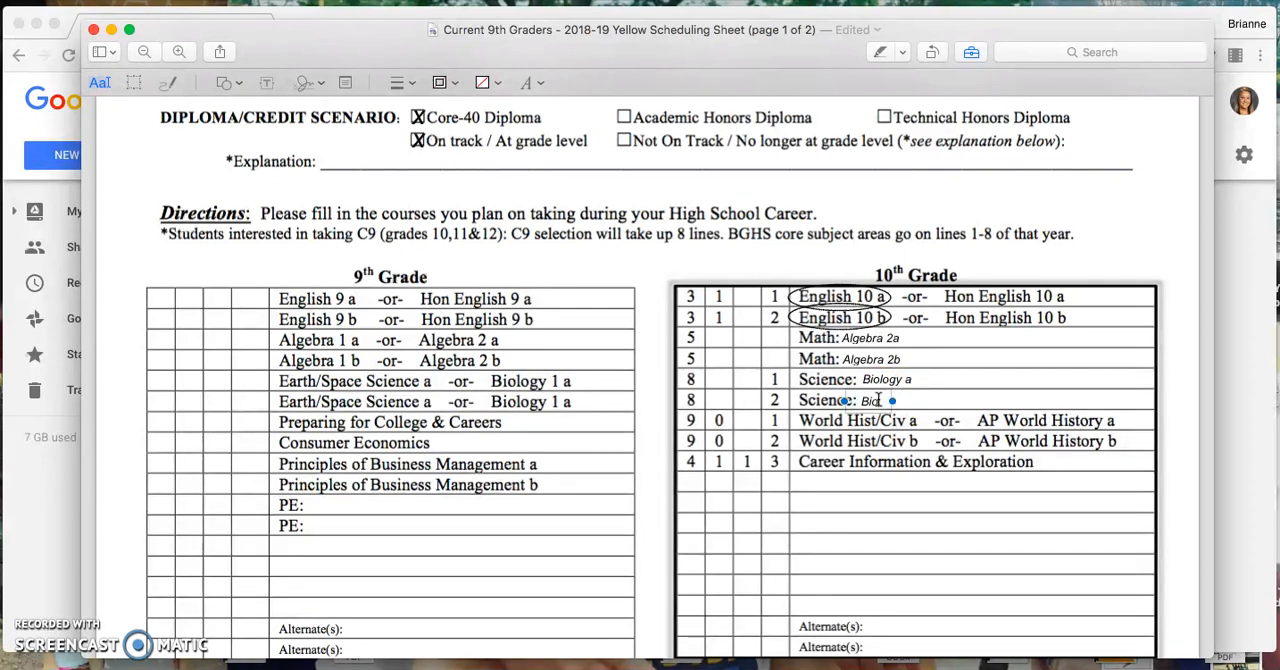
pyautogui.write('Biology b')
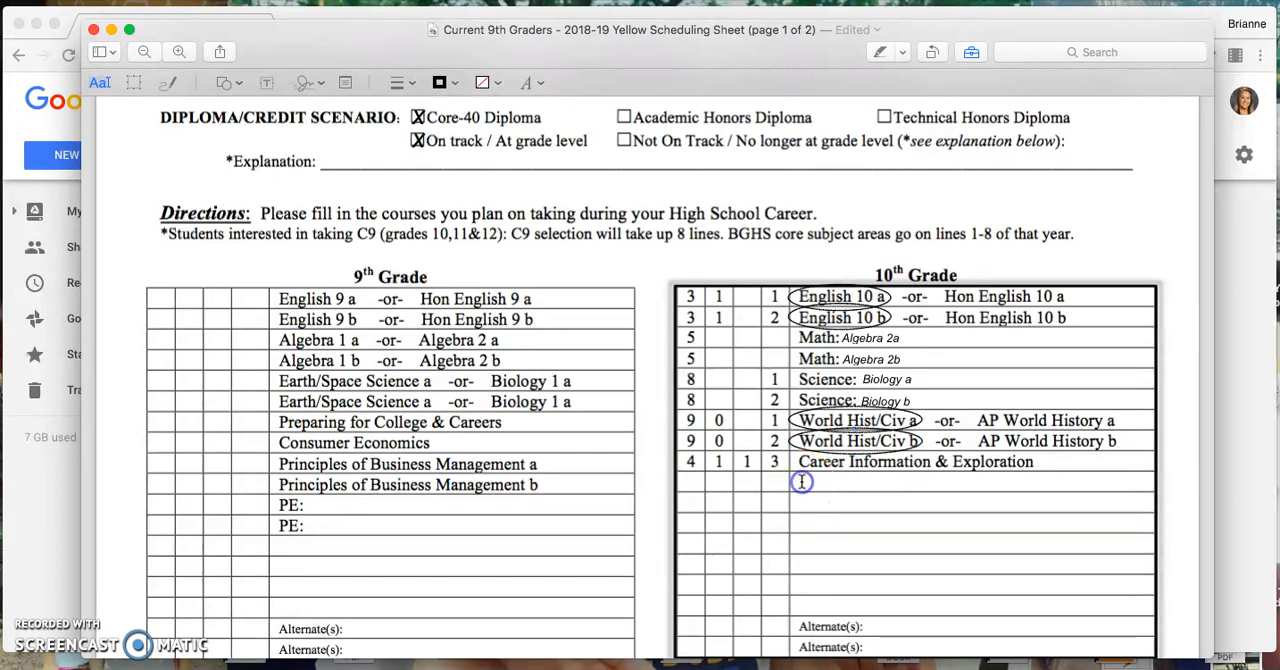
# Add Interpersonal Relationships, DC Natural Resources a/b and French 1a/1b to the 10th-grade list
pyautogui.write('Interpersonal Relationships')
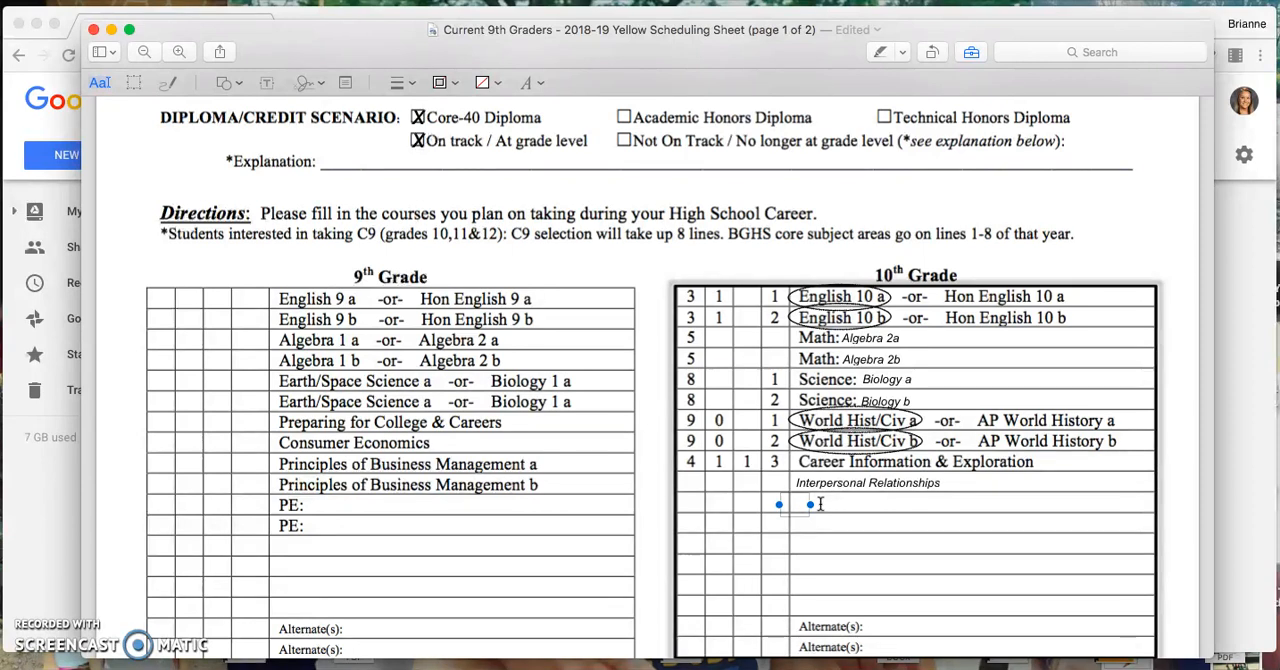
pyautogui.click(796, 504)
pyautogui.write('DC Natural Resources a')
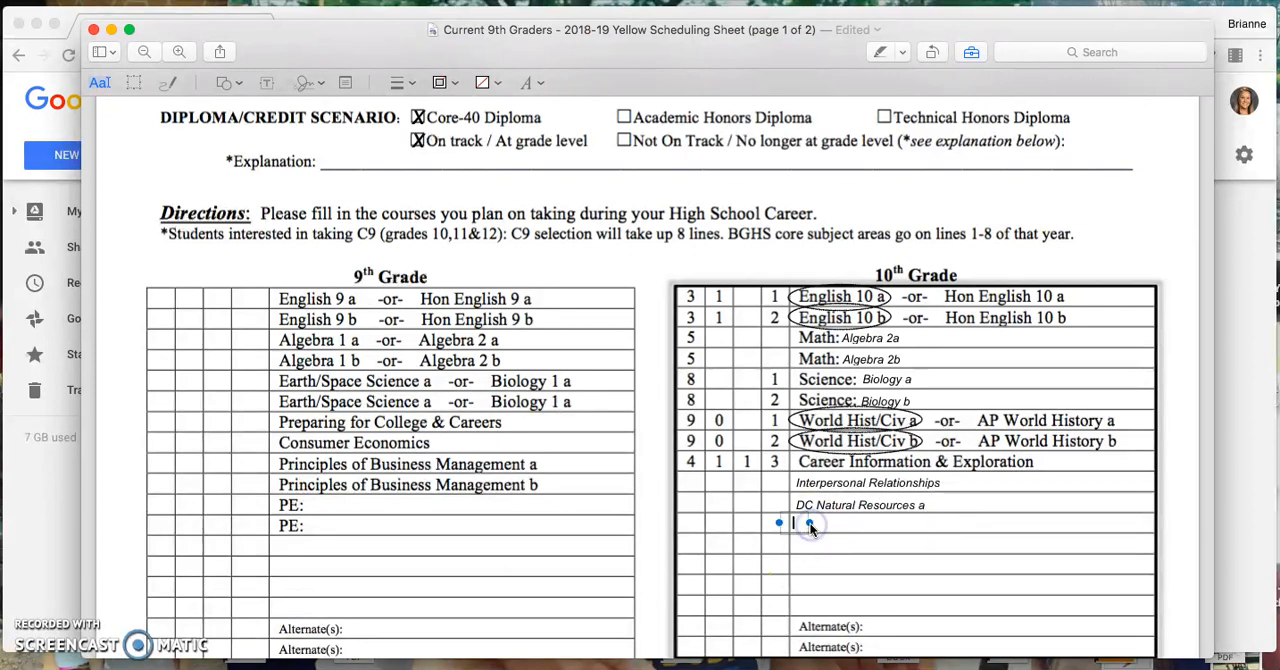
pyautogui.write('DB')
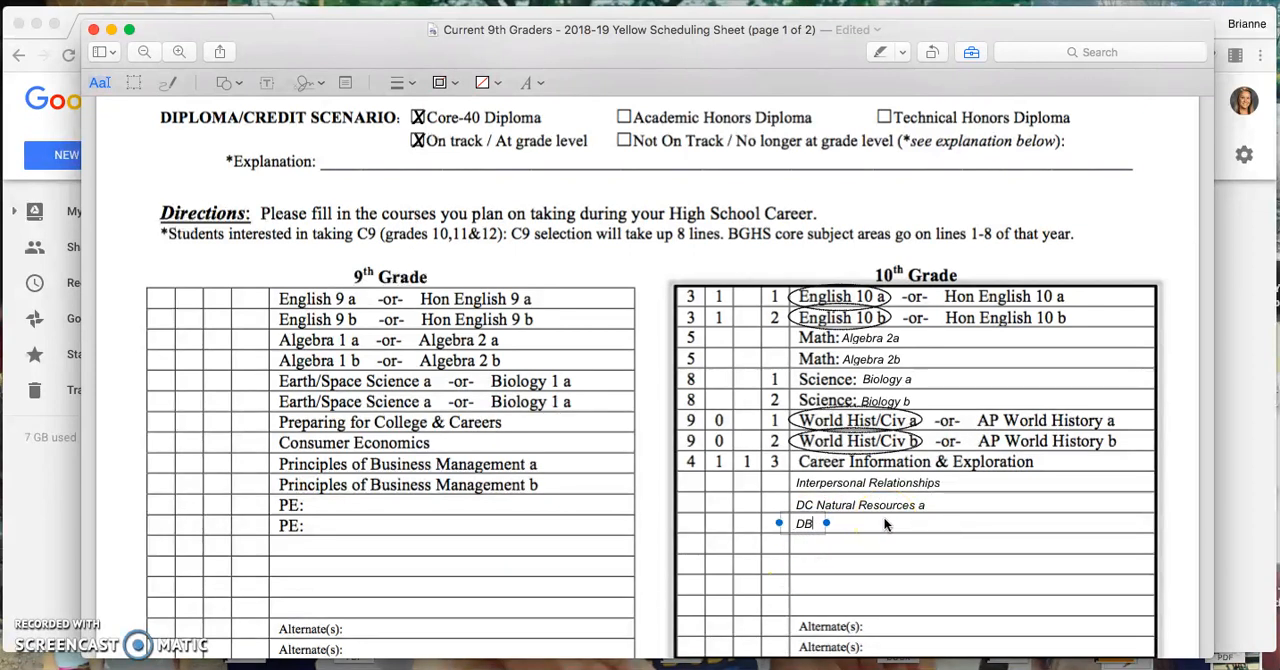
pyautogui.write('DC Natural Resources b')
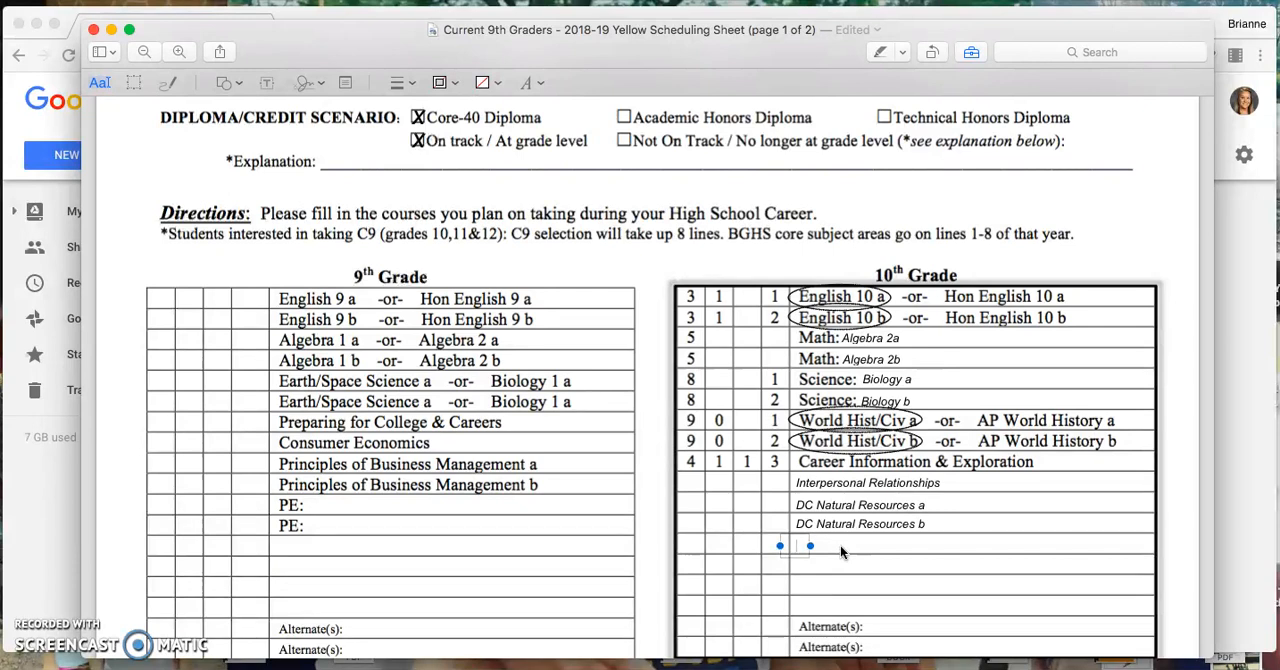
pyautogui.write('F')
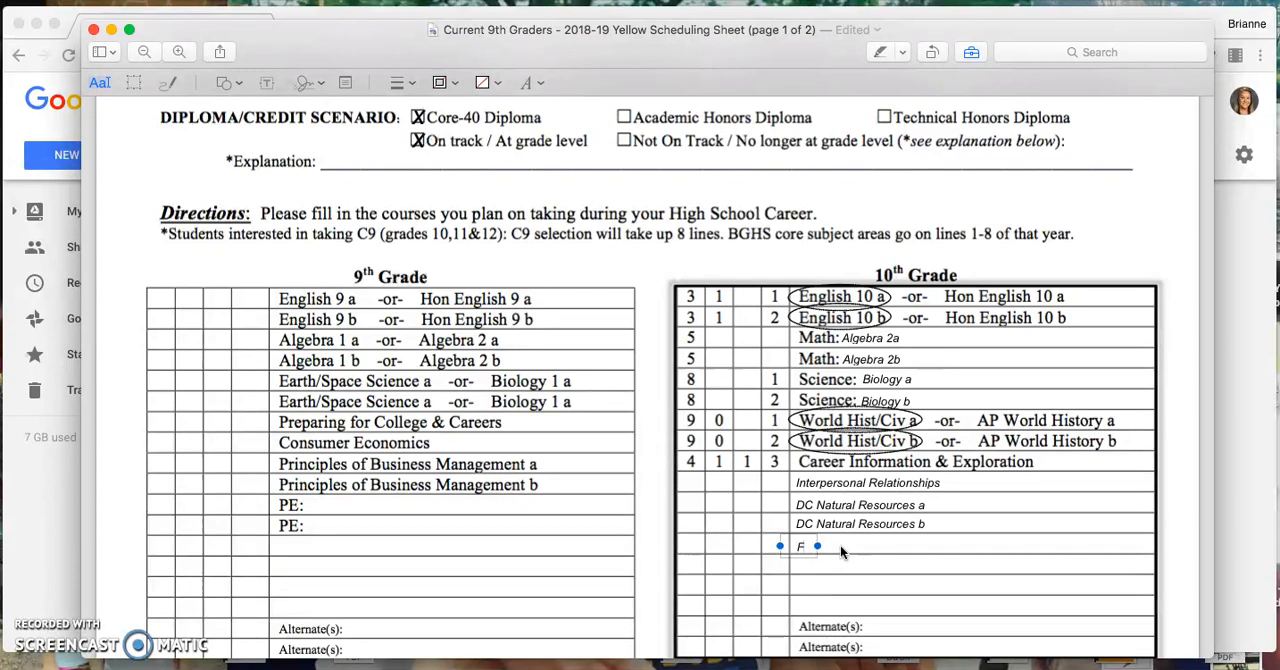
pyautogui.write('rench 1a')
pyautogui.write('French 1b')
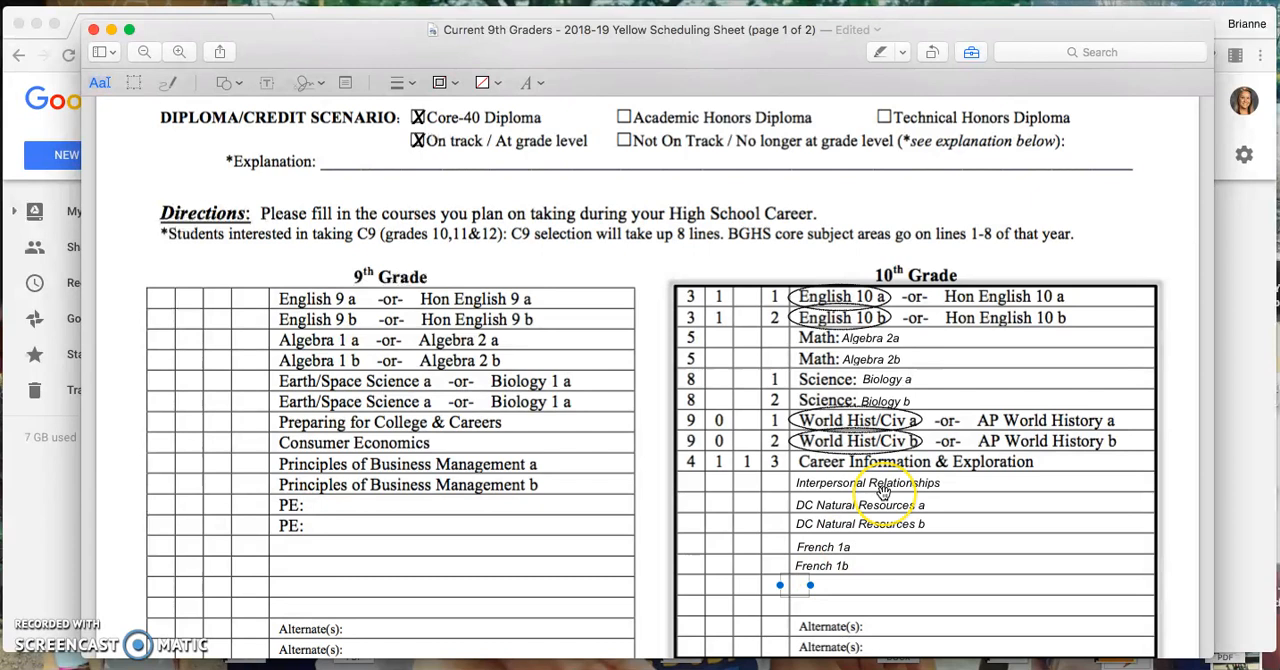
pyautogui.scroll(-3)
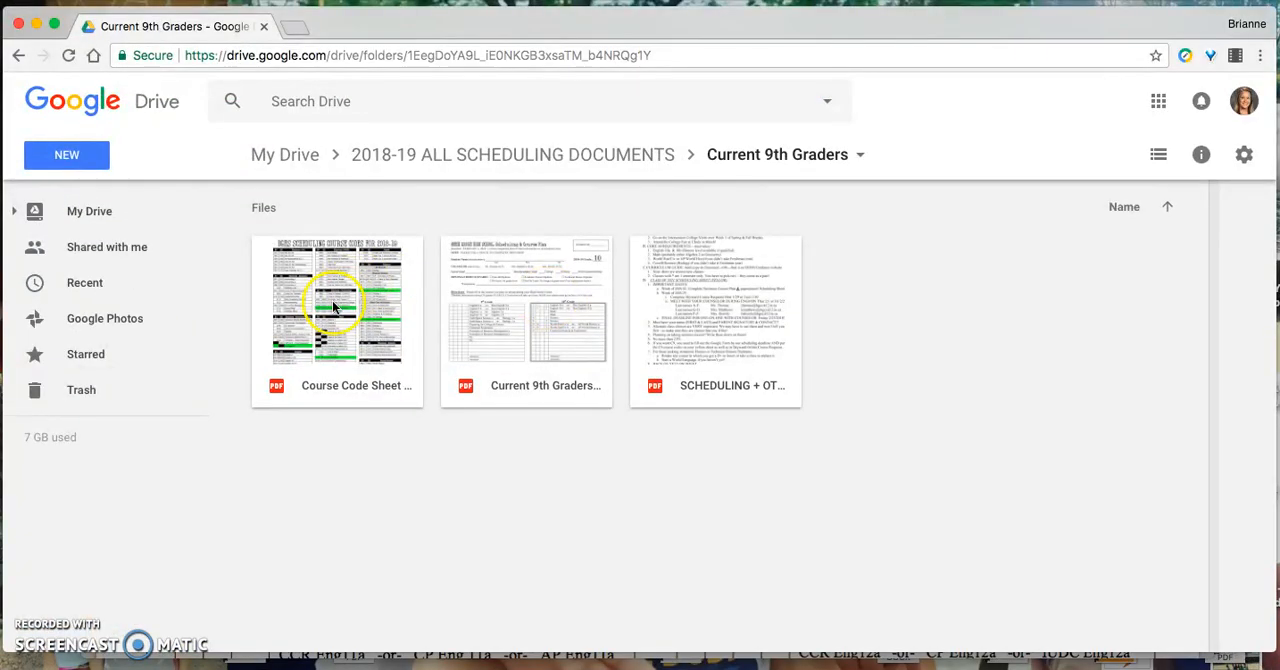
# Reopen the BGHS Curriculum Guide at the Business, Marketing & Information Technology pages
pyautogui.click(512, 154)
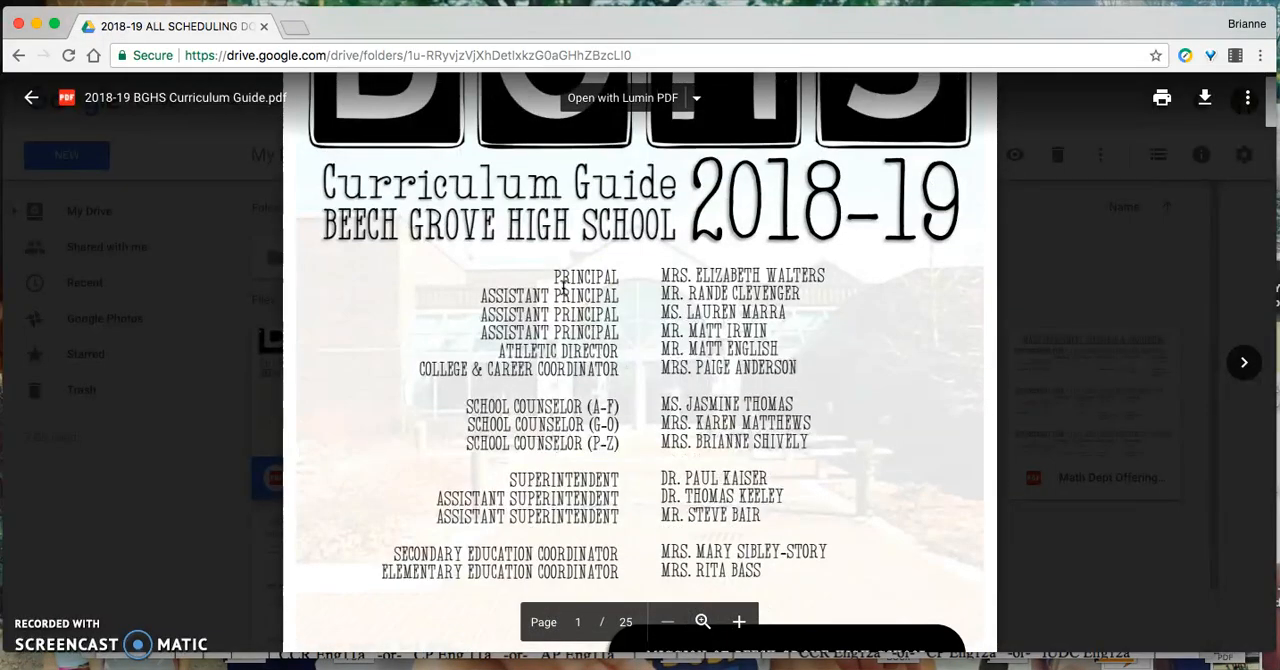
pyautogui.scroll(-3)
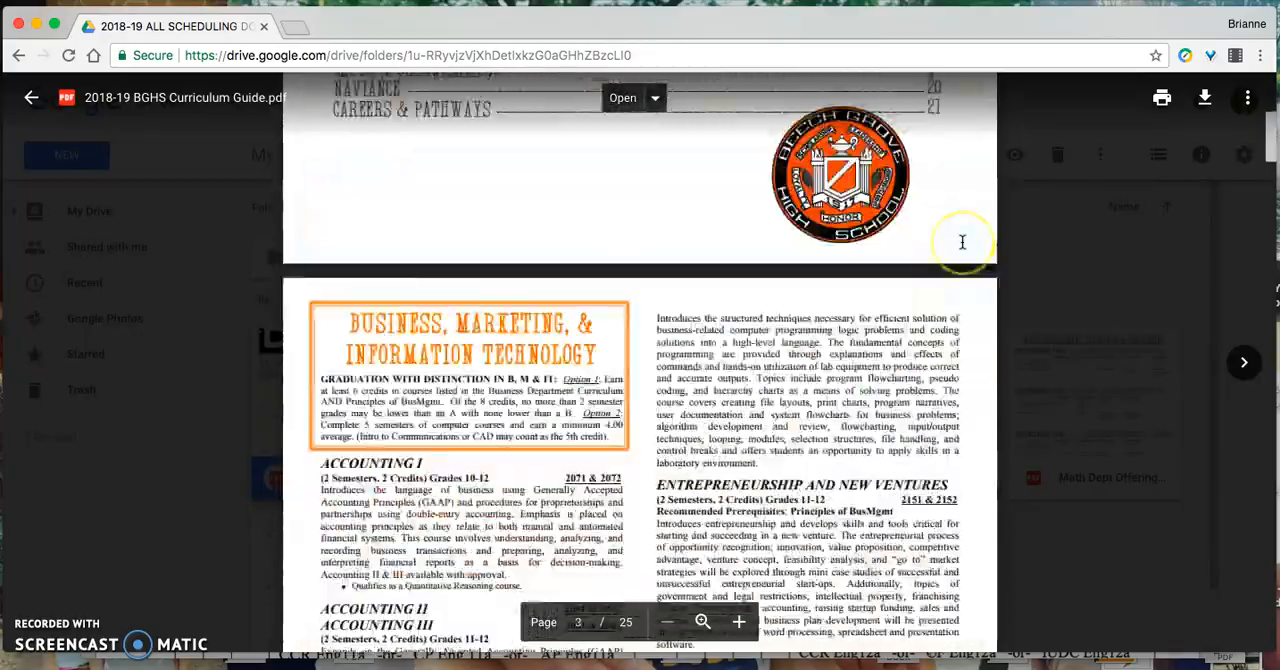
pyautogui.scroll(-3)
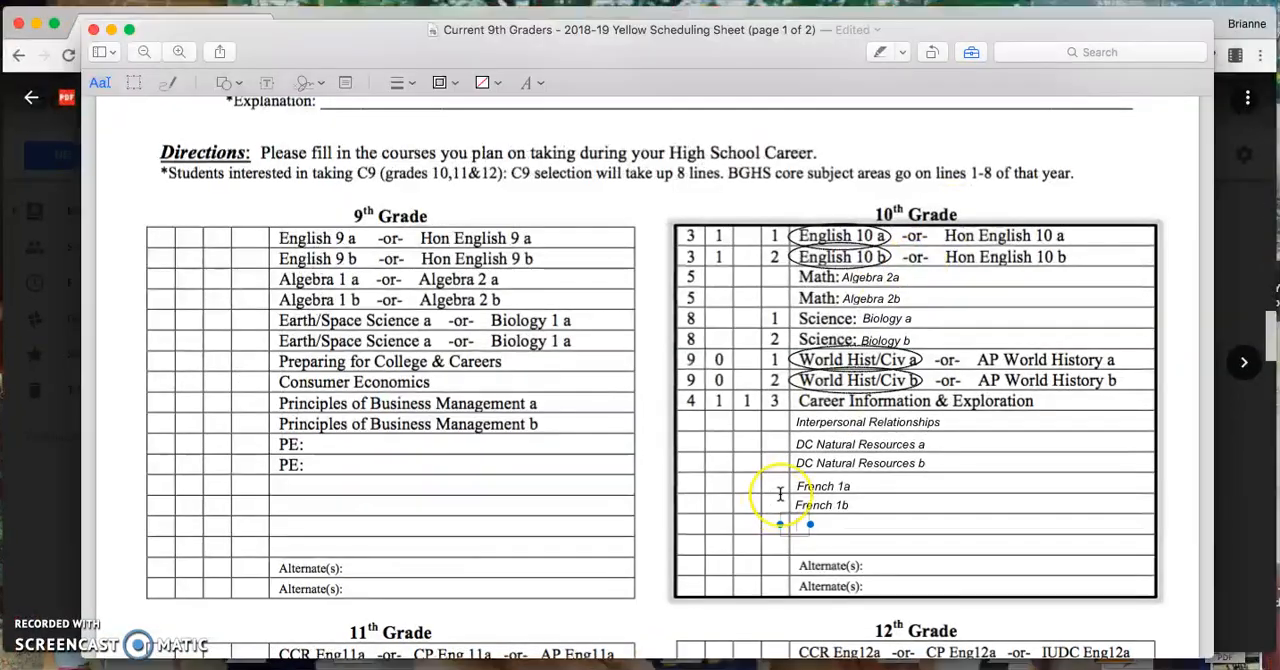
# Add Modern Fitness a and Modern Fitness b below French 1b
pyautogui.write('Moder')
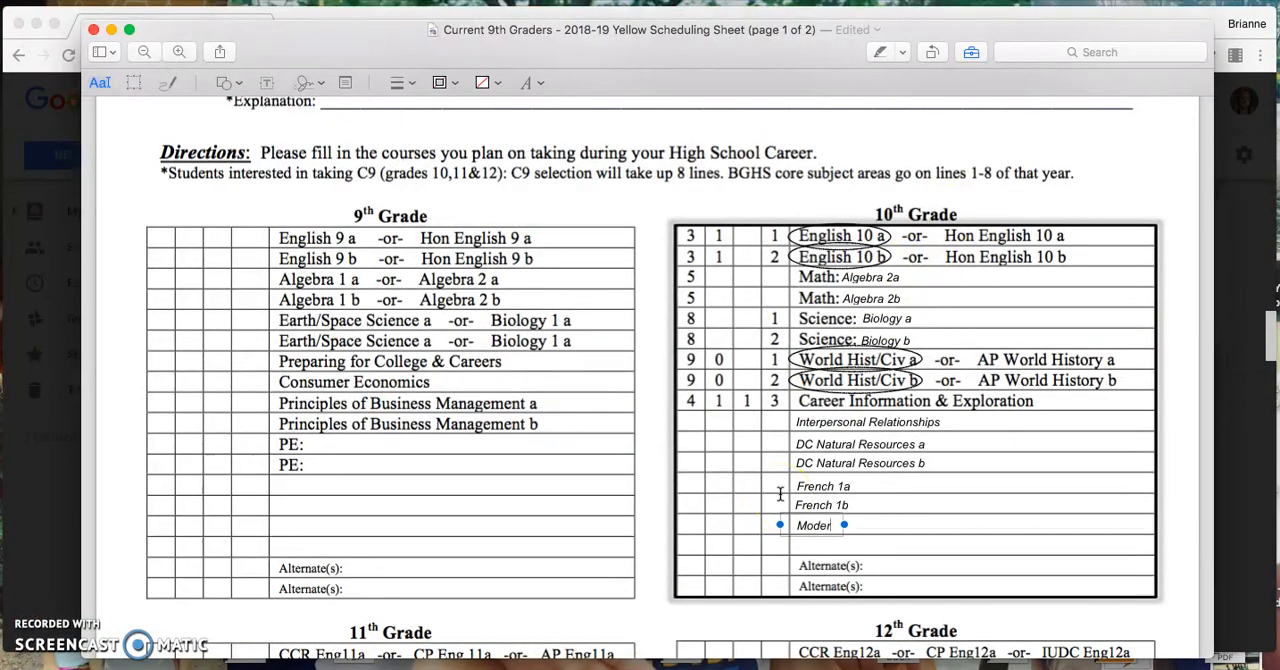
pyautogui.write('Fitness a')
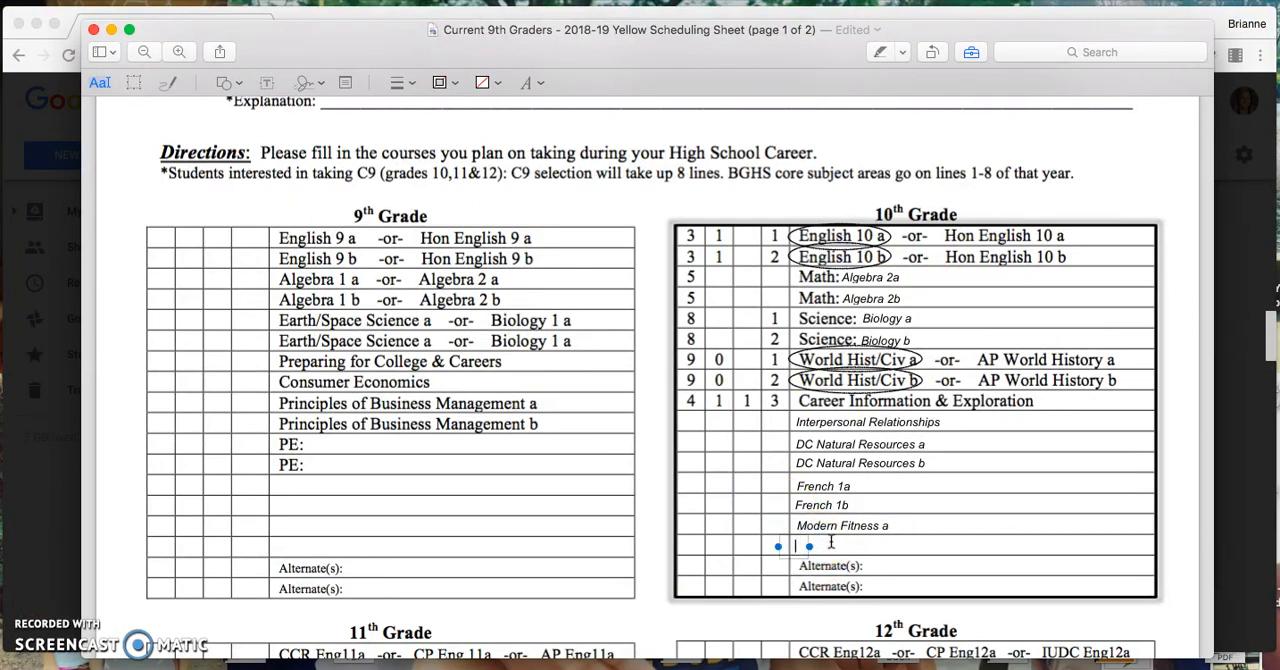
pyautogui.write('Modern Fitness a')
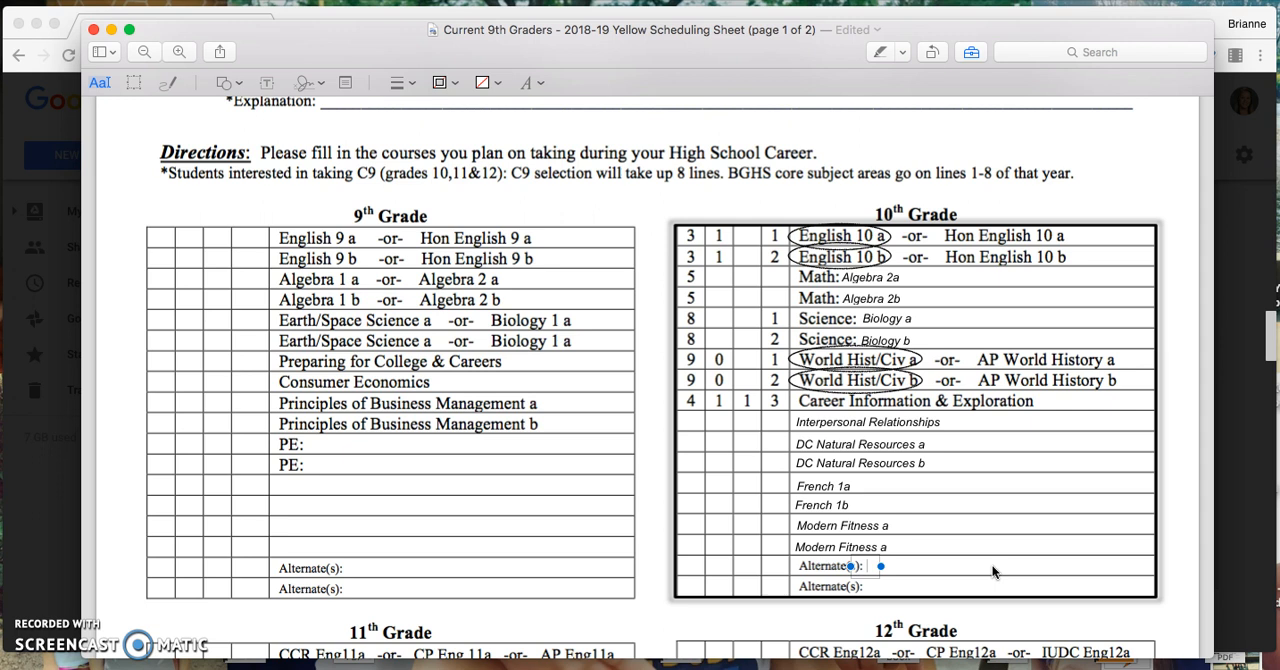
# Enter 2D Art Bookmaking a & b as the first 10th-grade alternate
pyautogui.write('2D Art')
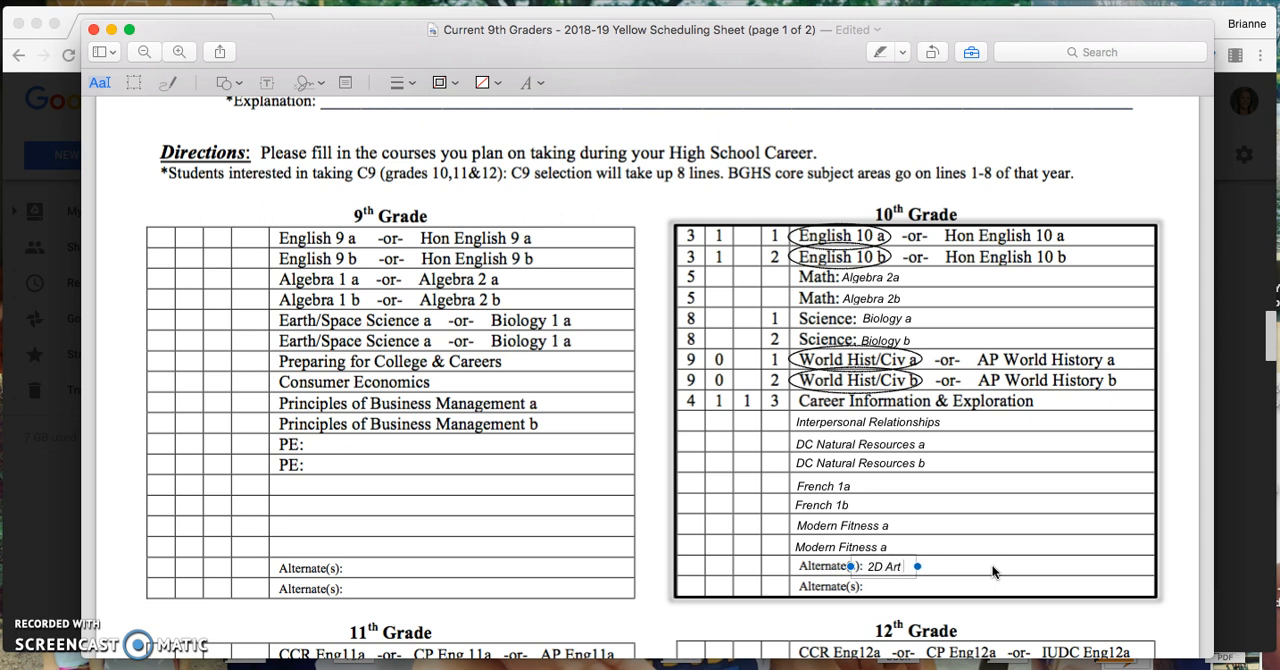
pyautogui.write('Bookmaking')
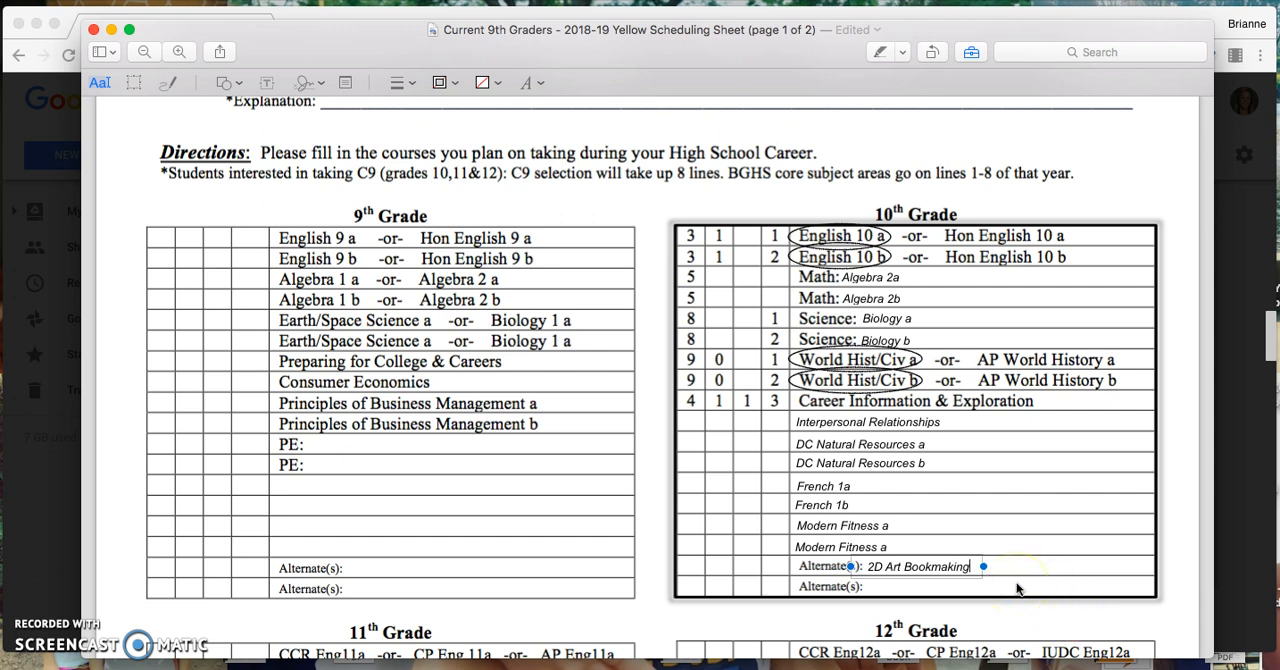
pyautogui.write('a')
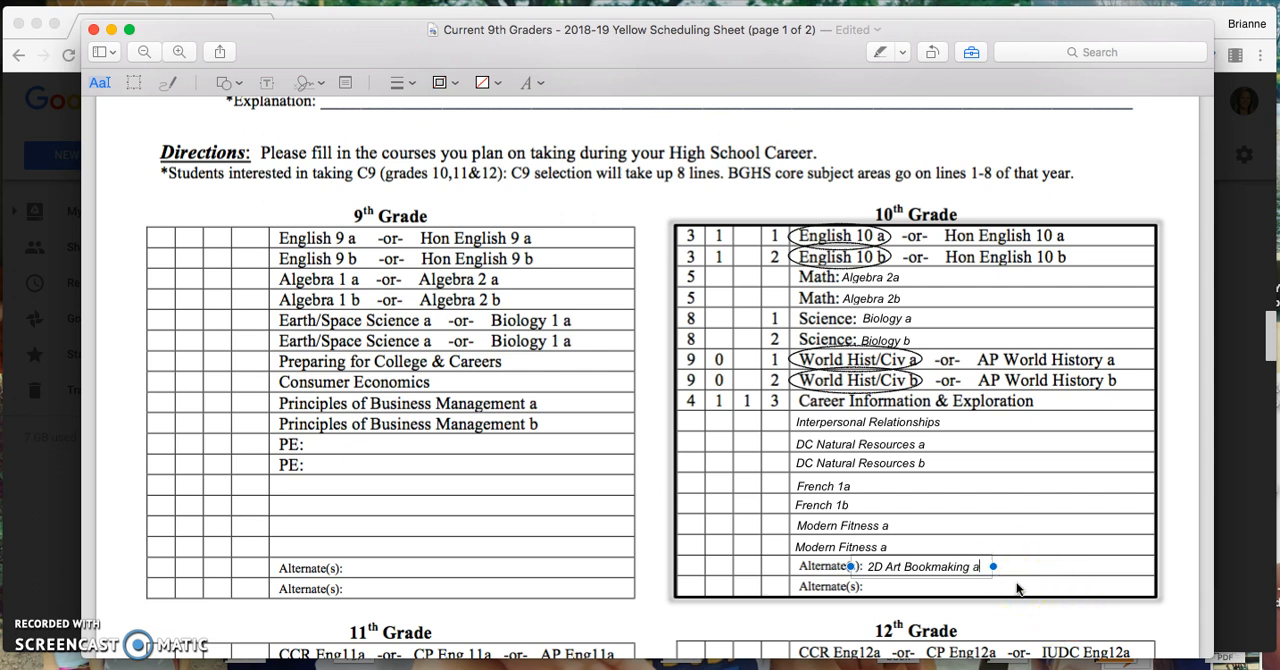
pyautogui.write('& b')
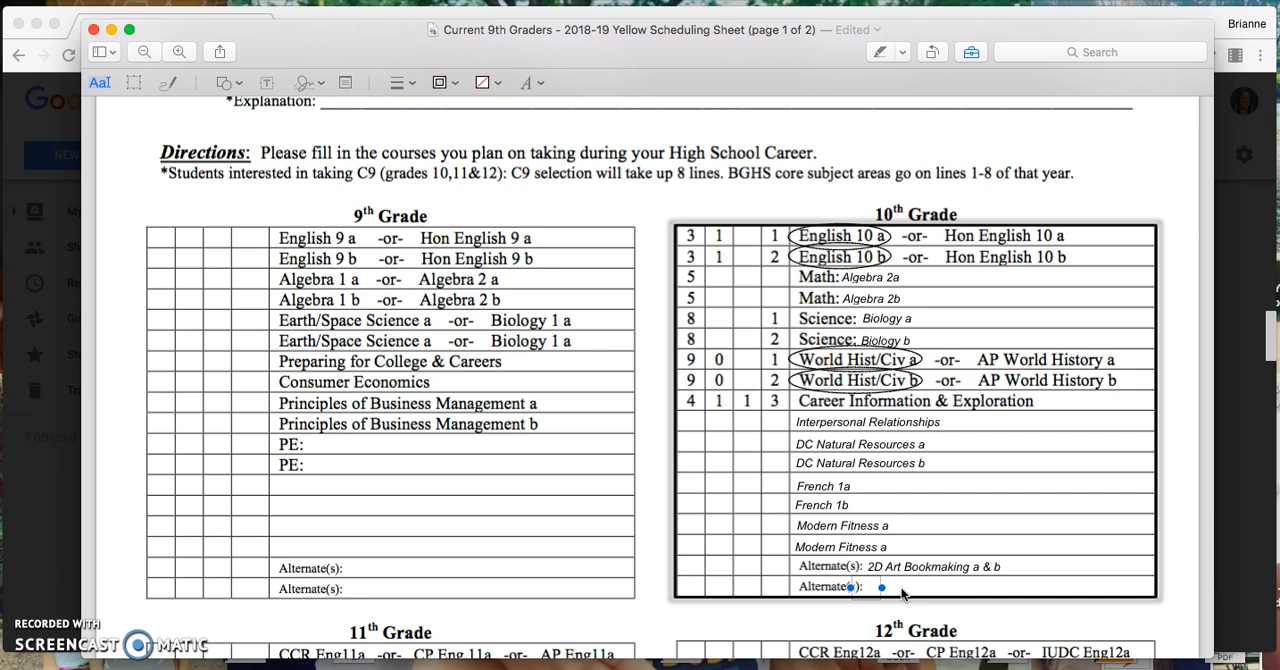
# Enter ALS DC Animal Science a & b as the second alternate
pyautogui.click(868, 586)
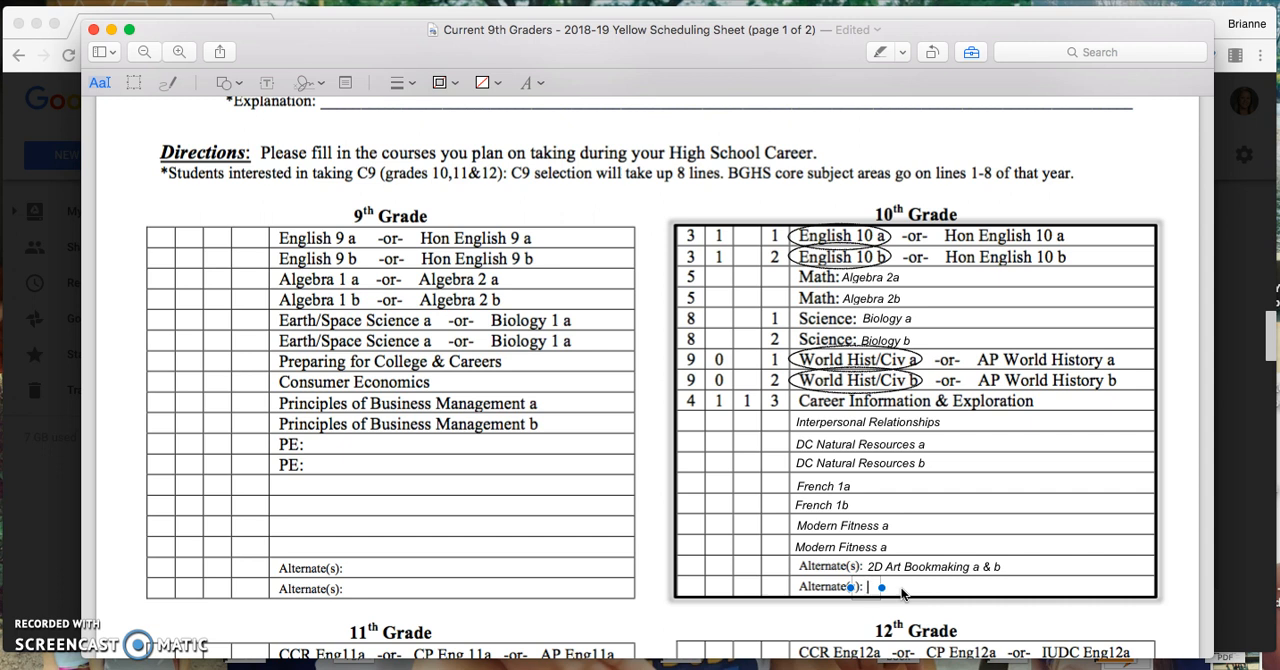
pyautogui.write('ALS')
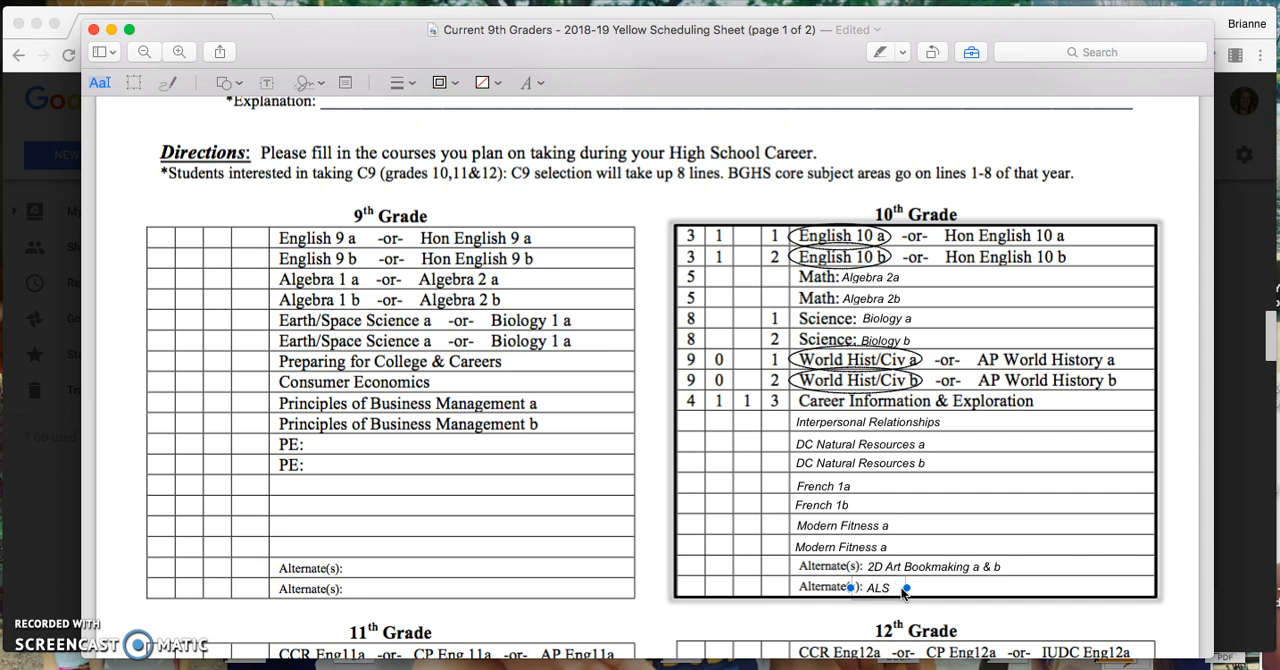
pyautogui.write('DC')
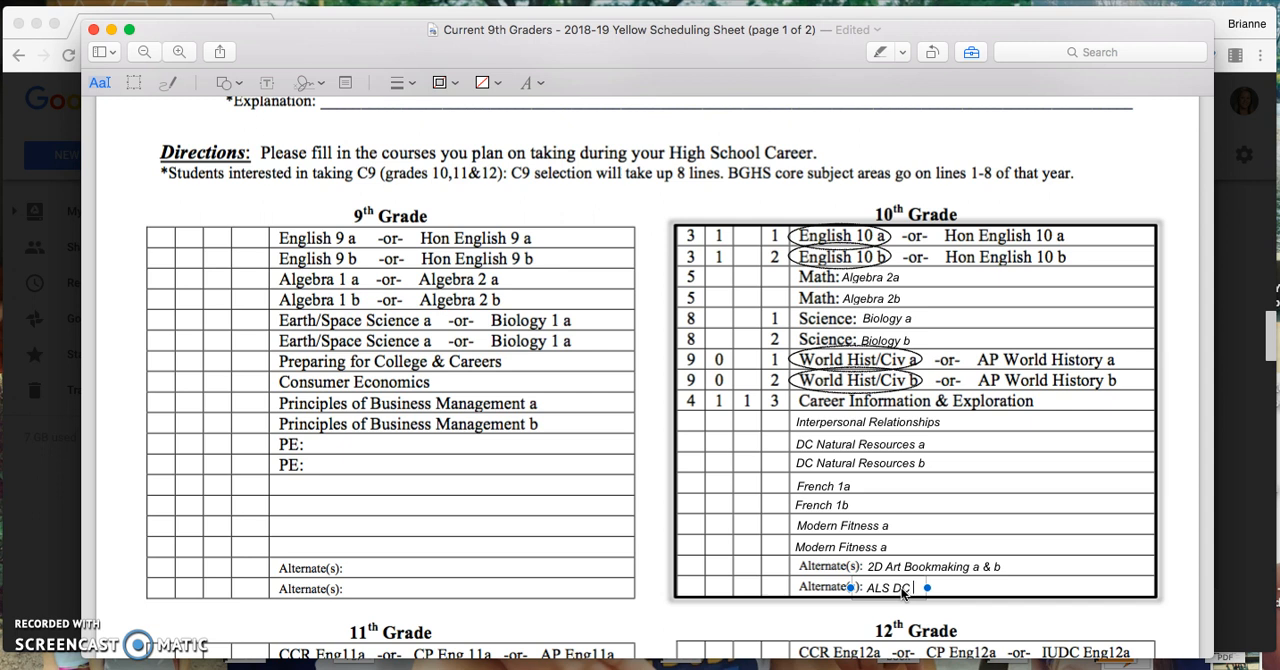
pyautogui.write('Animal Science a & b')
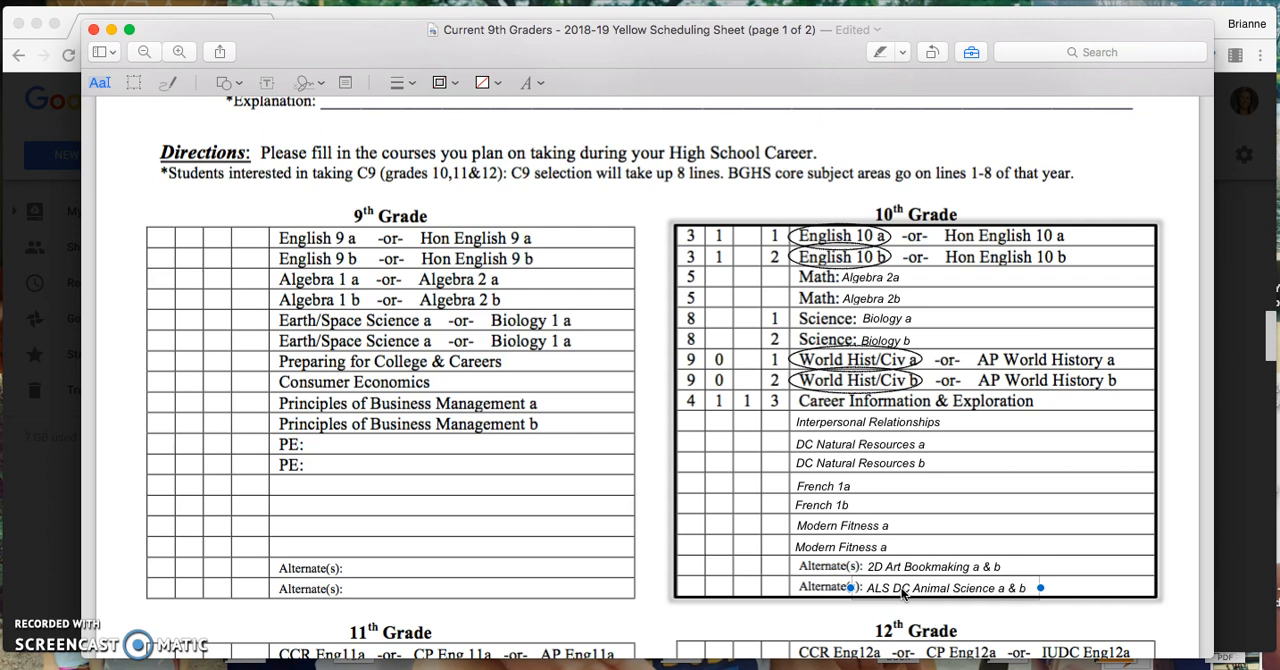
pyautogui.moveTo(904, 532)
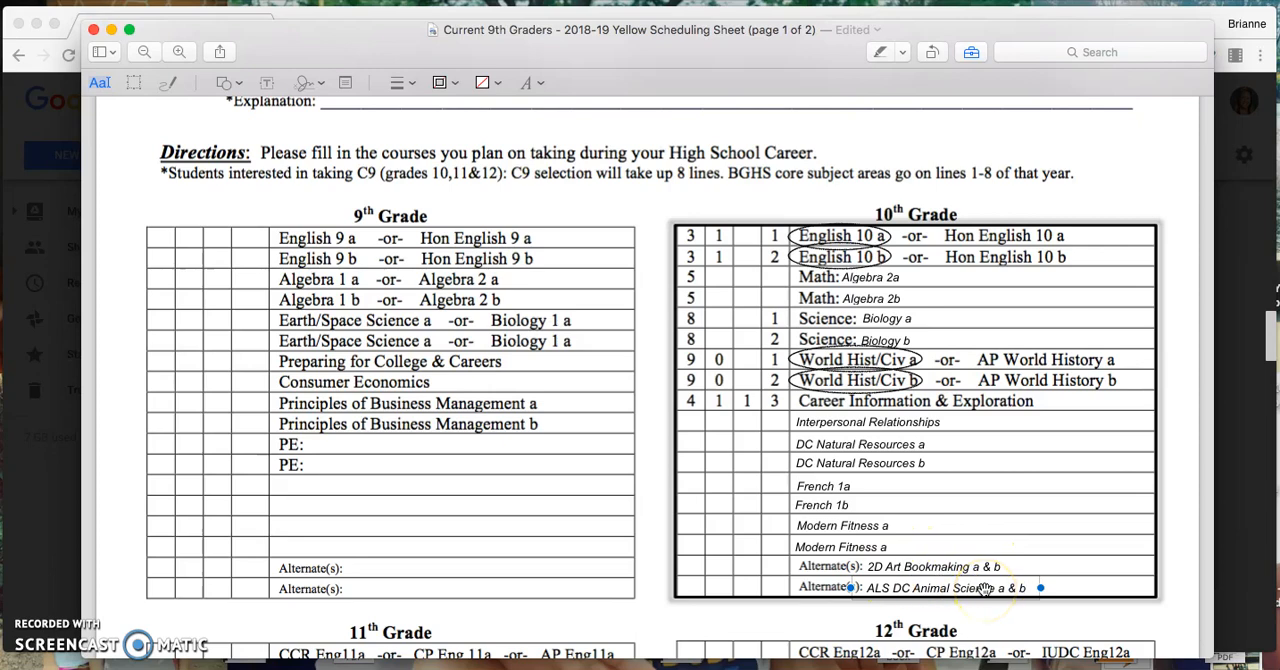
pyautogui.scroll(-3)
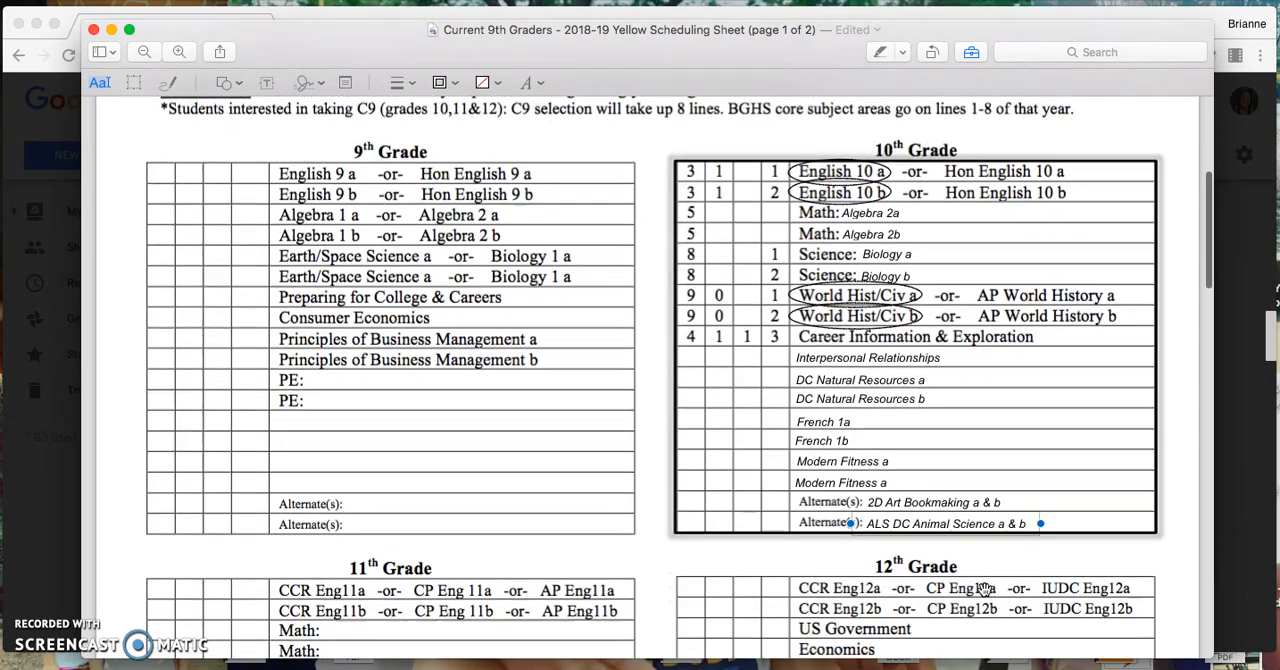
pyautogui.scroll(-3)
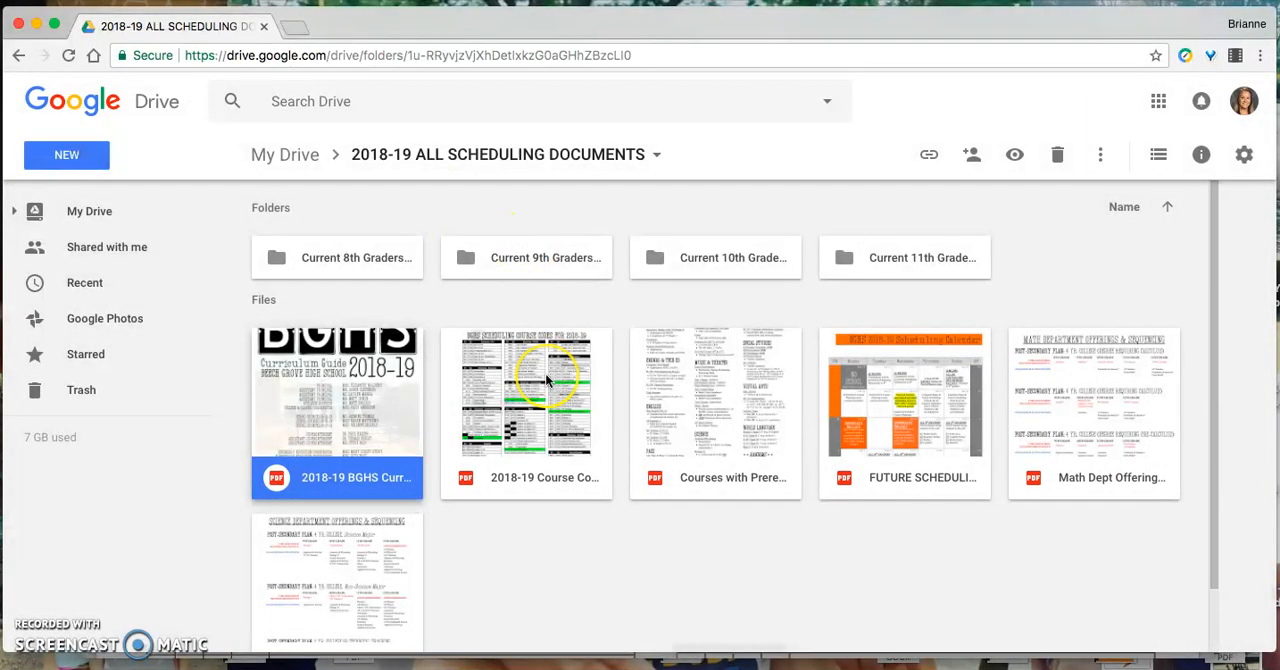
# View the 2018-19 Course Code Sheet in Drive, zoomed in, scrolling through the course codes
pyautogui.doubleClick(524, 392)
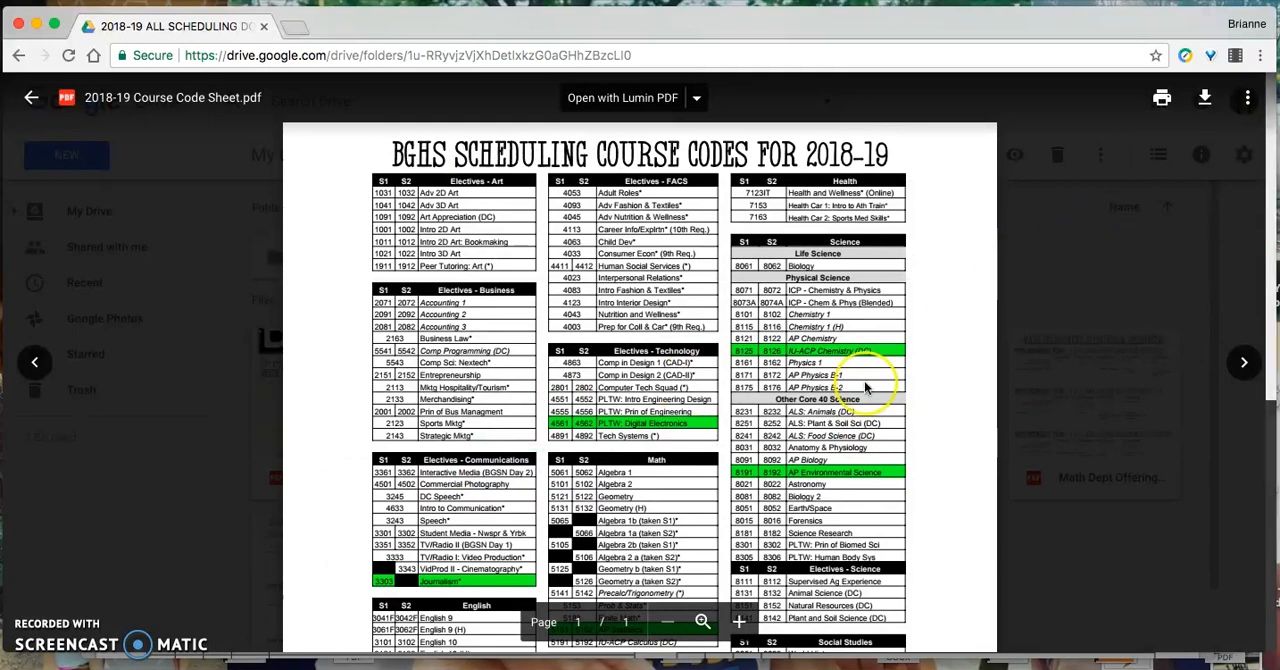
pyautogui.click(704, 622)
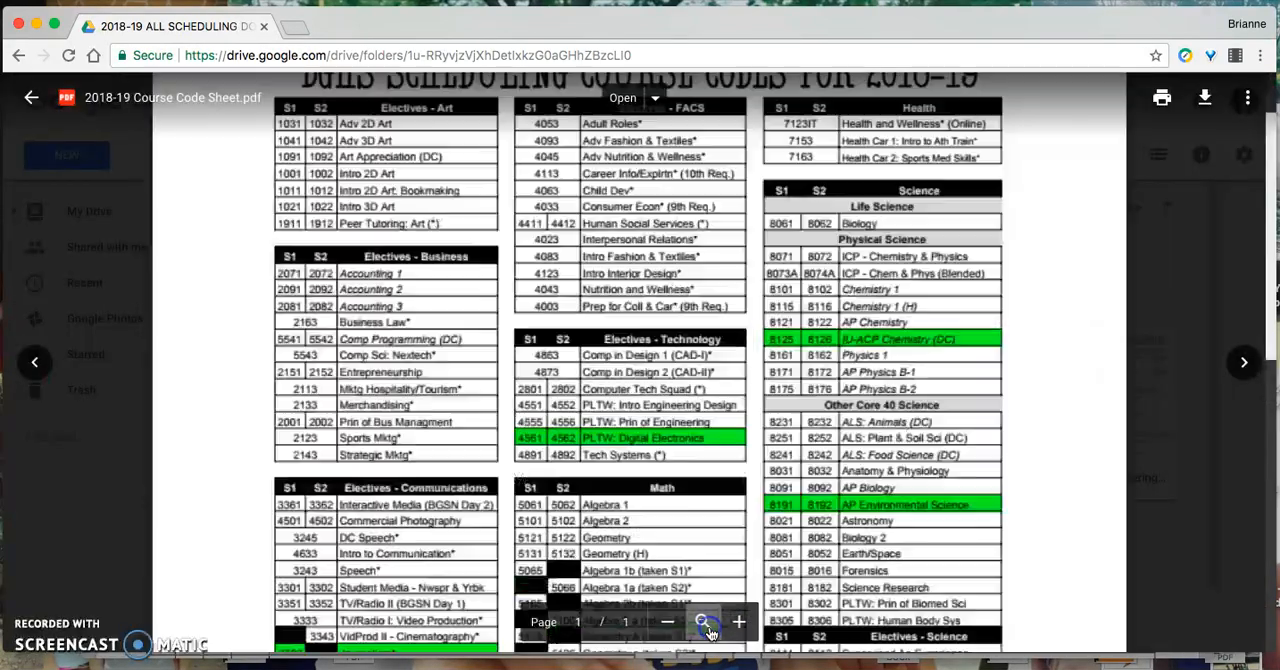
pyautogui.click(738, 622)
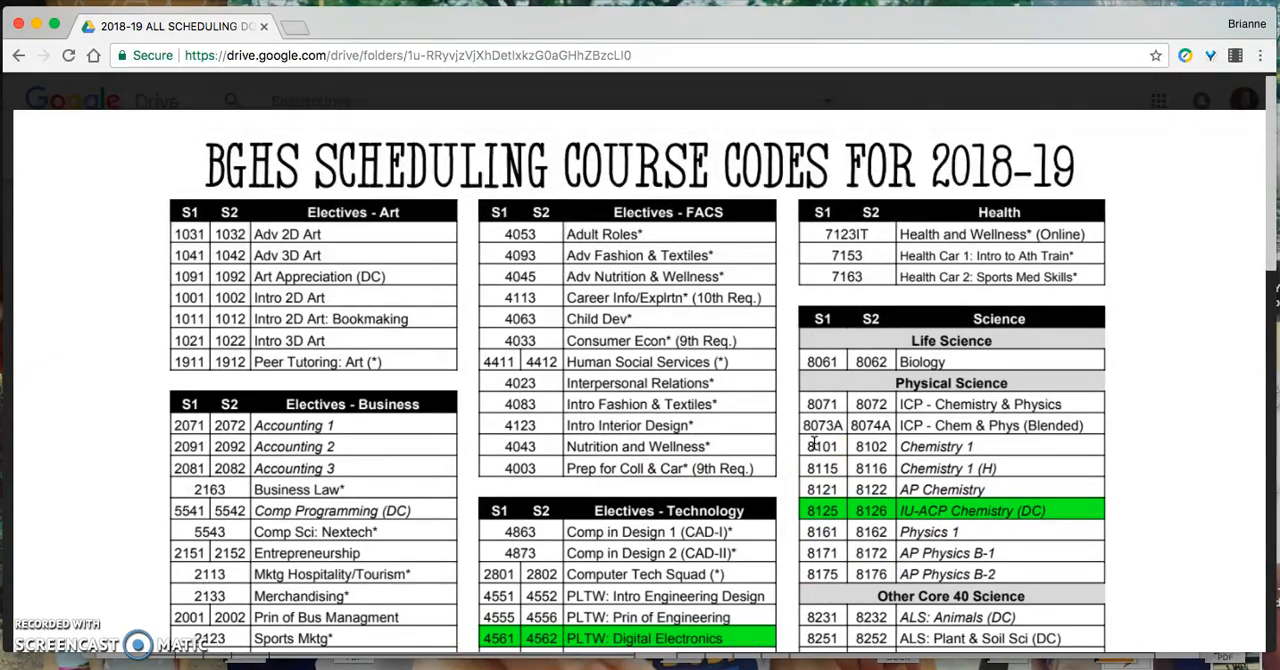
pyautogui.scroll(-3)
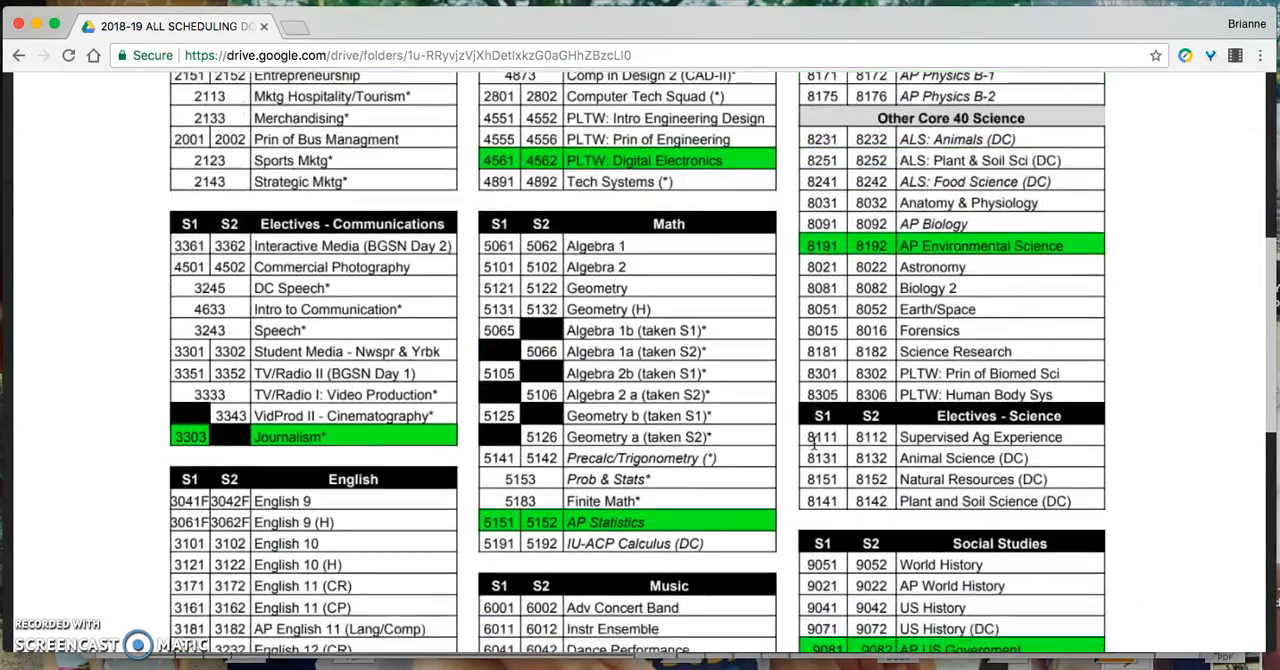
pyautogui.scroll(-3)
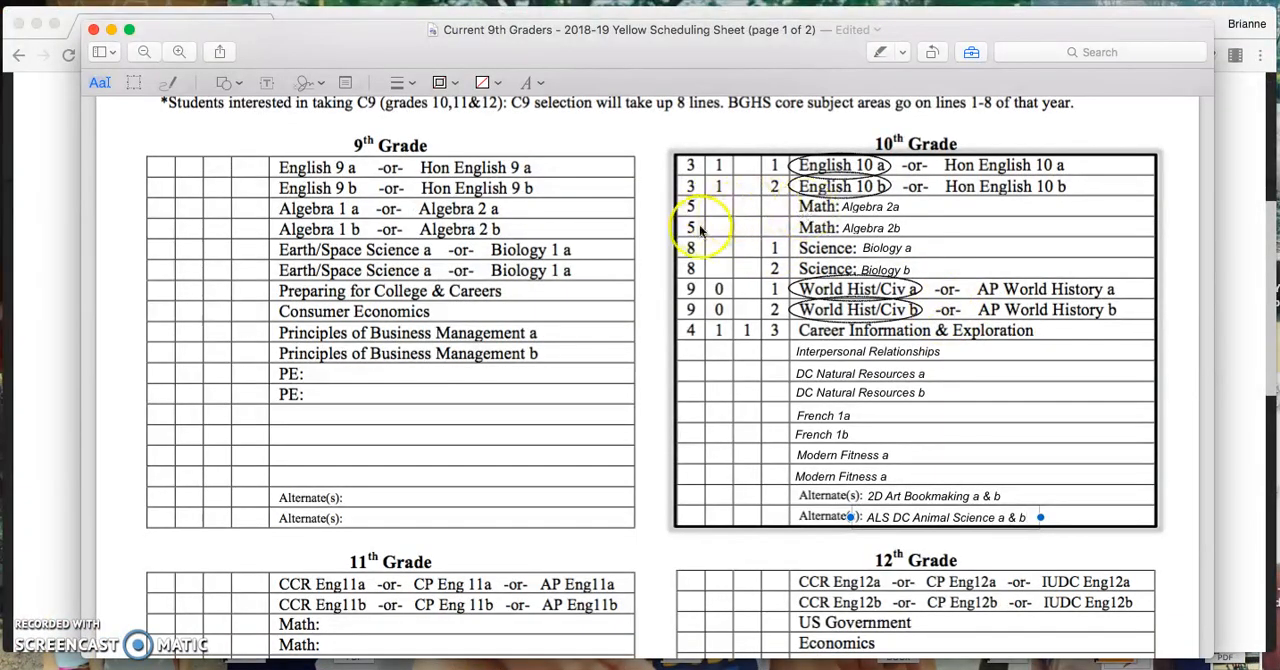
# Scroll past the 11th and 12th grade tables down to the summer-classes question
pyautogui.scroll(-3)
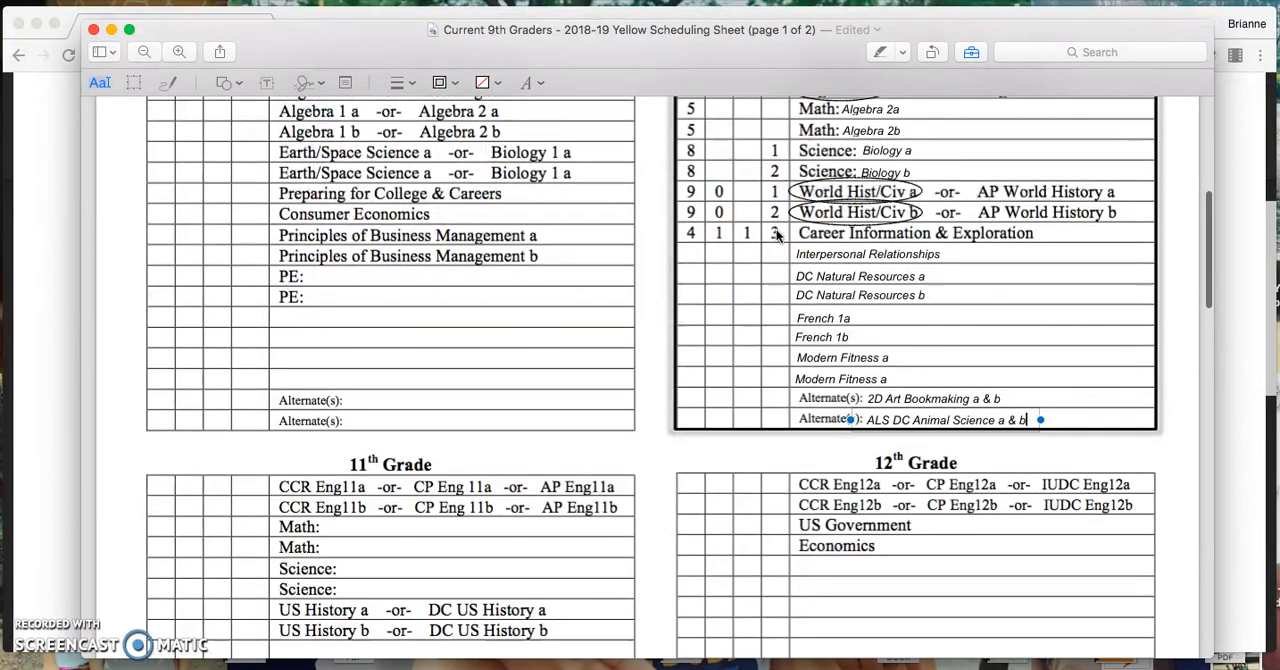
pyautogui.scroll(-3)
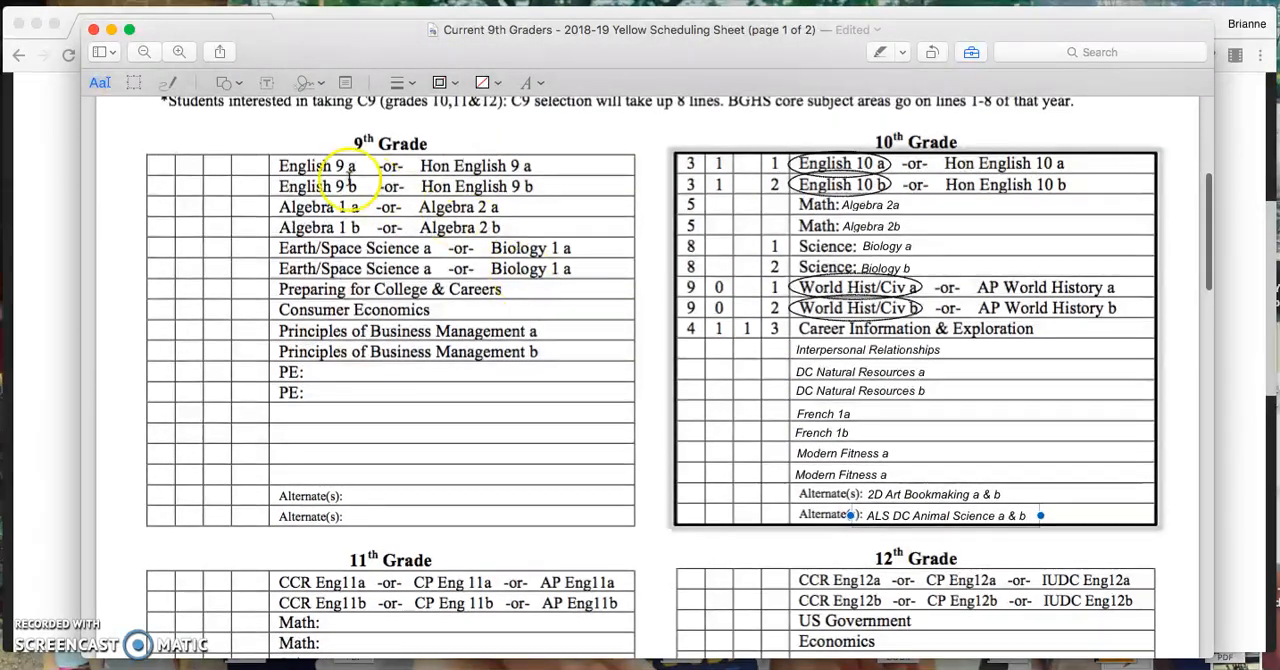
pyautogui.scroll(-3)
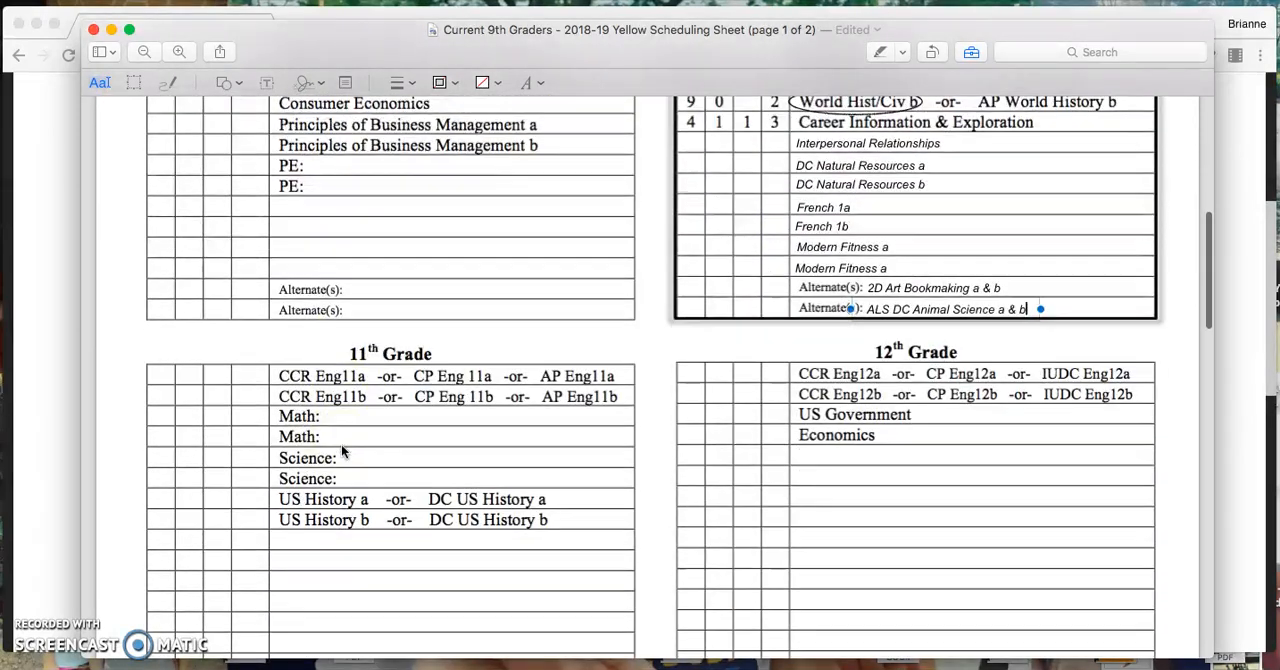
pyautogui.scroll(-3)
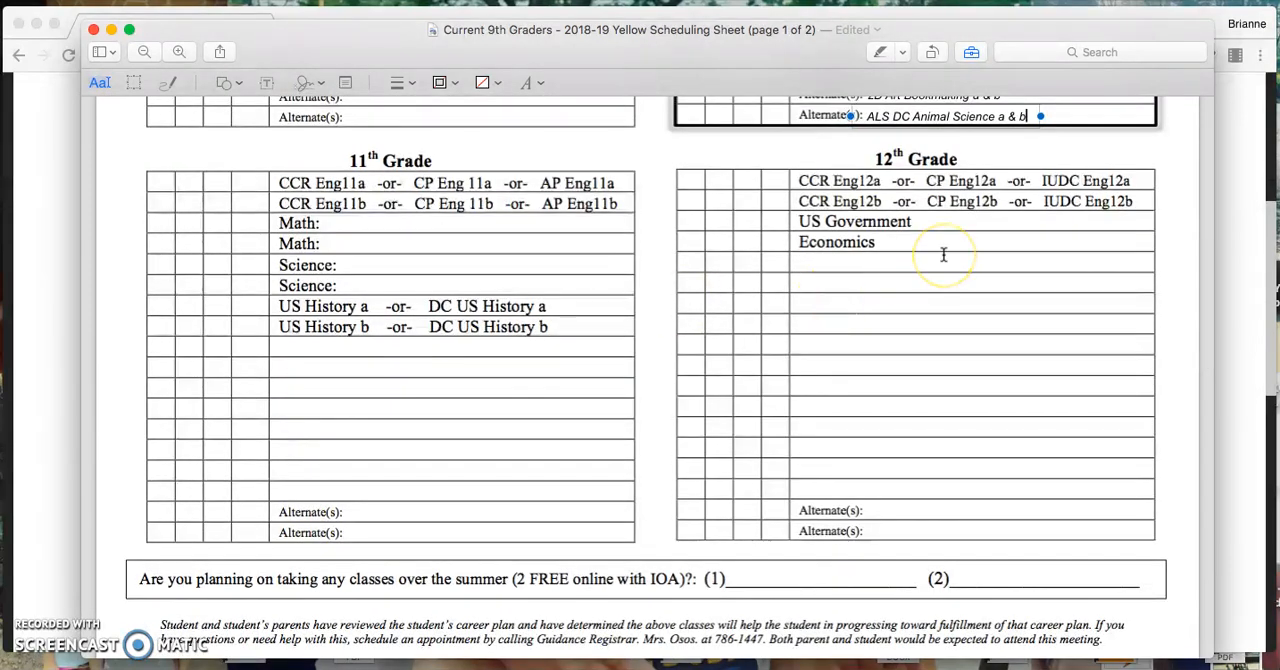
pyautogui.scroll(-3)
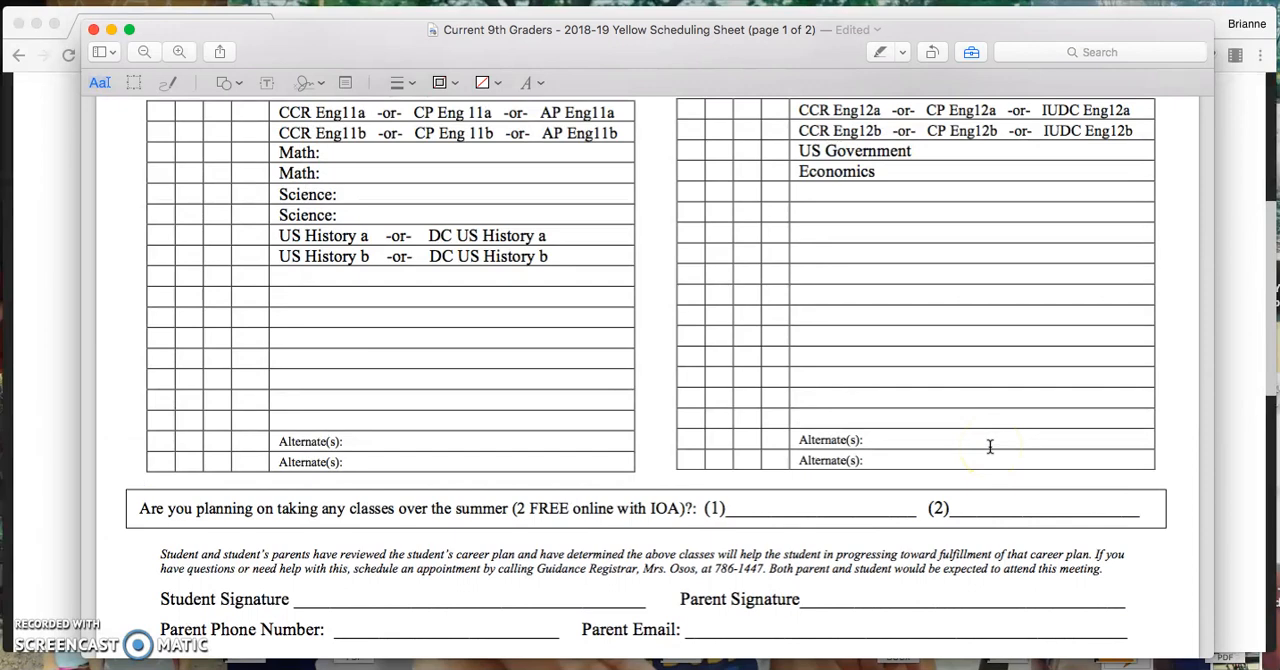
pyautogui.scroll(-3)
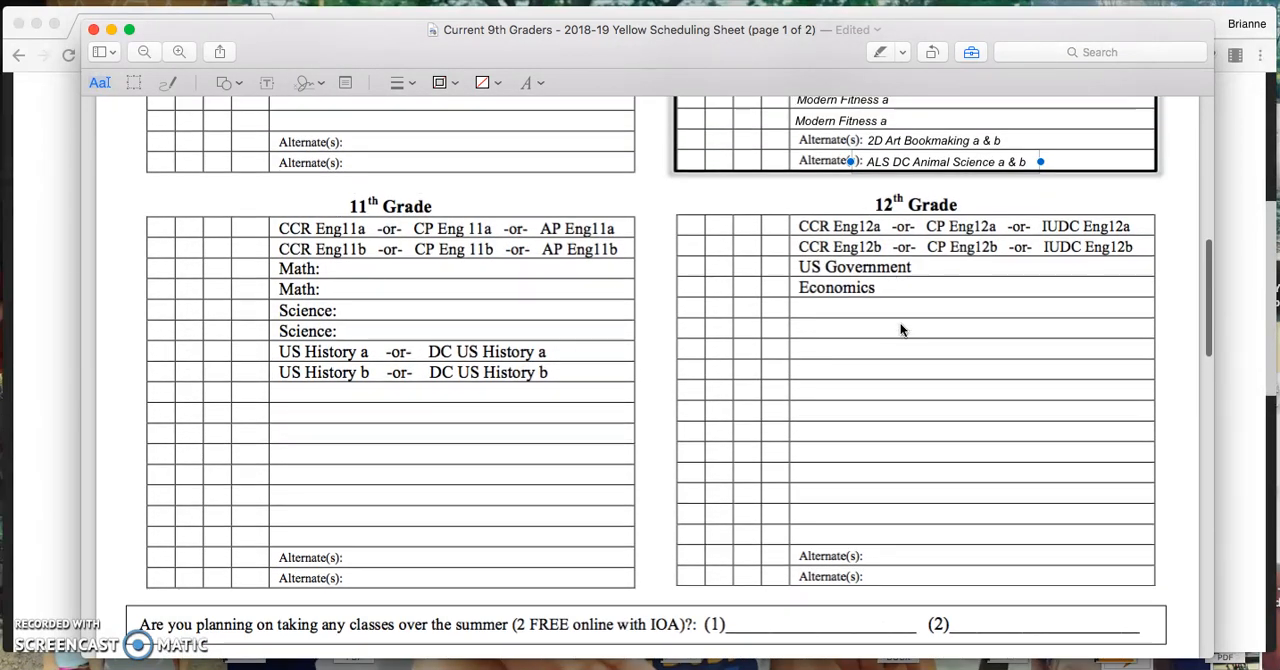
pyautogui.scroll(-3)
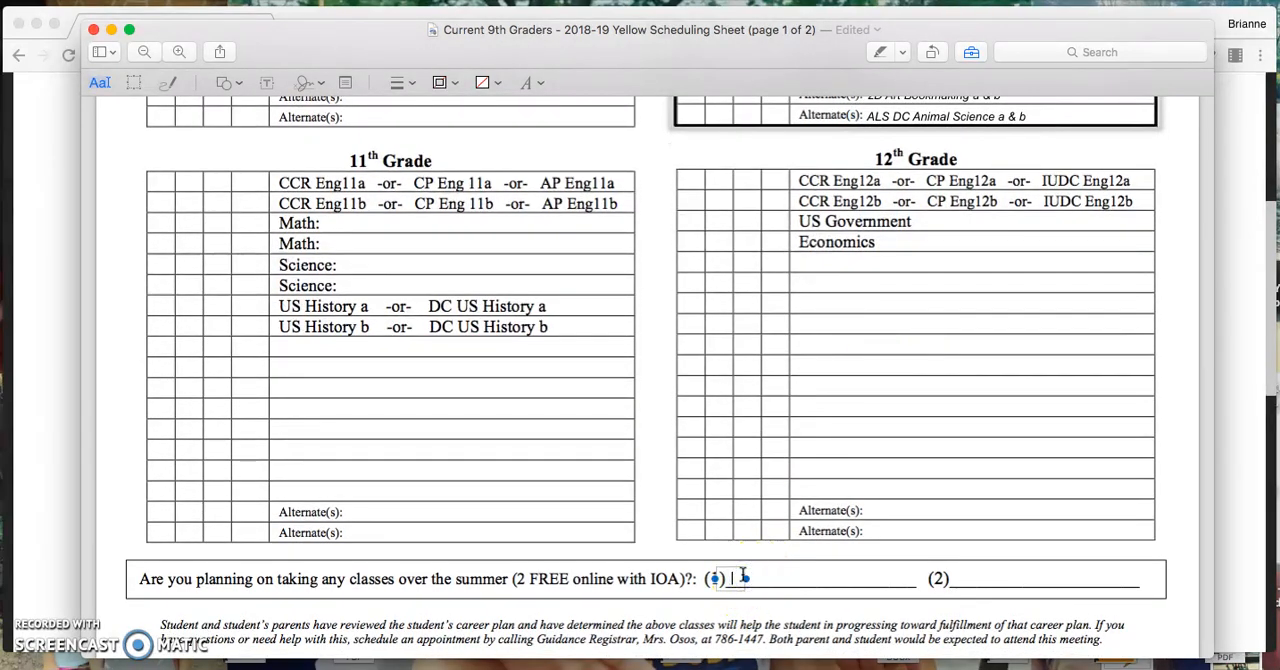
# Enter Eng 9a as summer class (1) and move on to the Course Permission Signature Sheet page
pyautogui.write('Eng 9a')
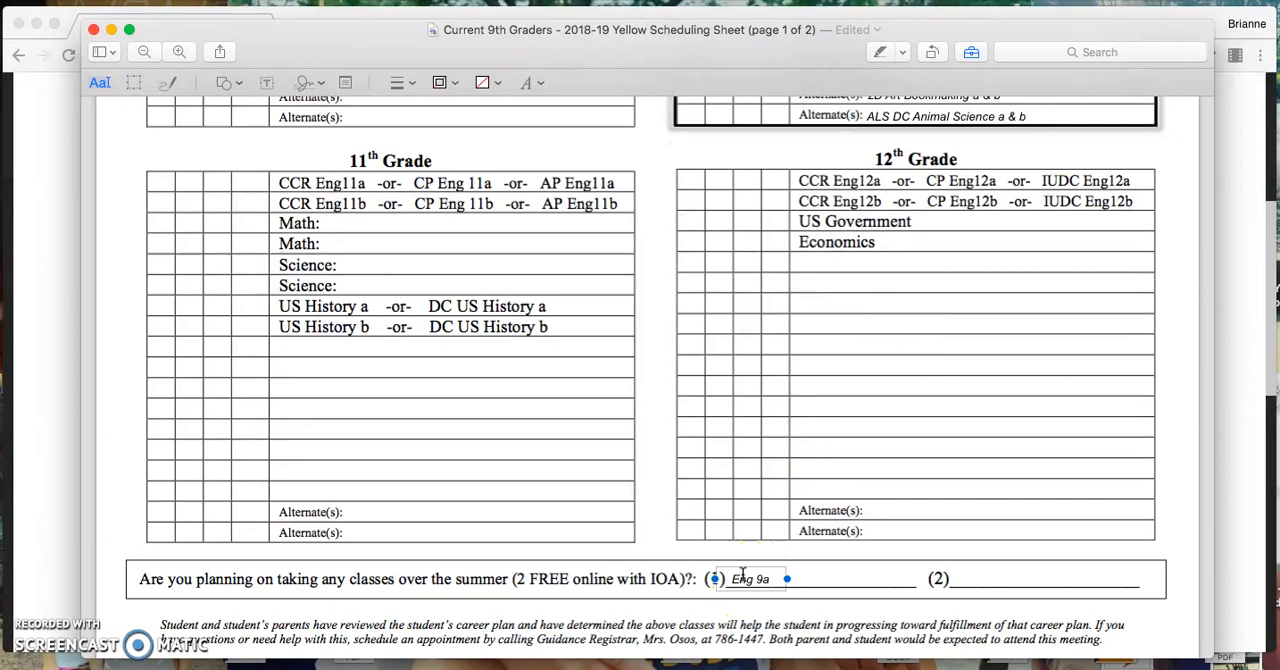
pyautogui.scroll(-3)
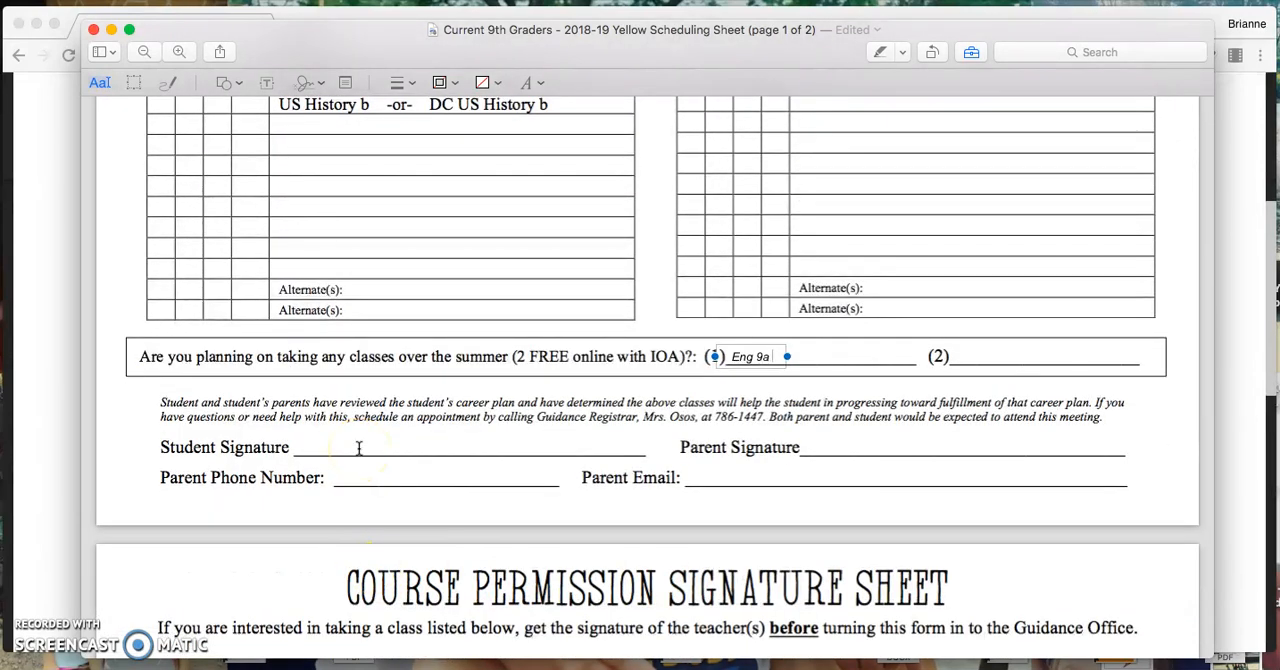
pyautogui.moveTo(864, 432)
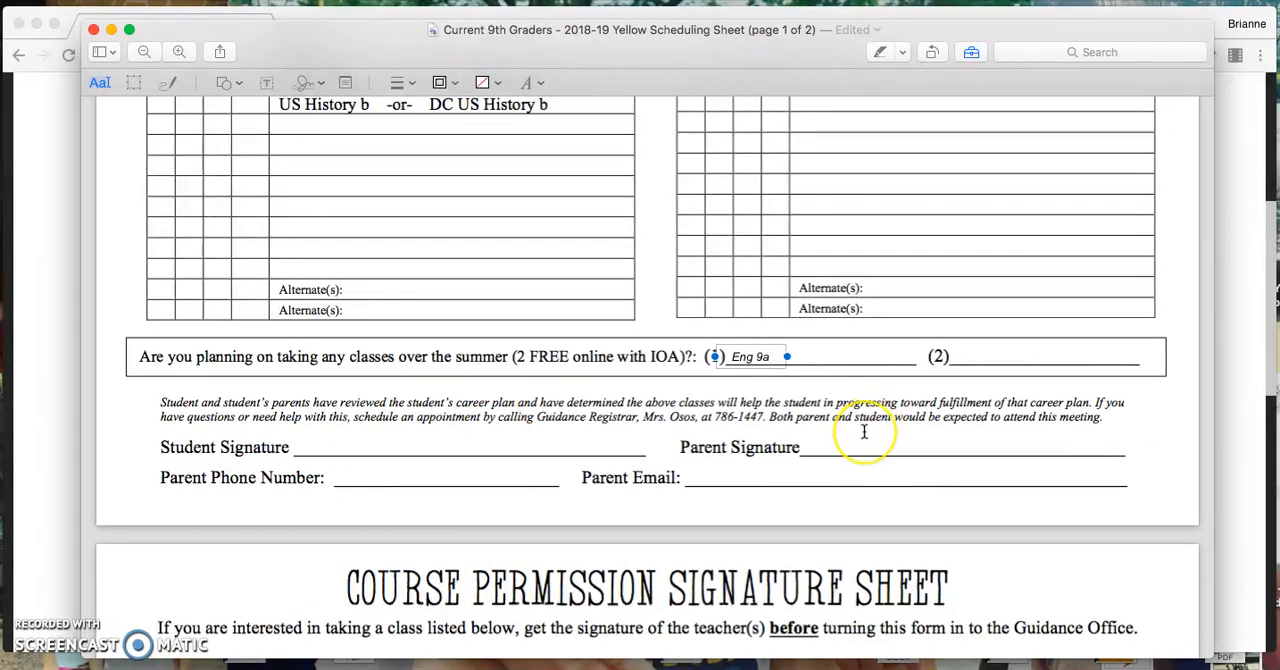
pyautogui.moveTo(332, 464)
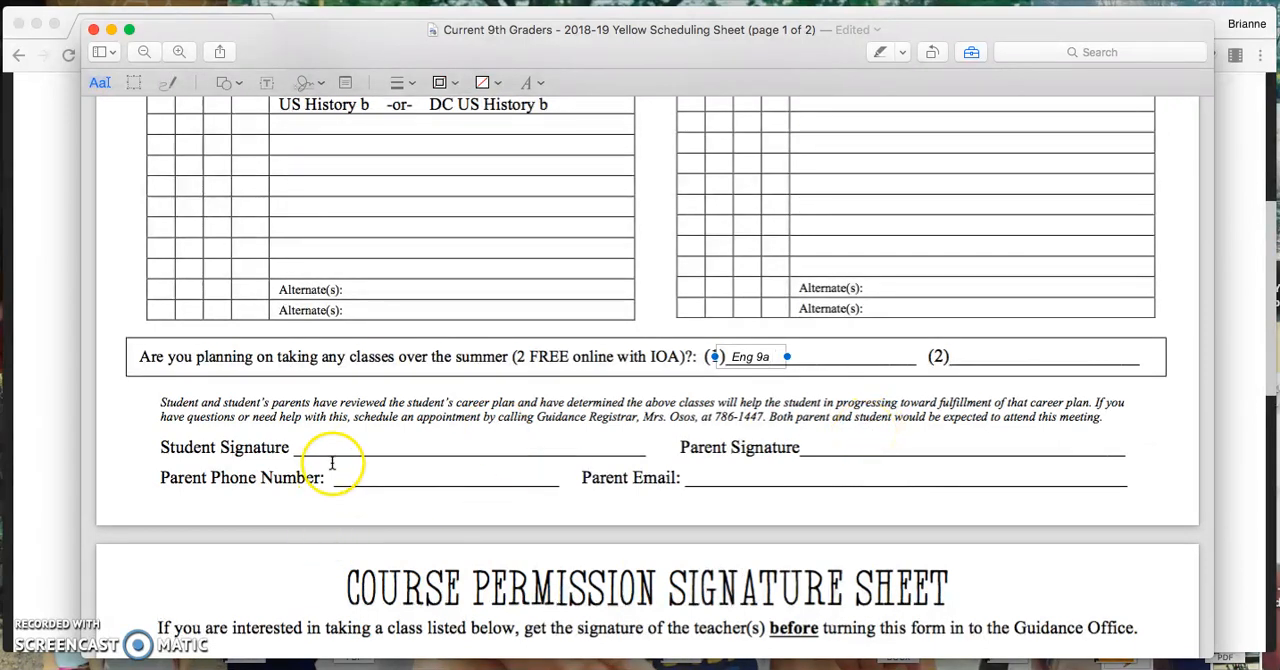
pyautogui.moveTo(328, 472)
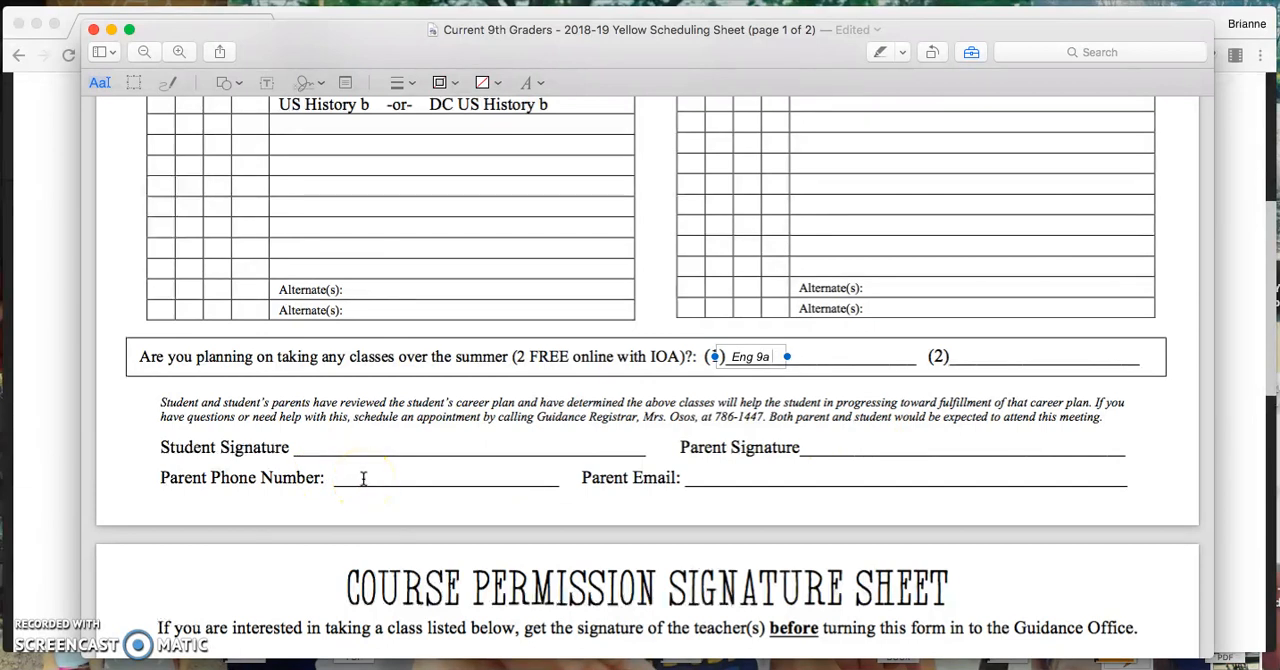
pyautogui.moveTo(704, 478)
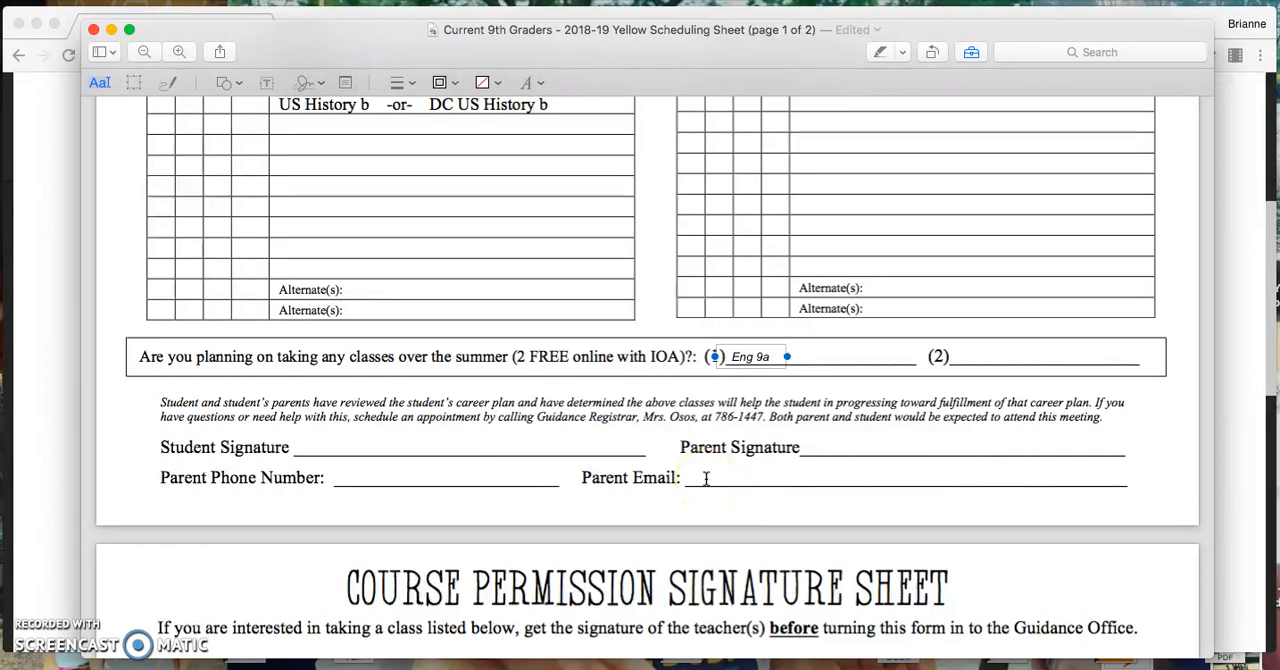
pyautogui.scroll(-3)
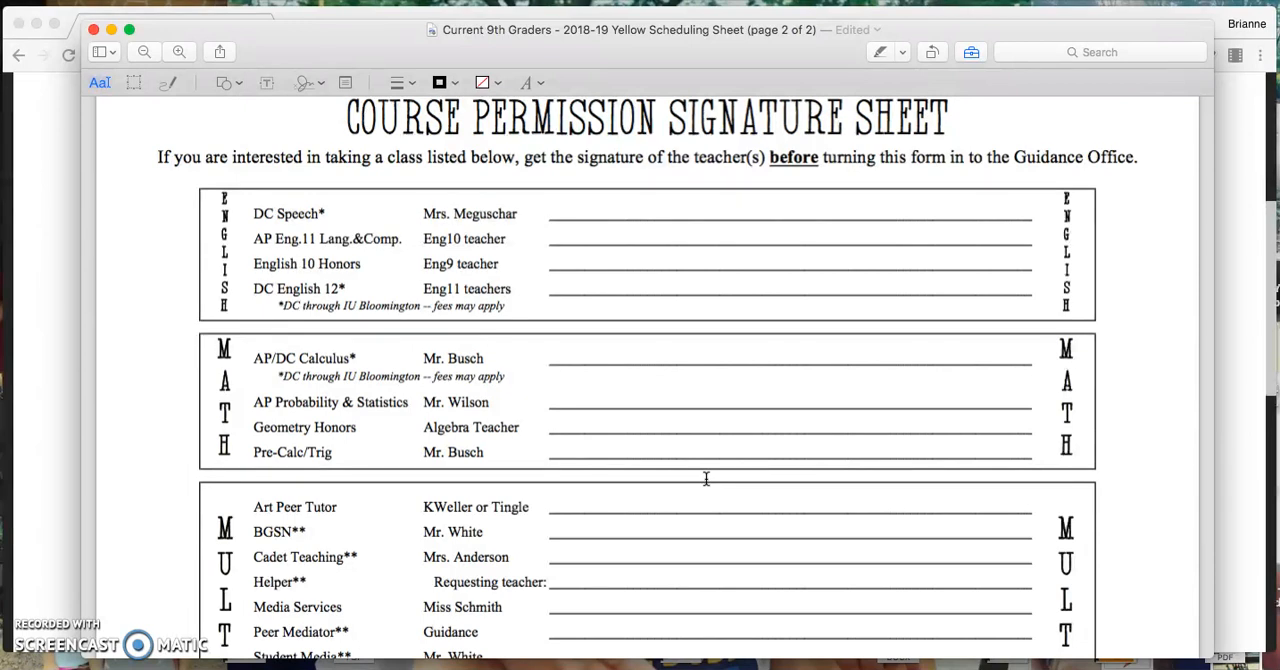
pyautogui.scroll(-3)
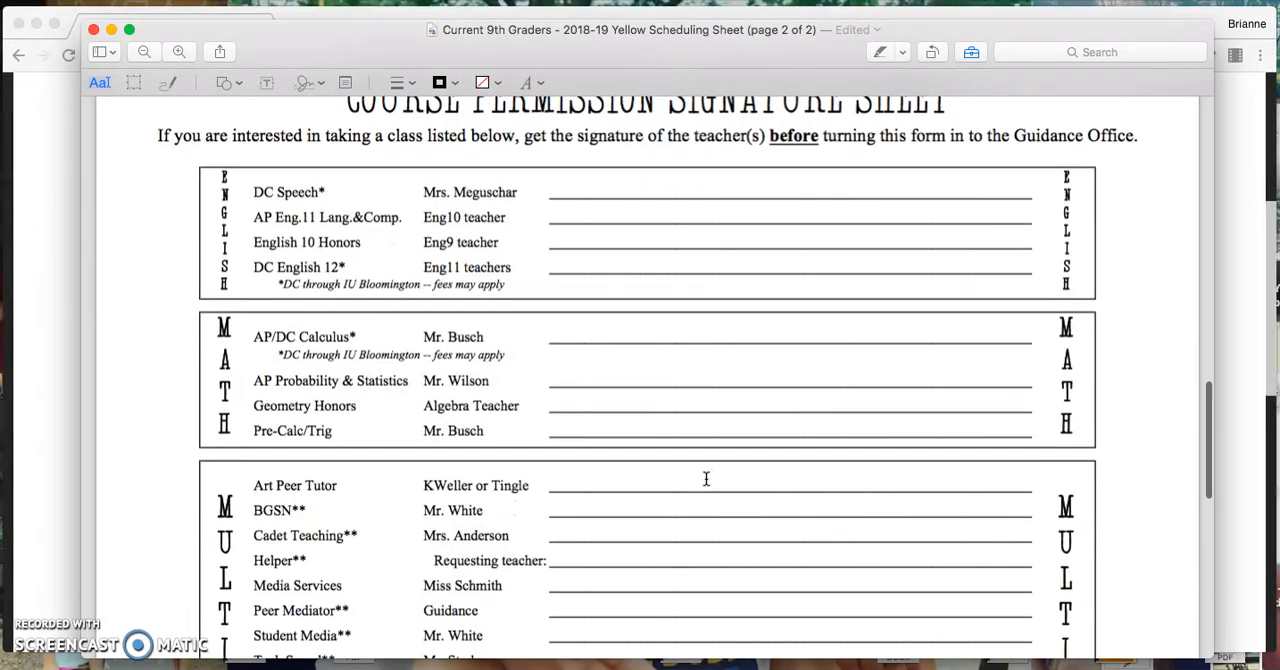
pyautogui.scroll(-3)
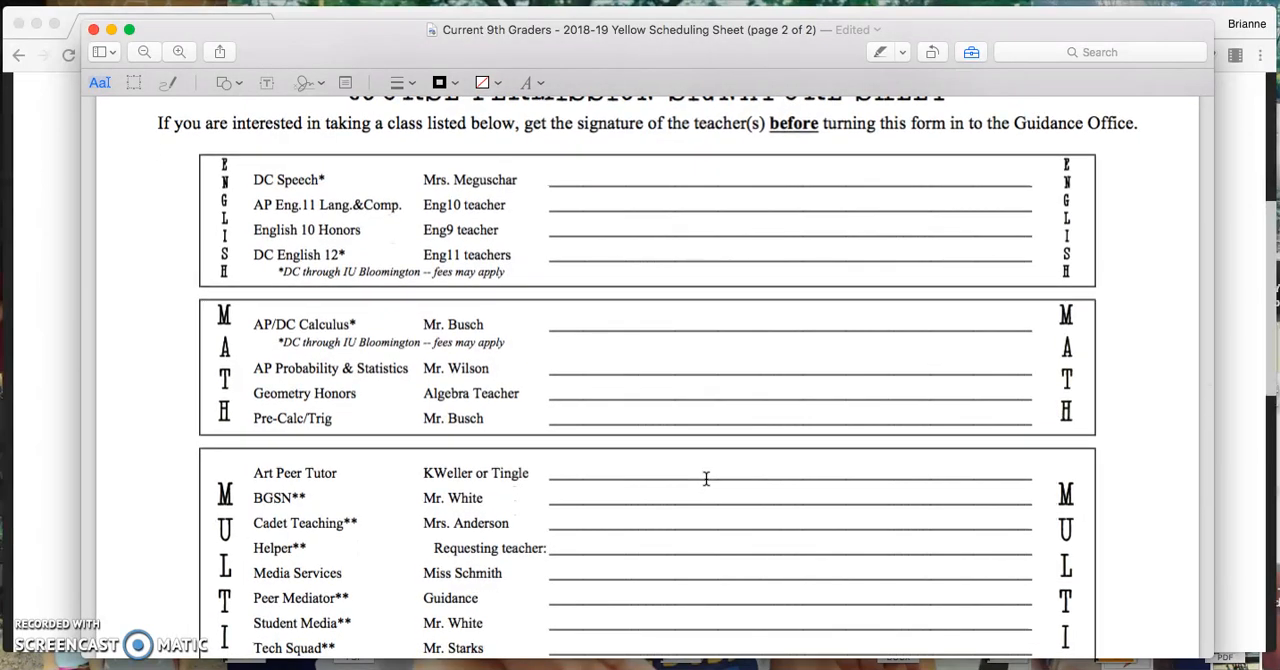
pyautogui.scroll(-3)
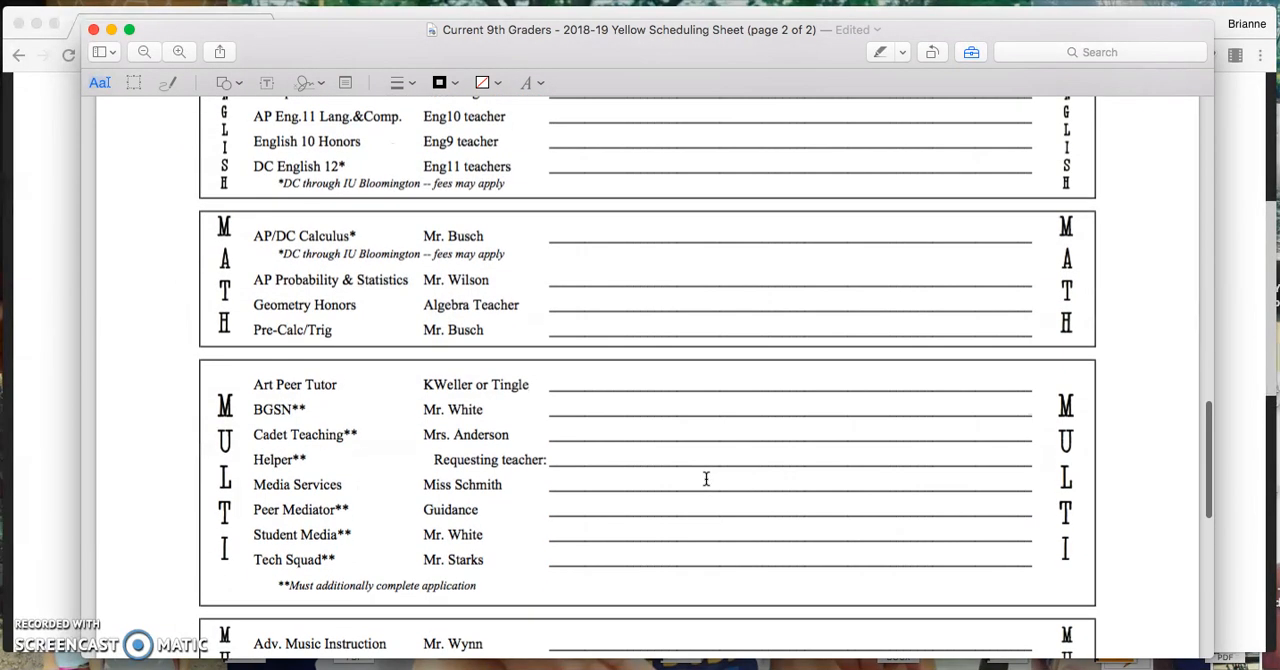
pyautogui.scroll(-3)
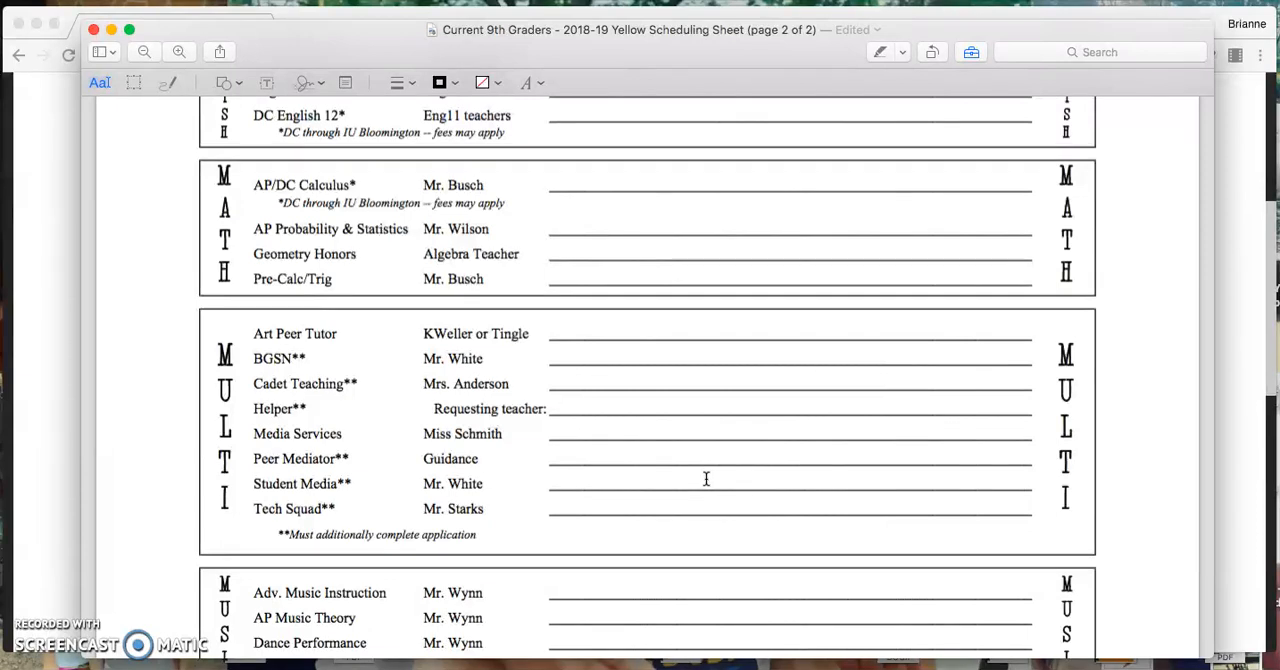
pyautogui.scroll(-3)
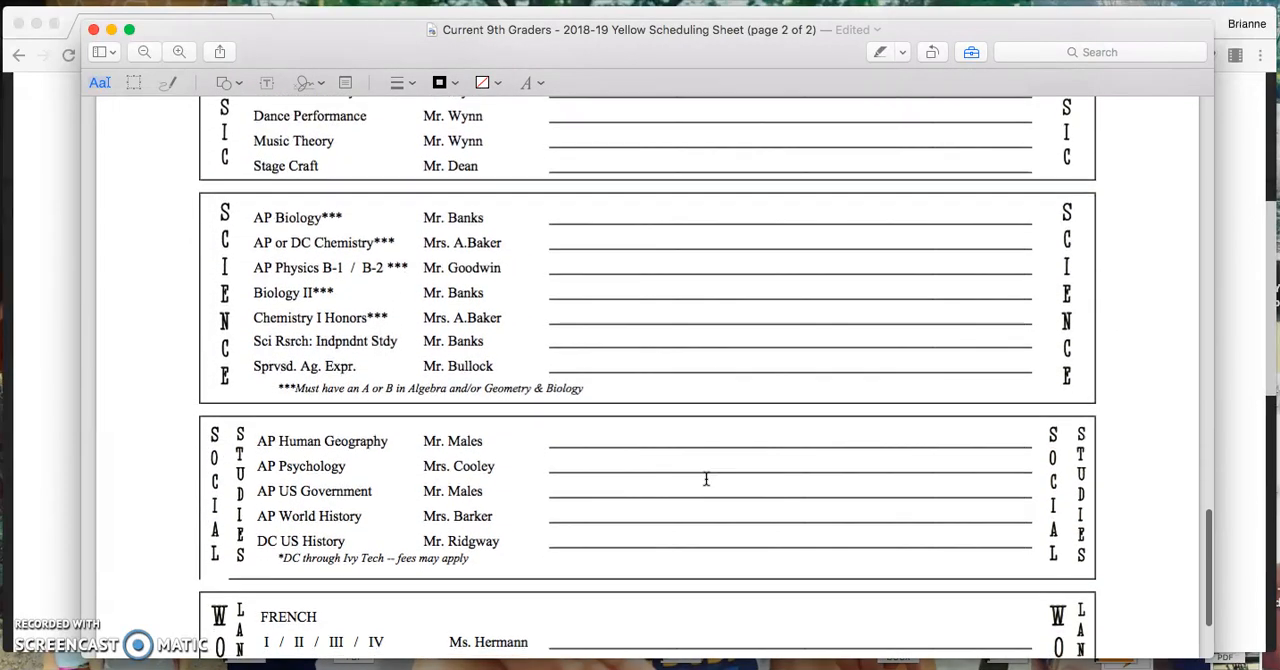
pyautogui.scroll(-3)
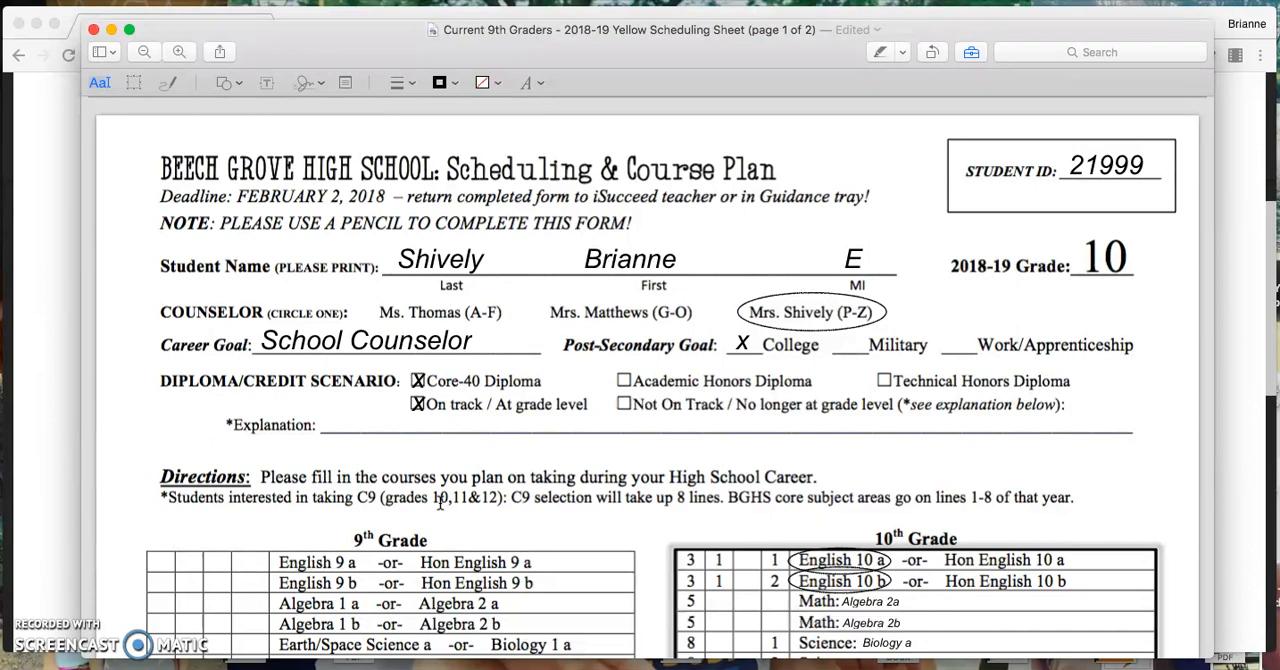
pyautogui.moveTo(124, 284)
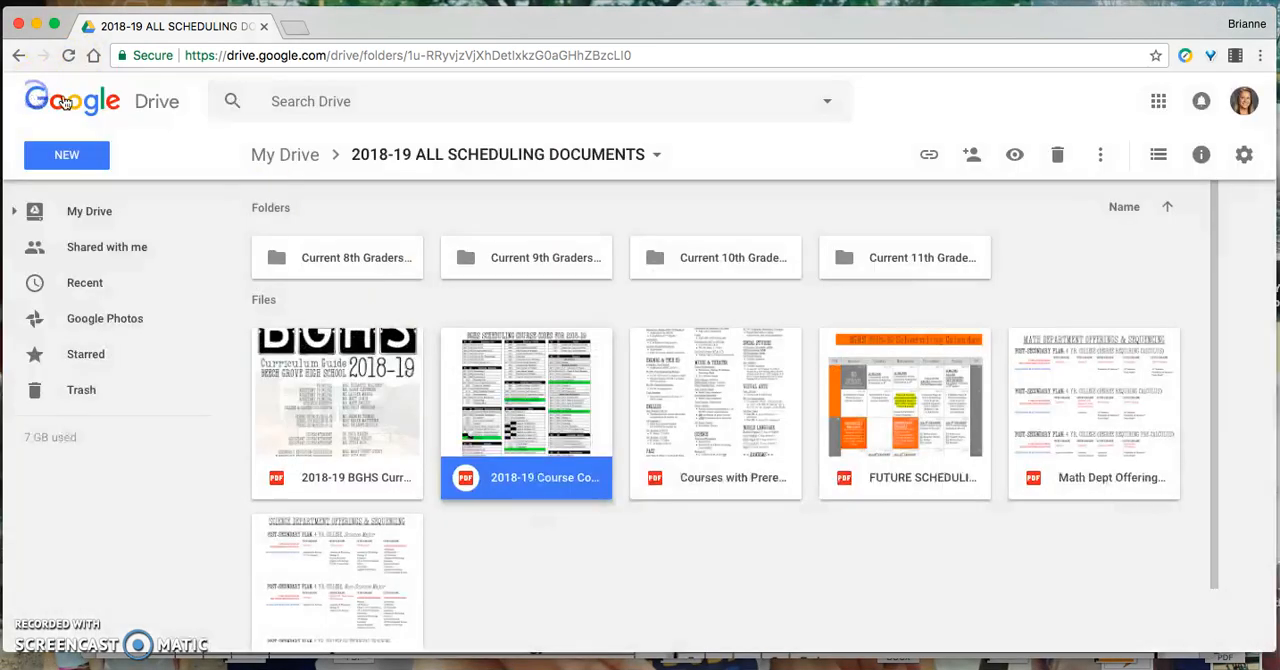
pyautogui.scroll(-3)
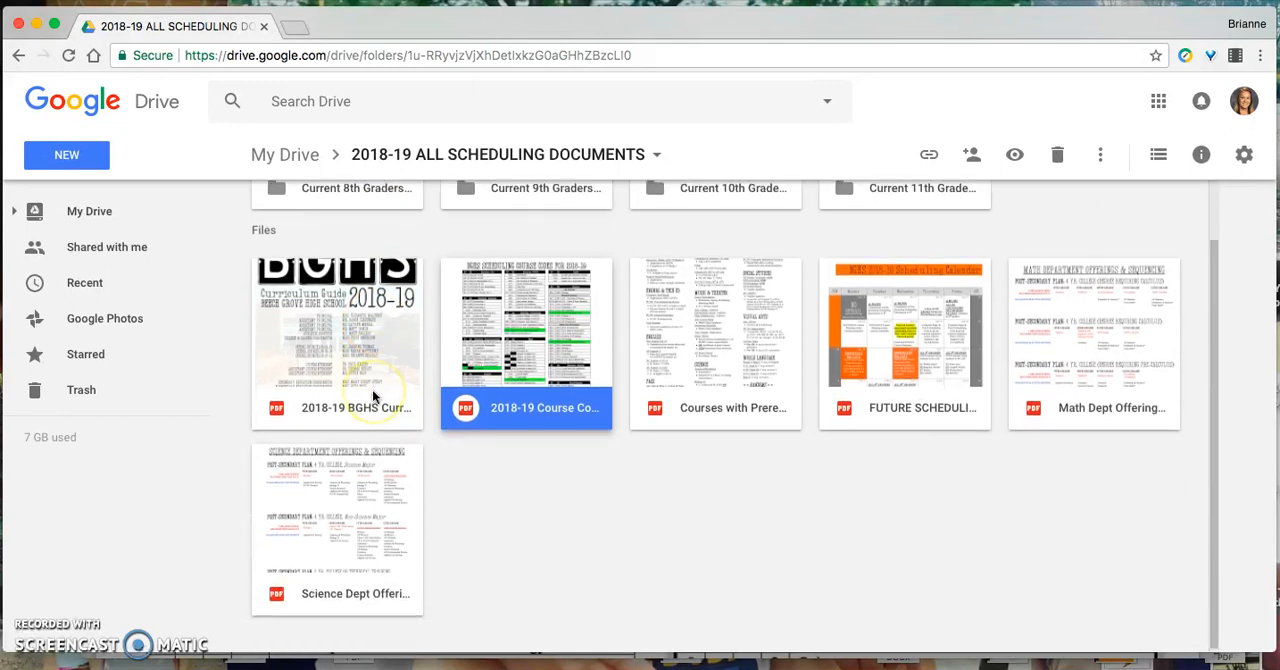
pyautogui.moveTo(372, 396)
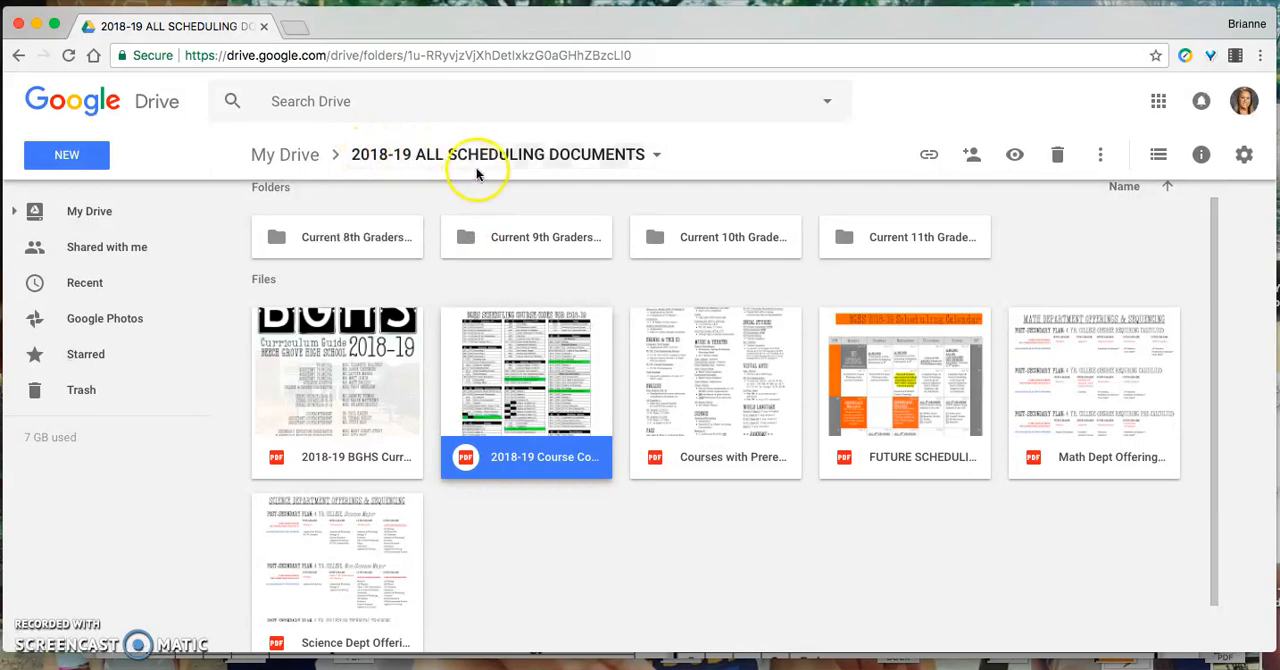
pyautogui.moveTo(540, 164)
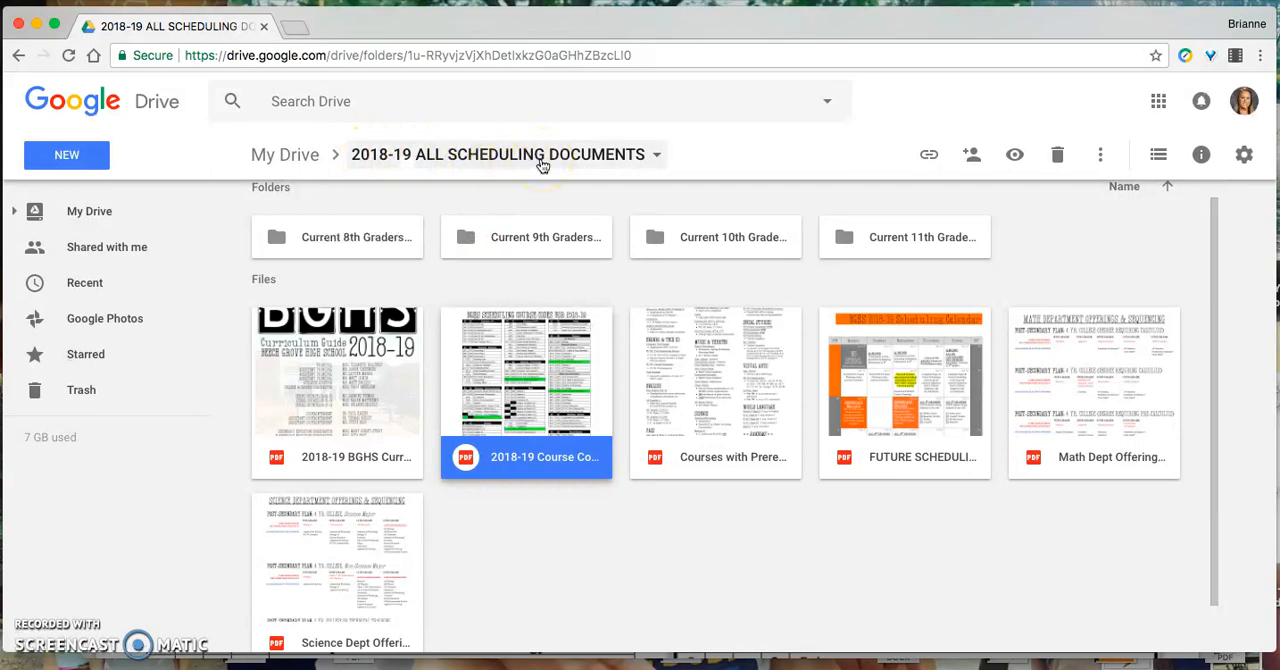